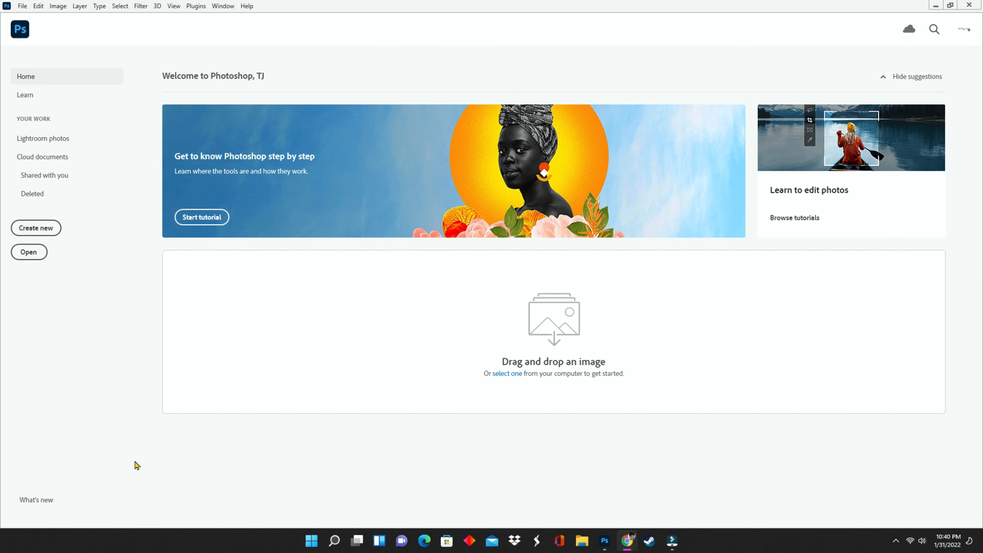
Browse the hands-on tutorials page, return home, and look through the Image, Filter and Help menus
left_click(25, 95)
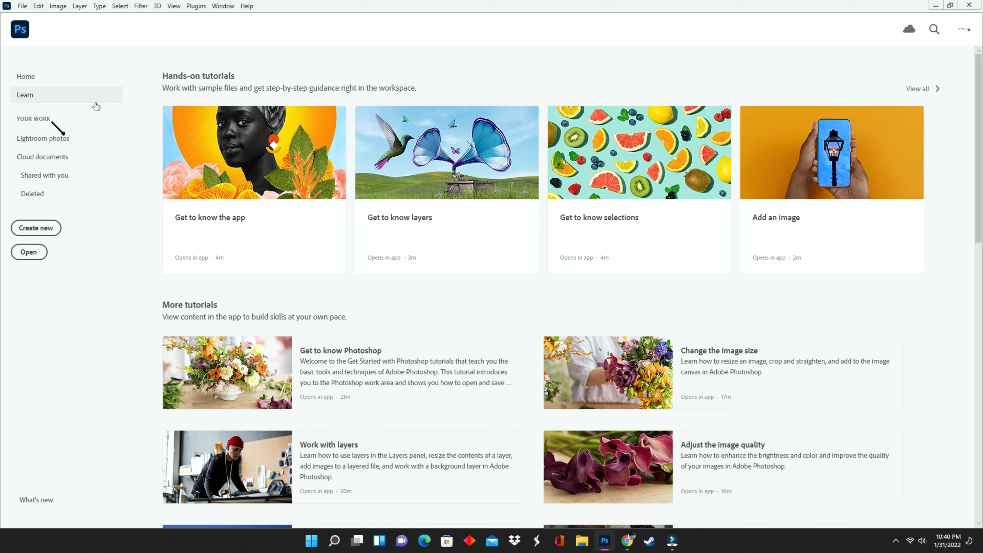
scroll("down", 3)
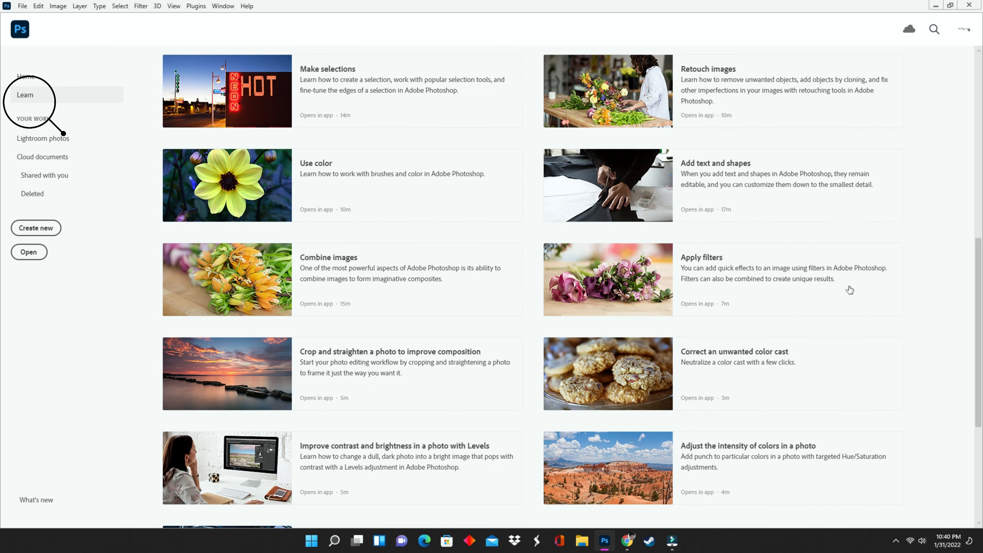
scroll("down", 3)
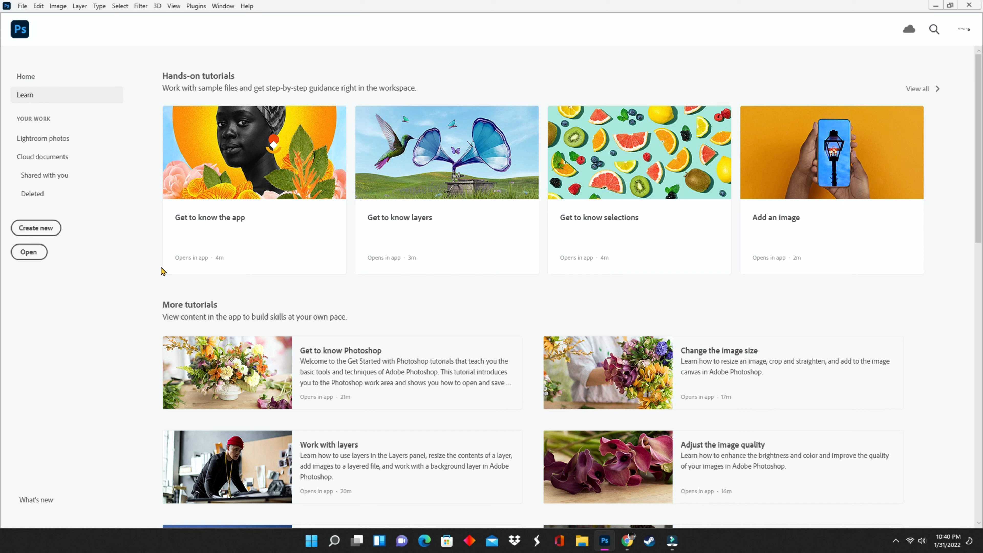
mouse_move(440, 231)
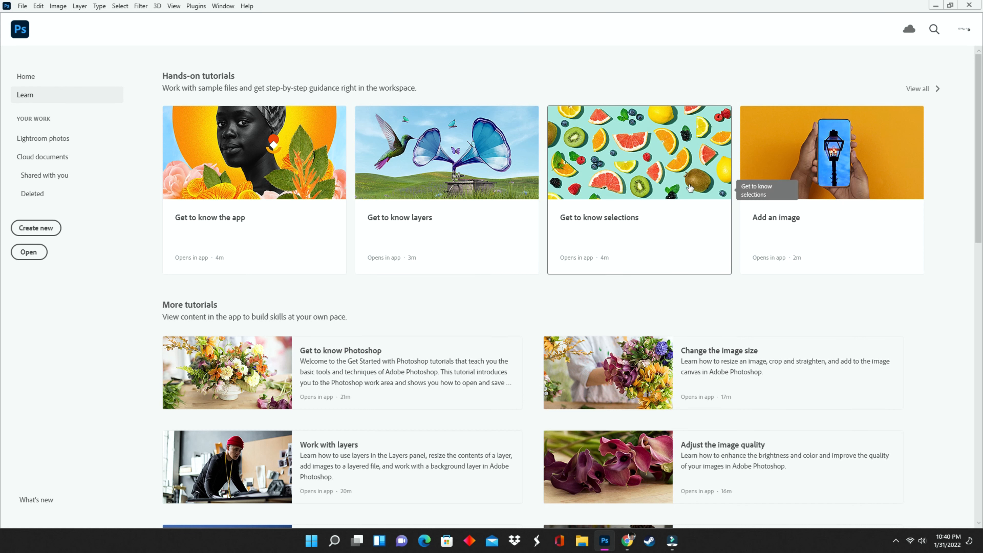
mouse_move(42, 138)
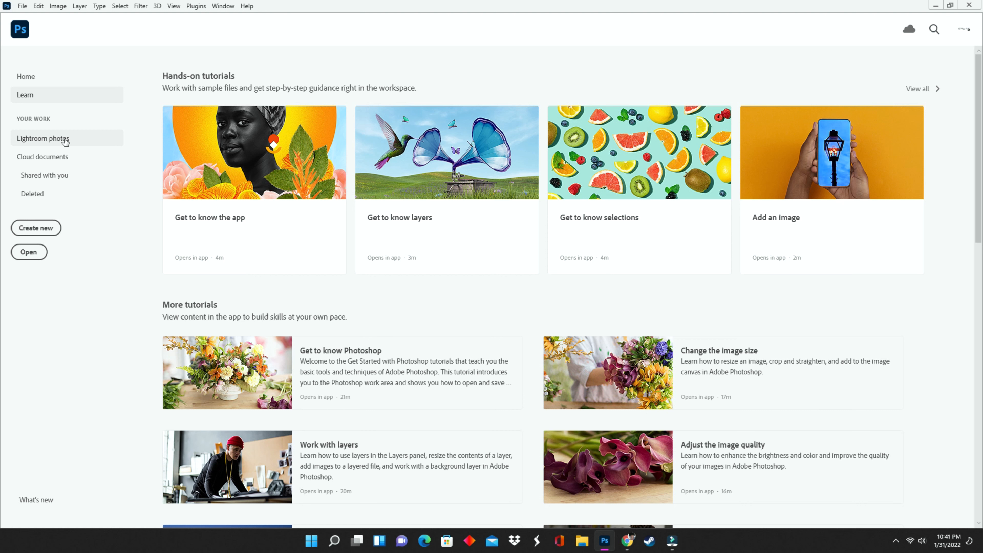
left_click(26, 76)
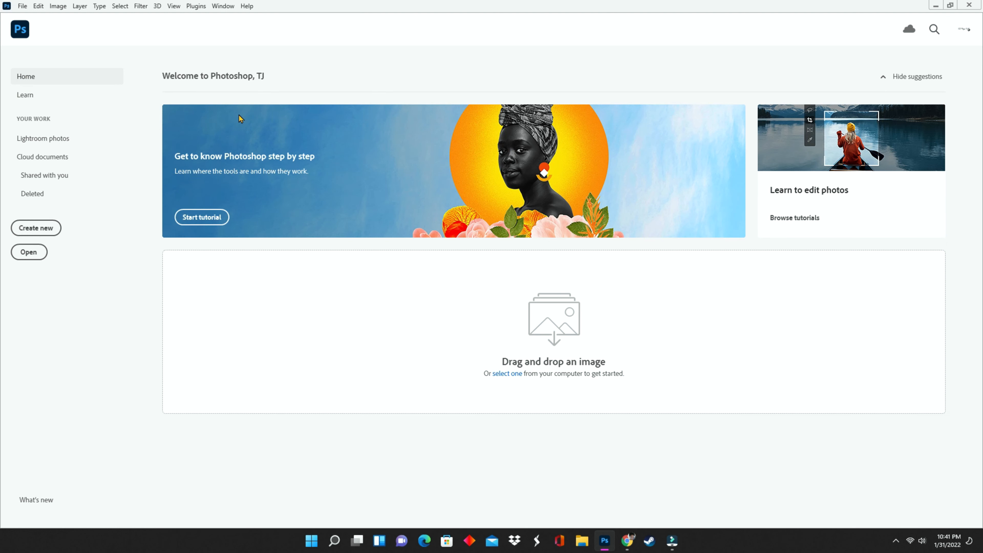
left_click(58, 6)
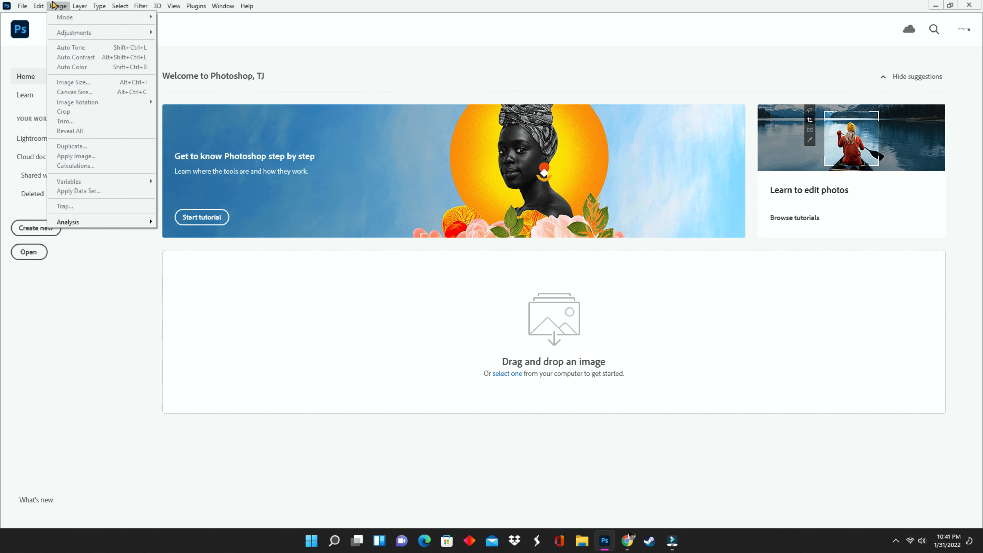
left_click(140, 5)
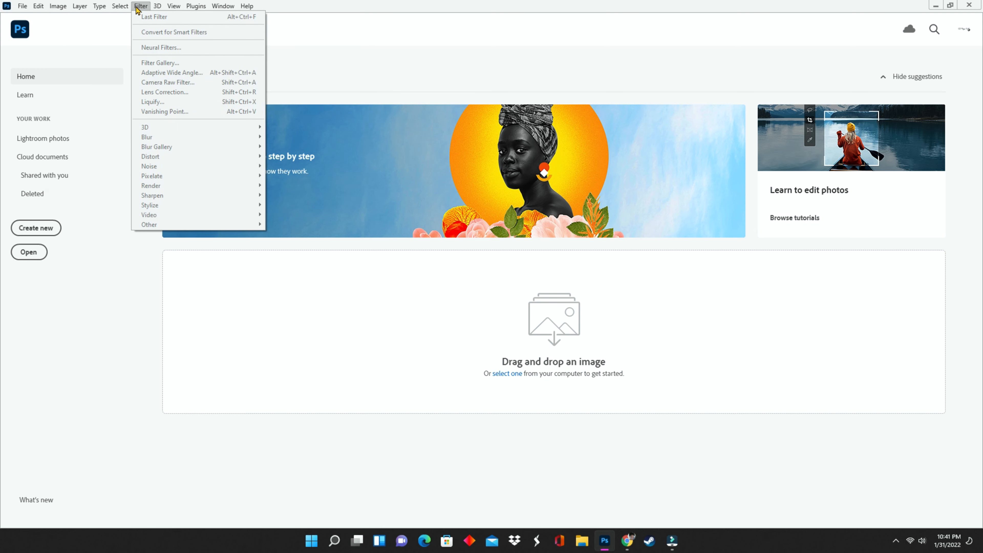
left_click(246, 5)
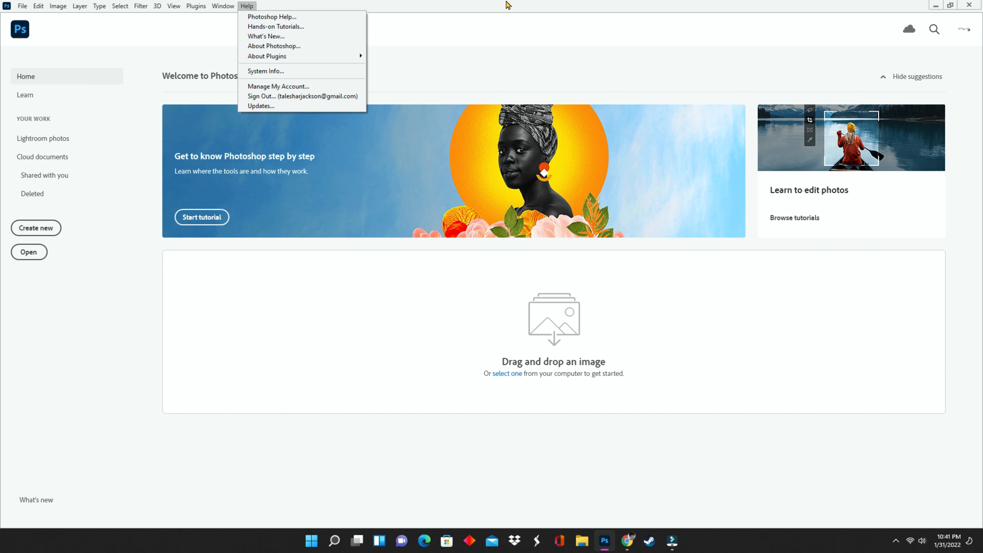
mouse_move(607, 5)
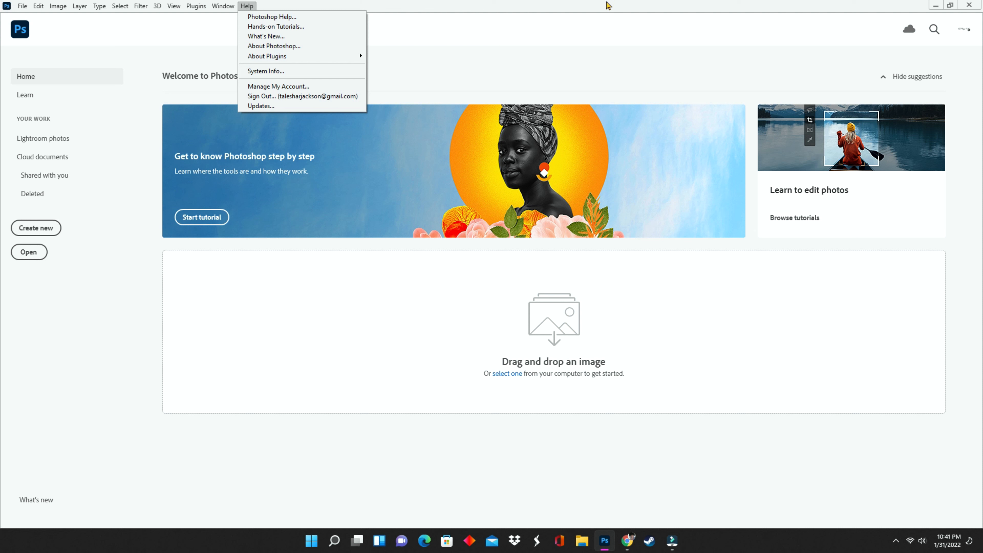
mouse_move(620, 6)
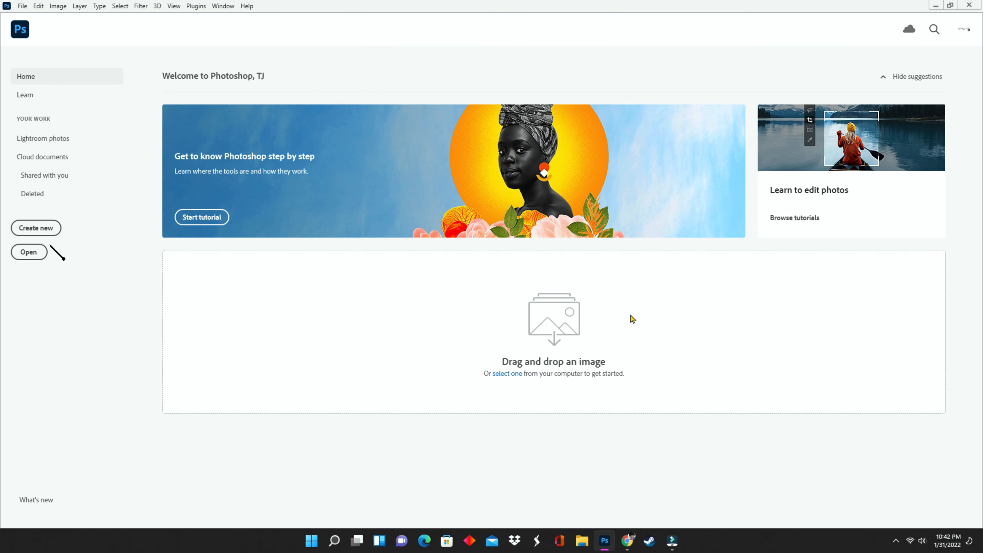
mouse_move(36, 227)
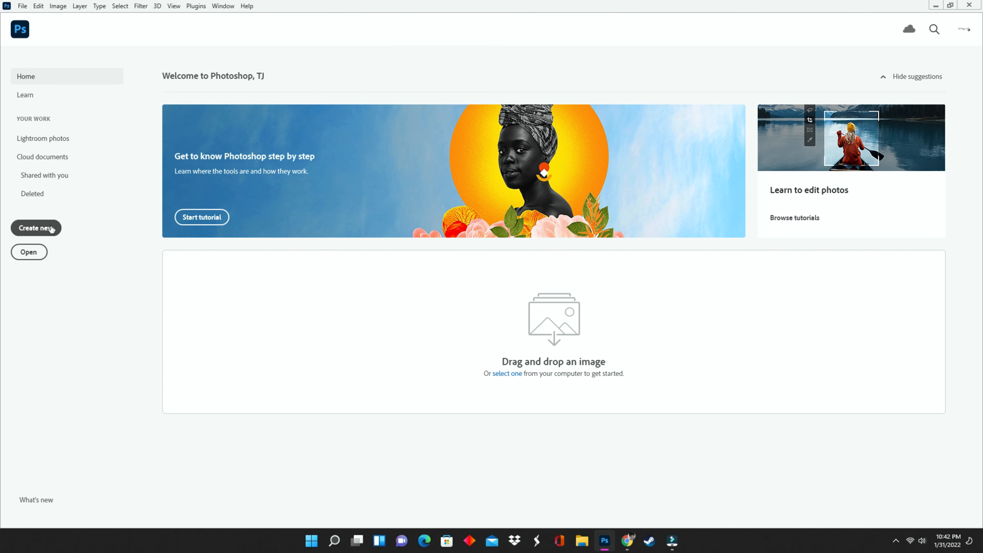
Start a new document and browse the Saved, Photo, Print, Art, Web and Mobile presets before returning to Recent
left_click(35, 227)
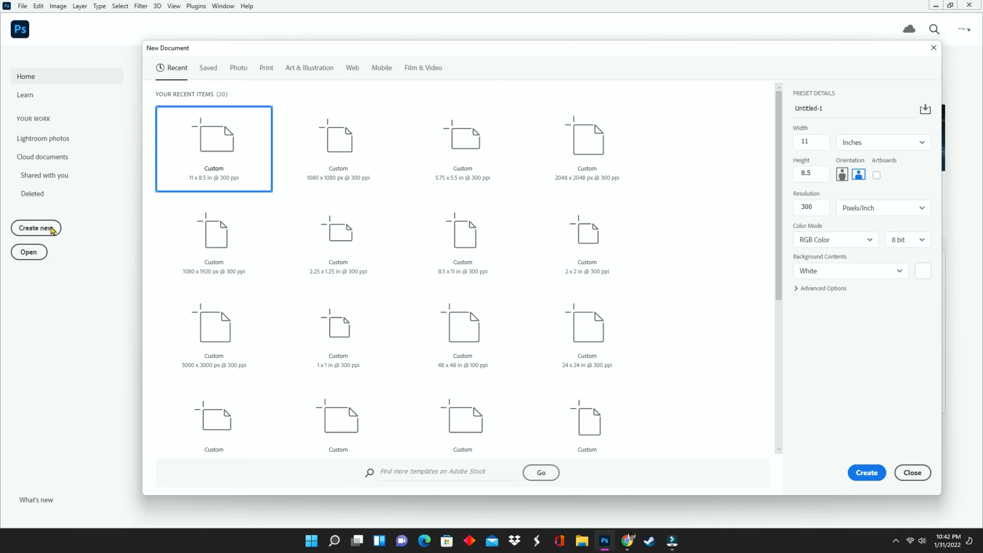
mouse_move(462, 232)
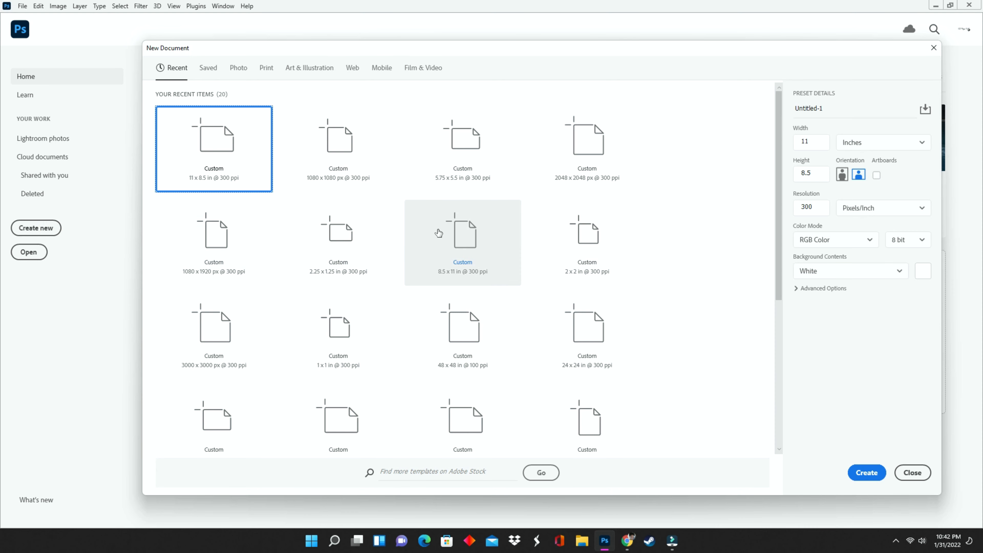
mouse_move(432, 213)
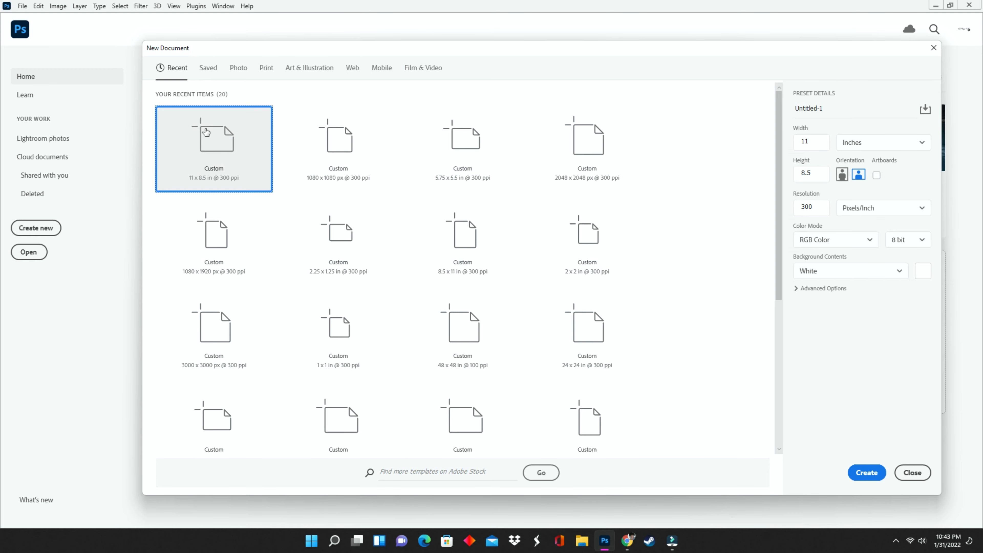
left_click(208, 68)
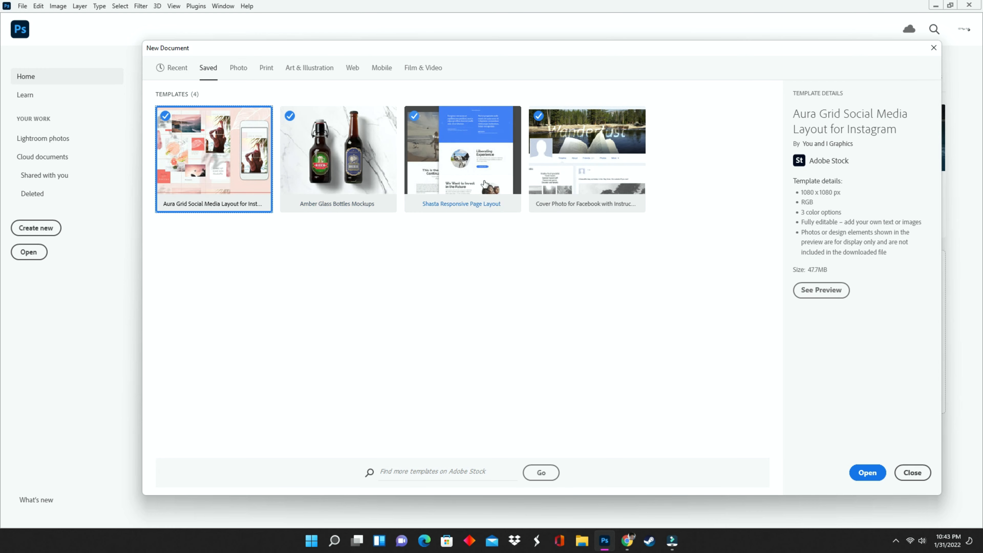
left_click(238, 68)
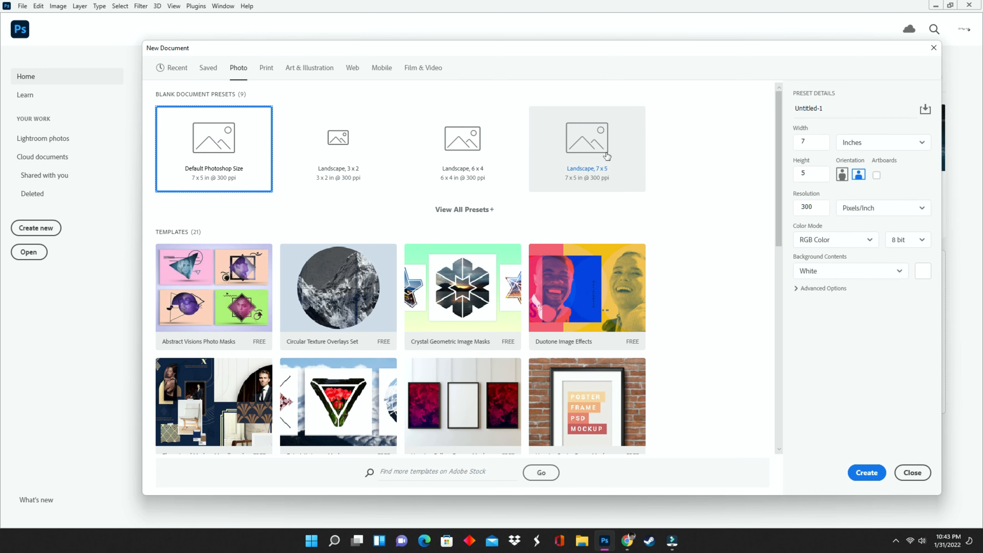
left_click(265, 68)
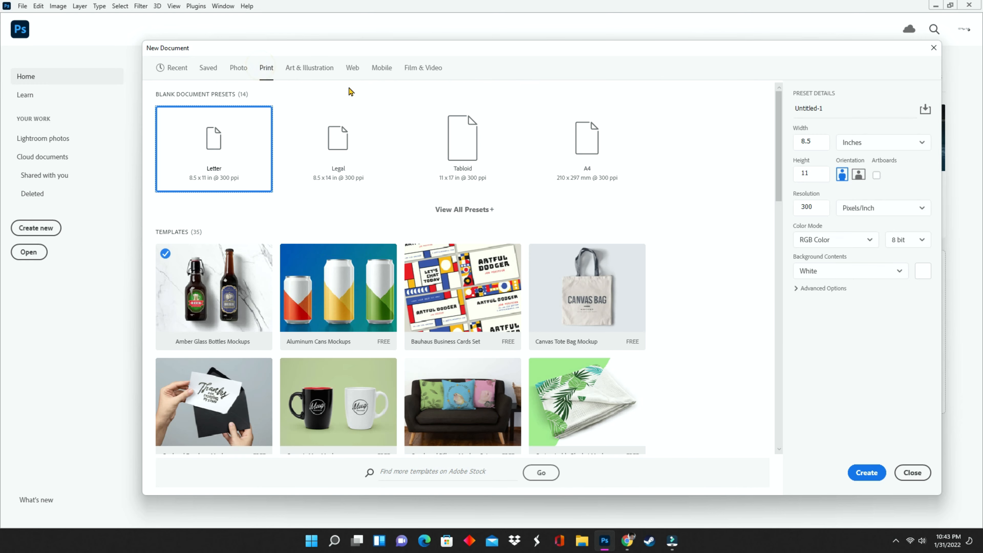
left_click(310, 68)
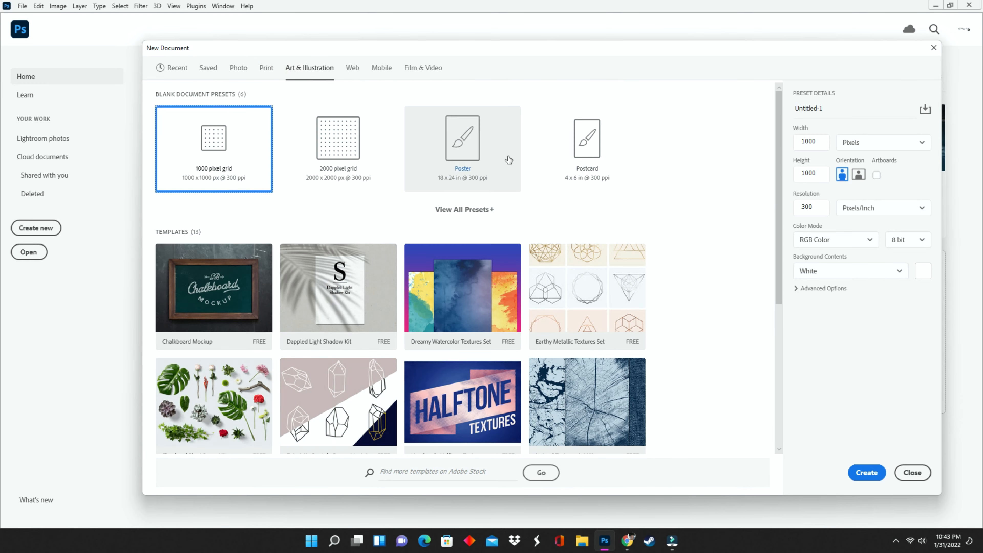
left_click(352, 68)
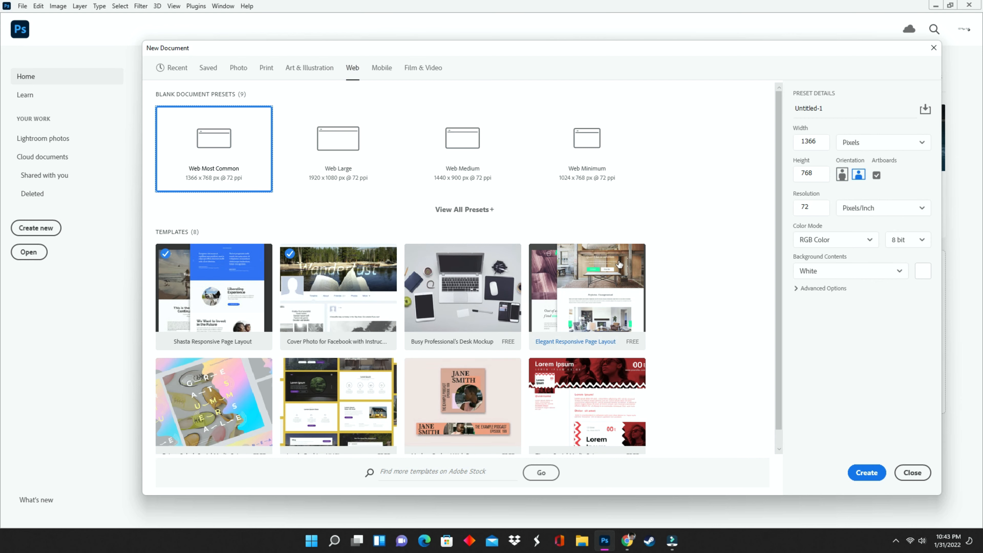
mouse_move(462, 138)
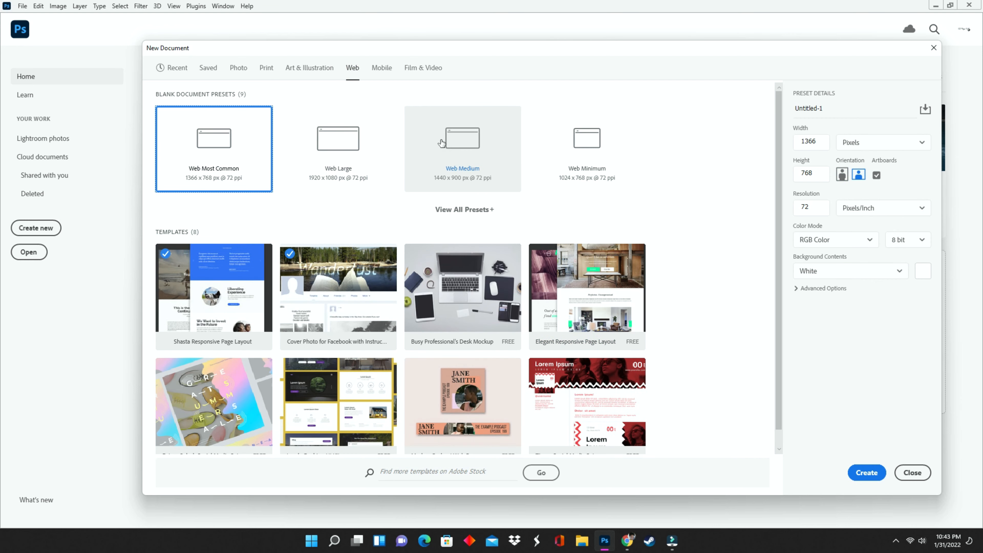
left_click(381, 68)
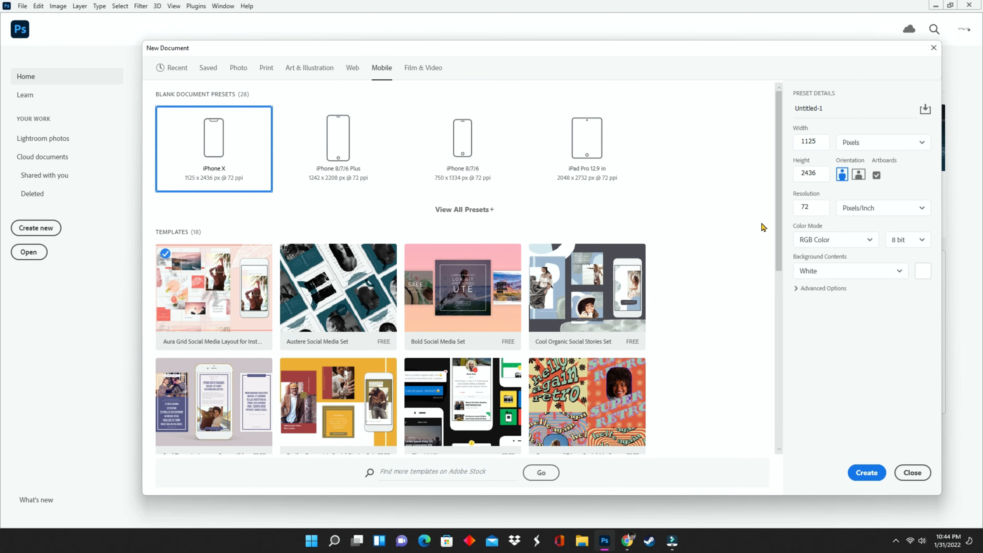
left_click(178, 67)
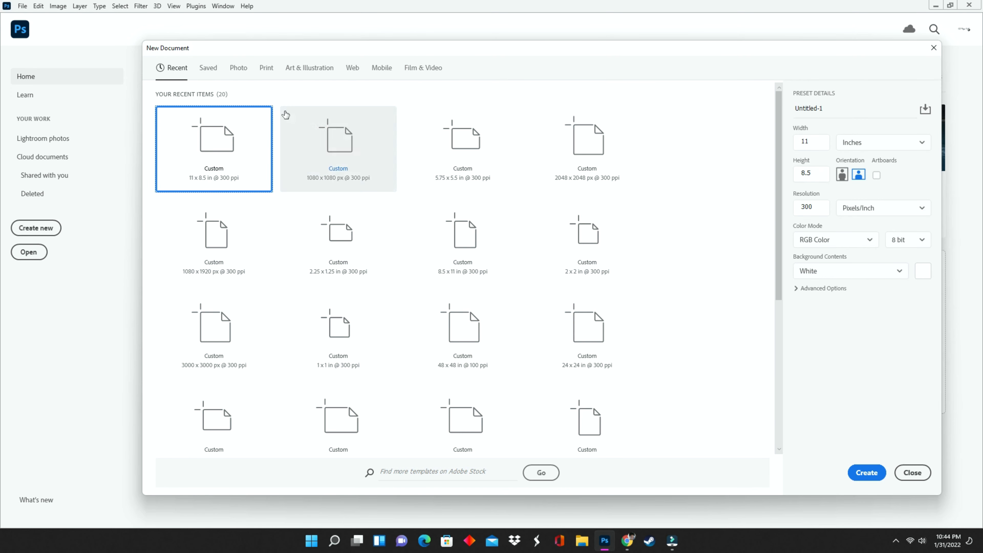
mouse_move(249, 153)
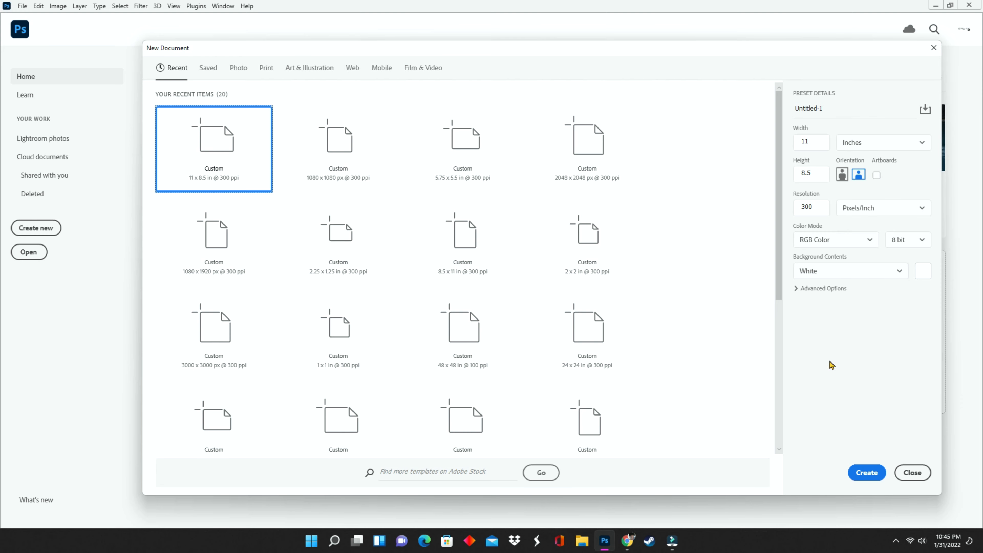
mouse_move(866, 472)
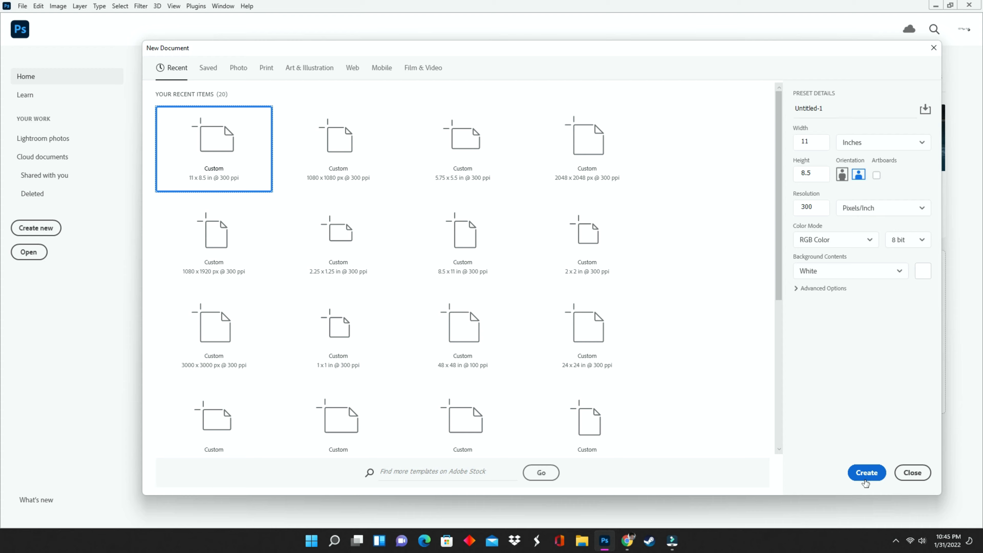
left_click(865, 472)
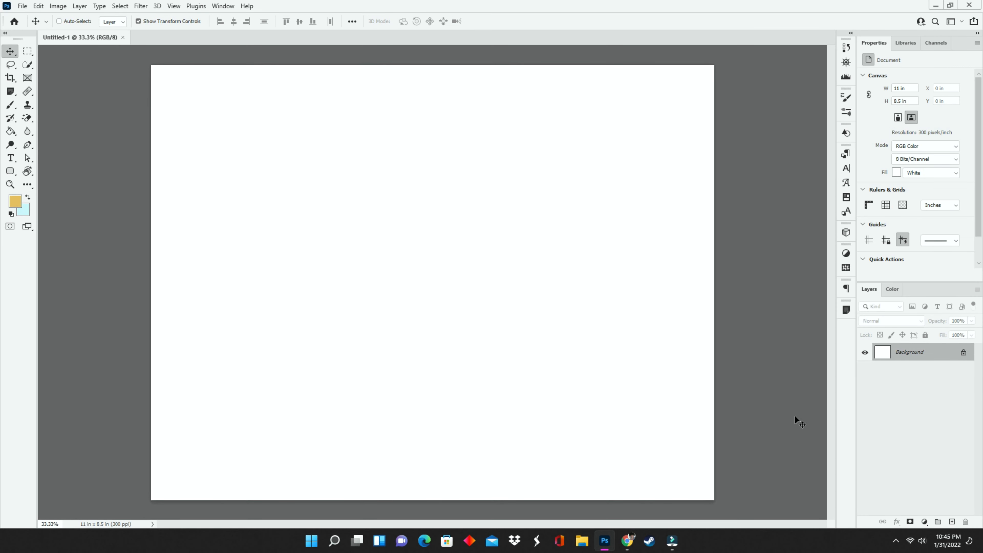
mouse_move(483, 327)
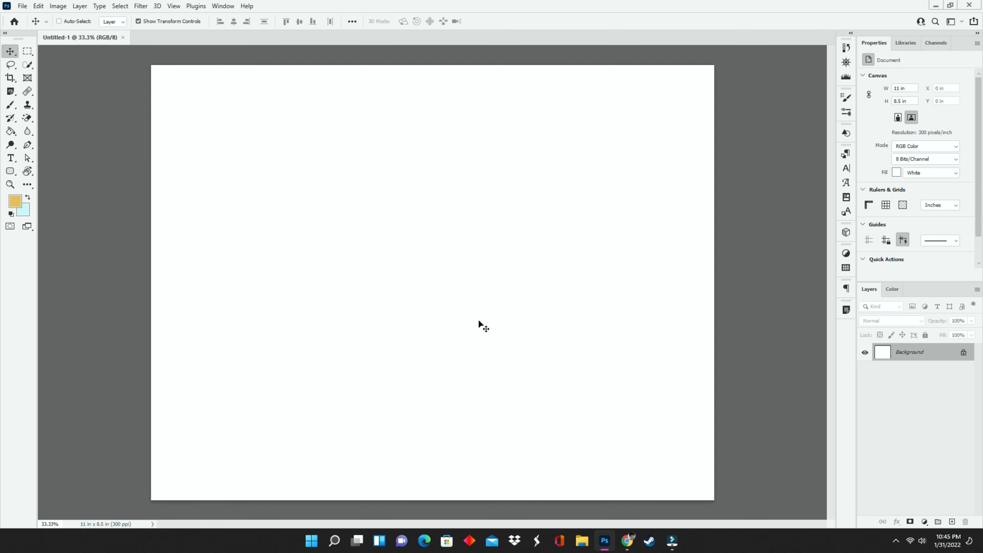
mouse_move(188, 70)
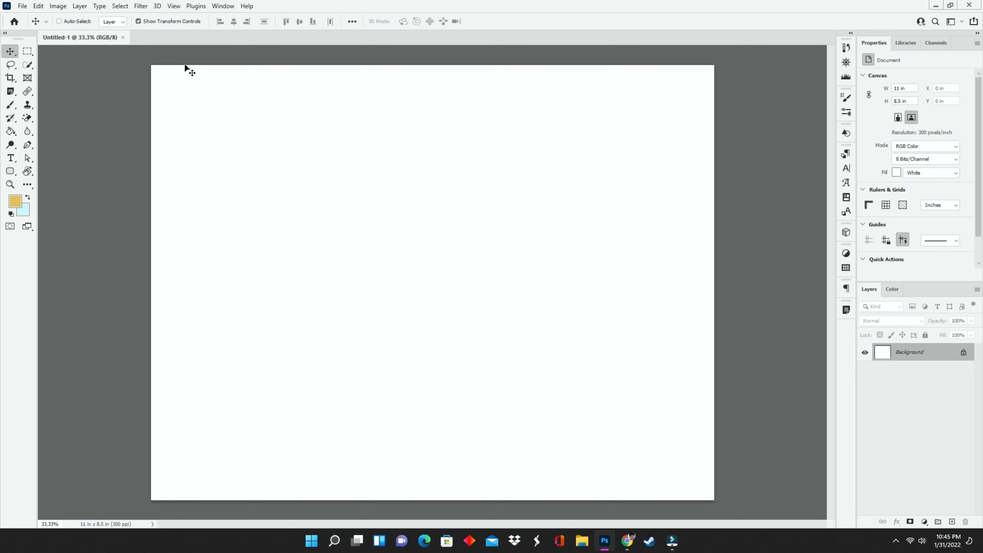
left_click(223, 6)
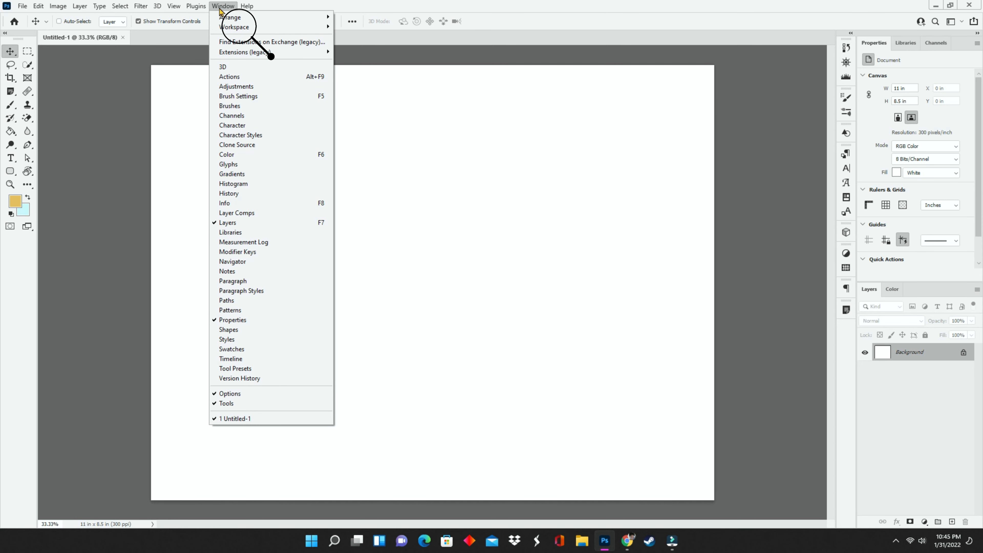
mouse_move(234, 26)
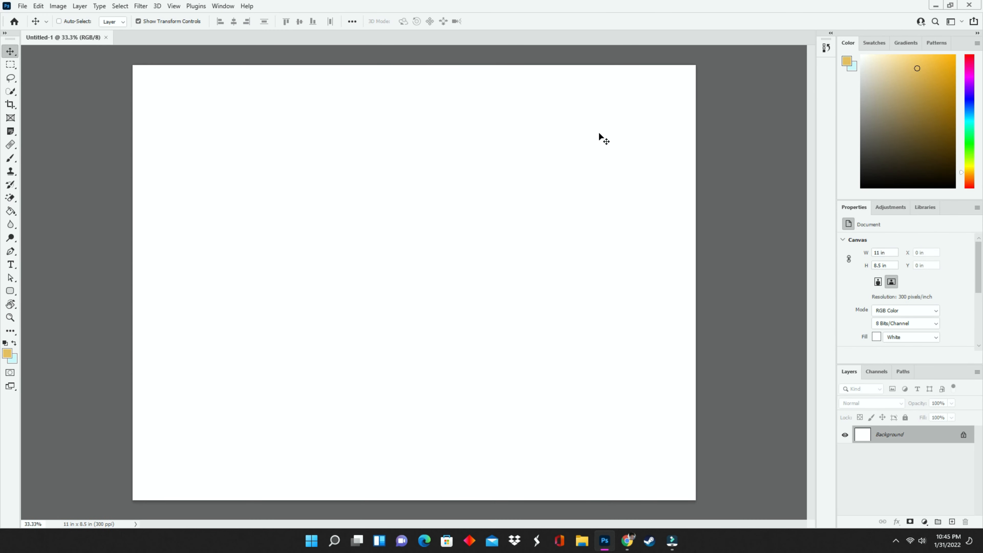
left_click(222, 5)
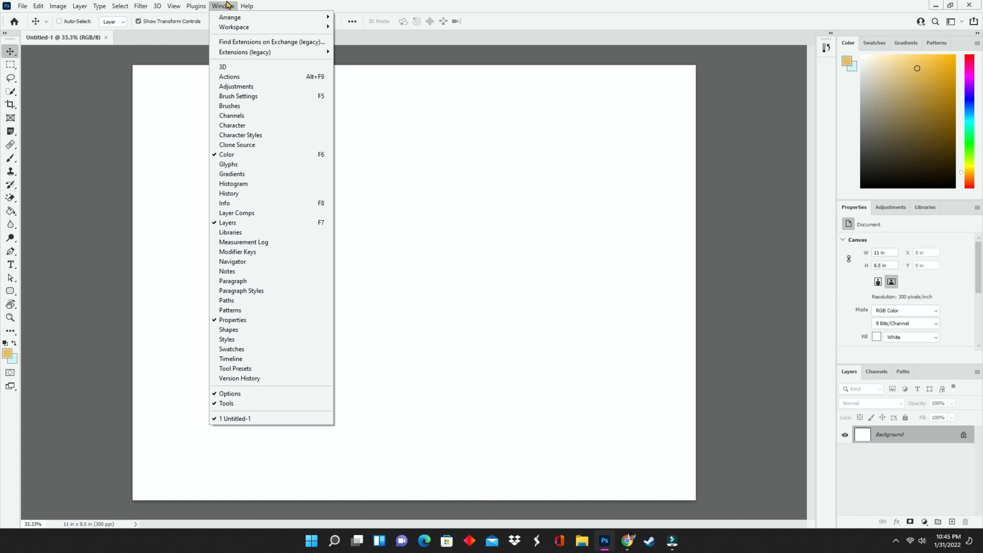
mouse_move(230, 17)
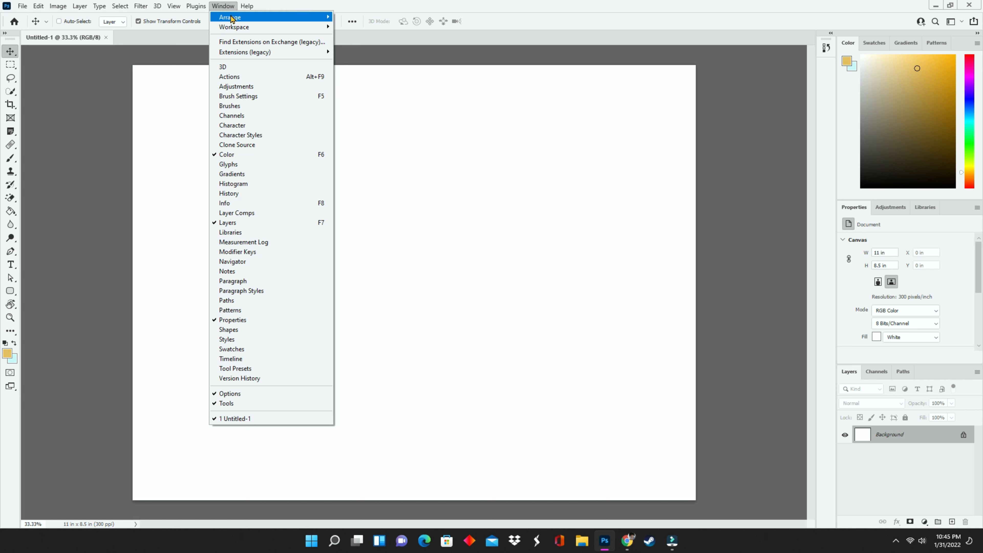
mouse_move(234, 26)
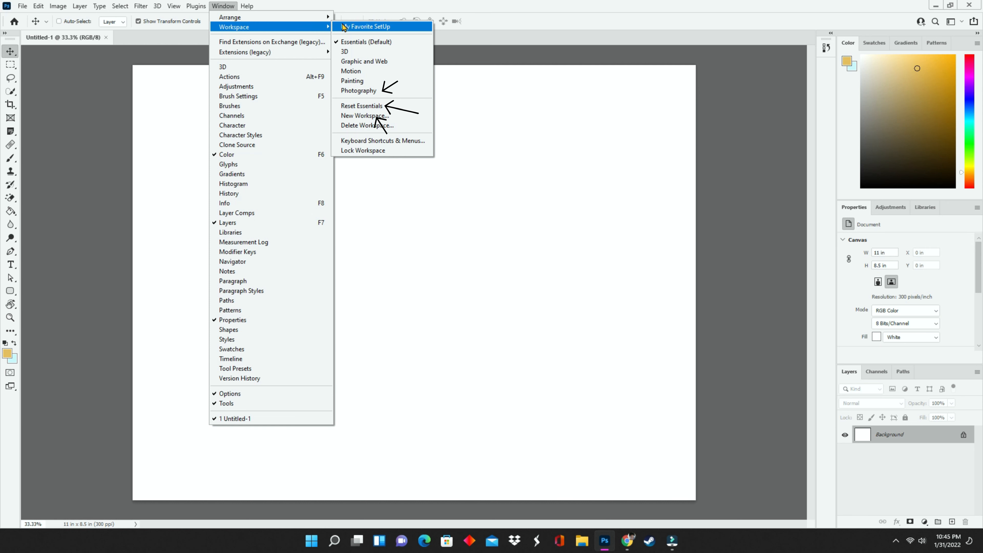
mouse_move(392, 71)
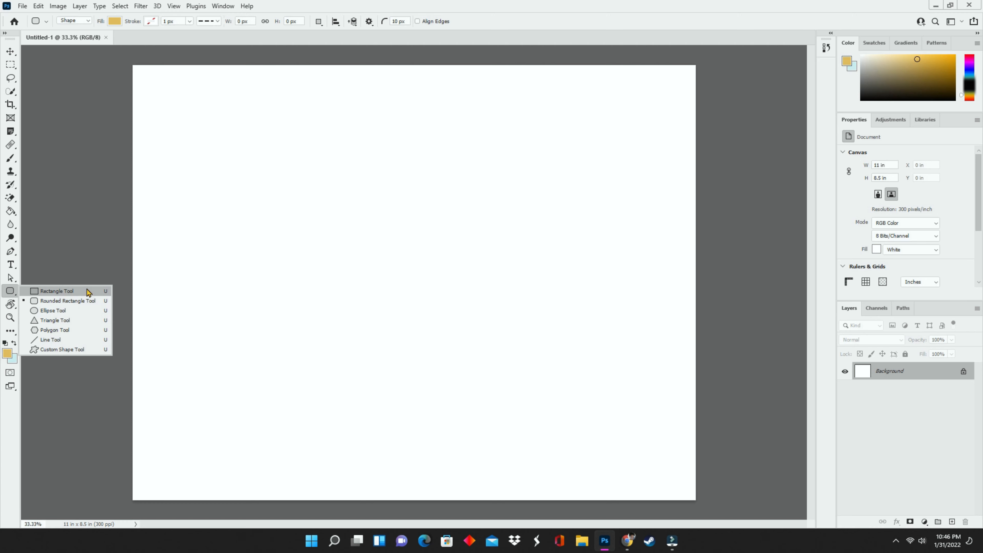
mouse_move(63, 301)
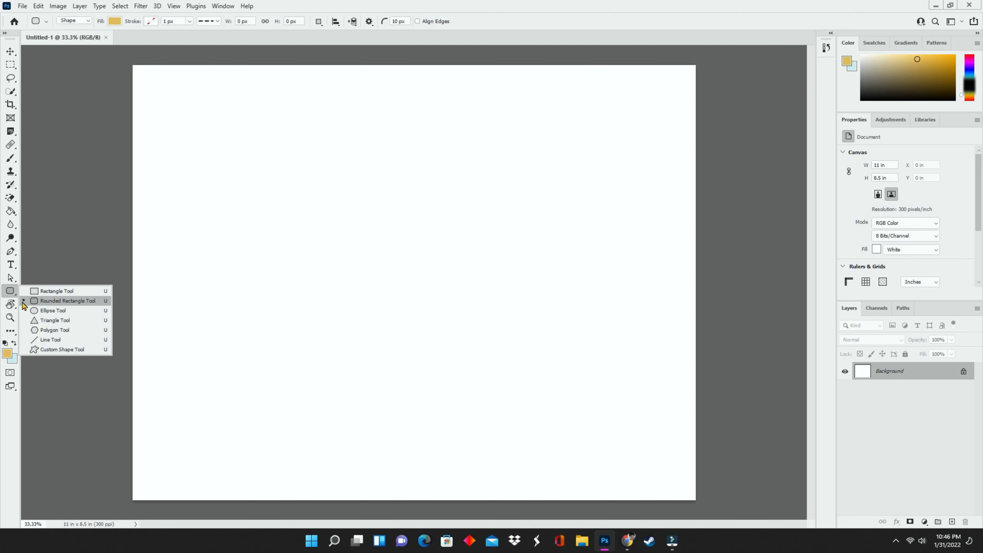
mouse_move(81, 307)
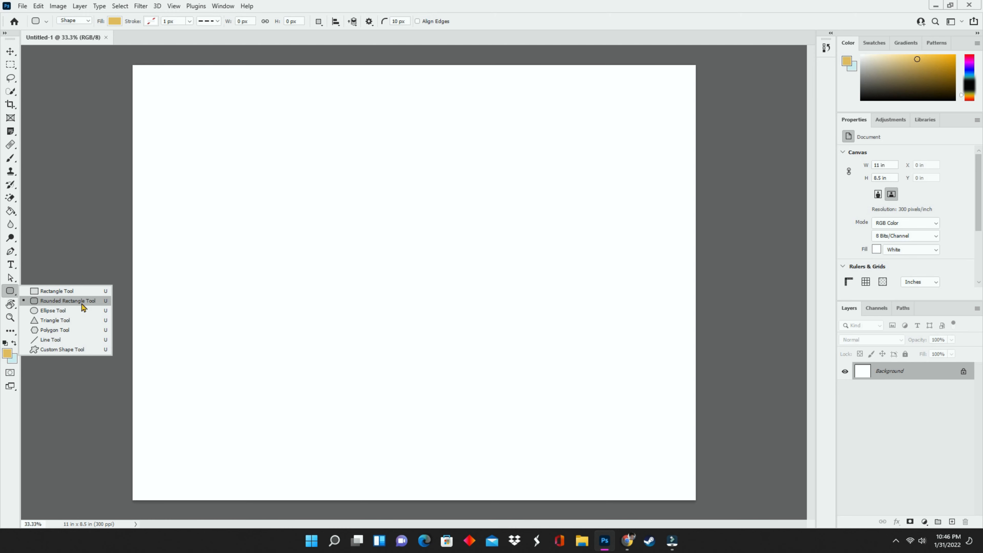
mouse_move(107, 307)
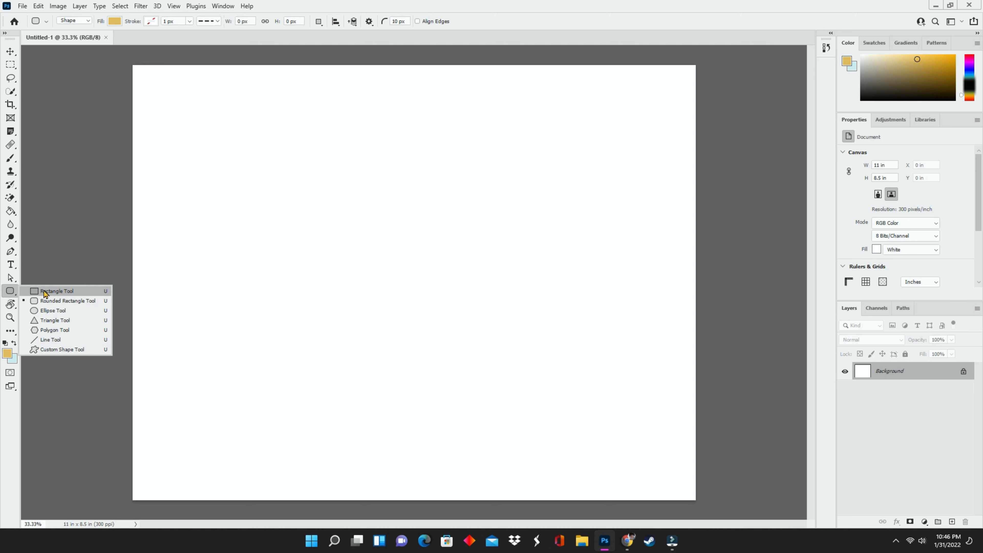
mouse_move(10, 293)
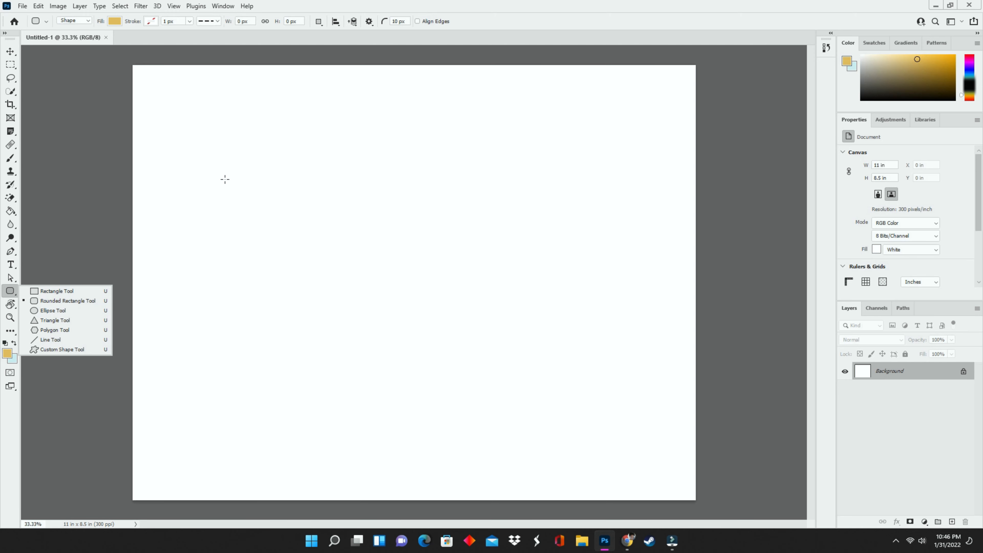
mouse_move(223, 178)
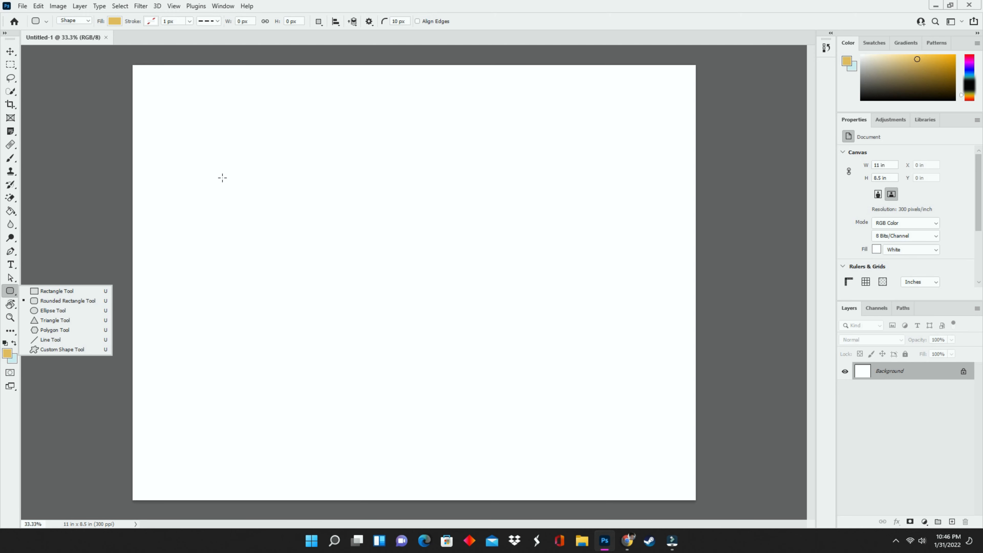
Draw a gold rounded rectangle about 7.2 by 4 inches across the middle of the page
left_click_drag(222, 178, 590, 383)
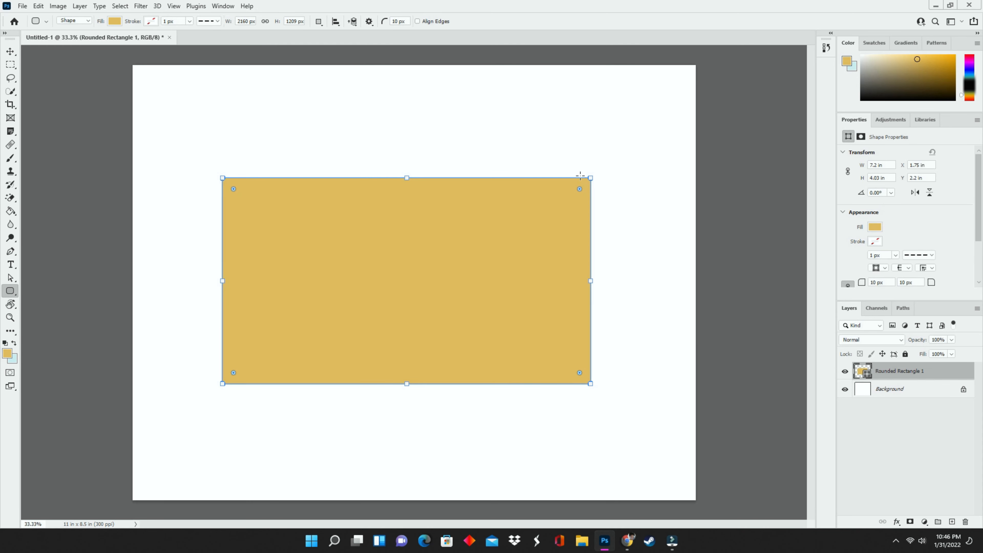
mouse_move(516, 419)
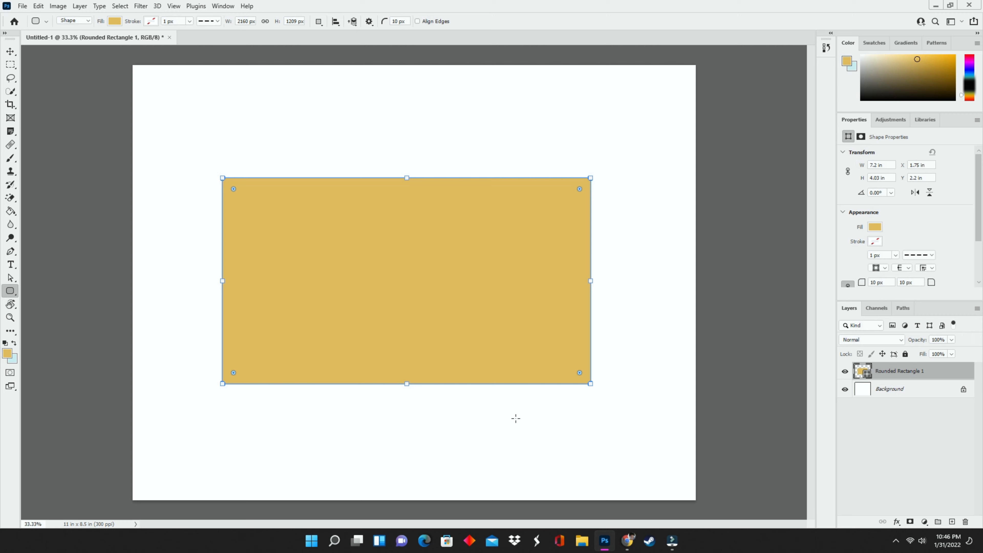
mouse_move(545, 413)
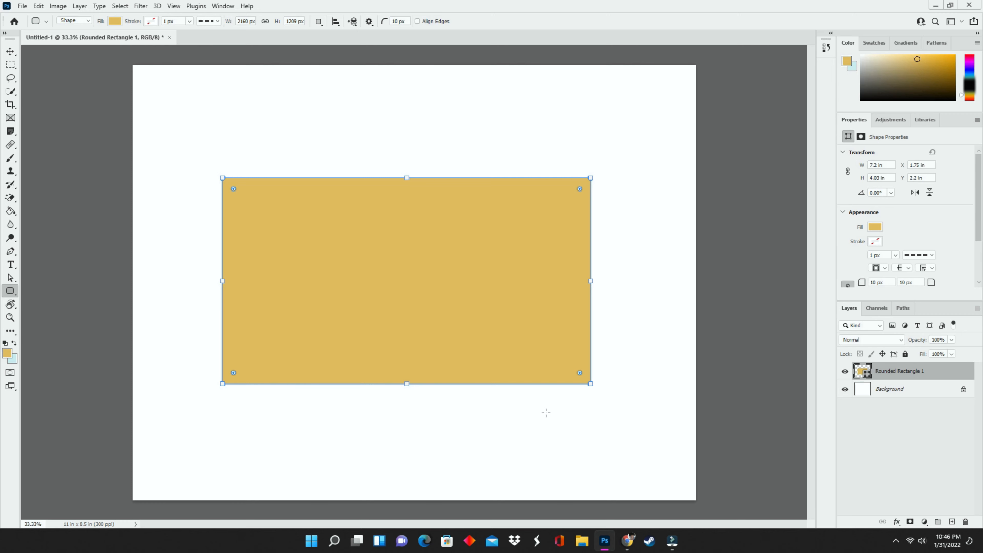
mouse_move(560, 209)
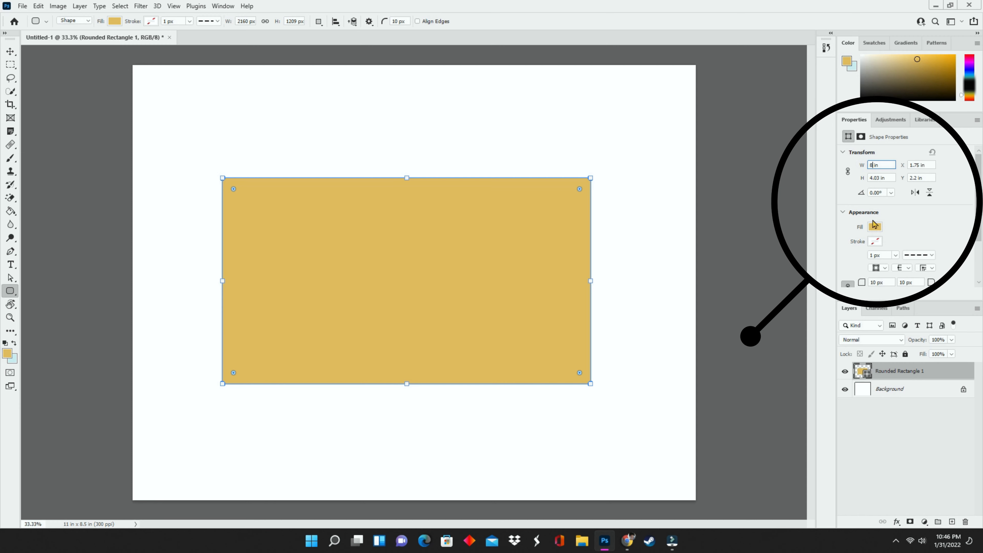
Resize the rectangle to W 8.31 in and H 5.88 in in the Transform properties
type("8.31 in")
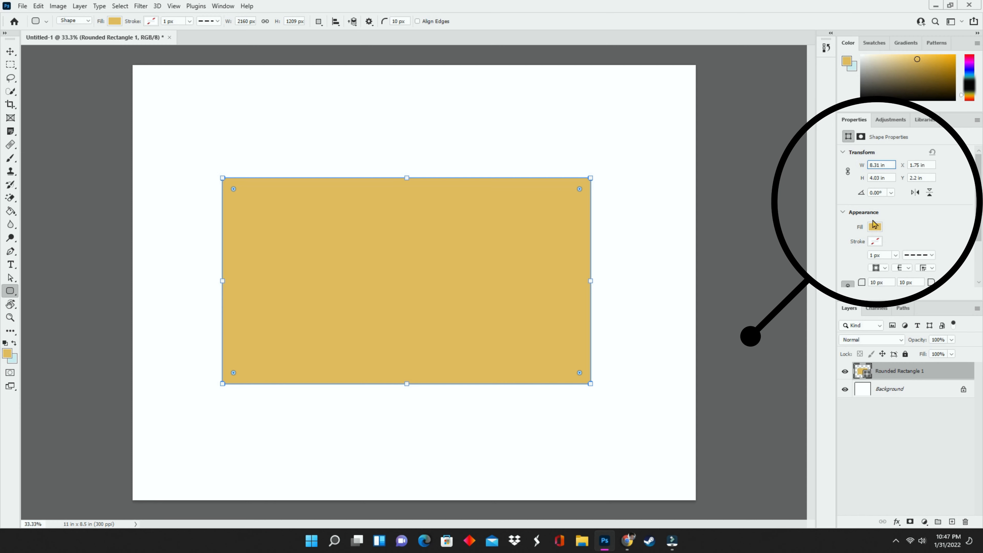
left_click(880, 165)
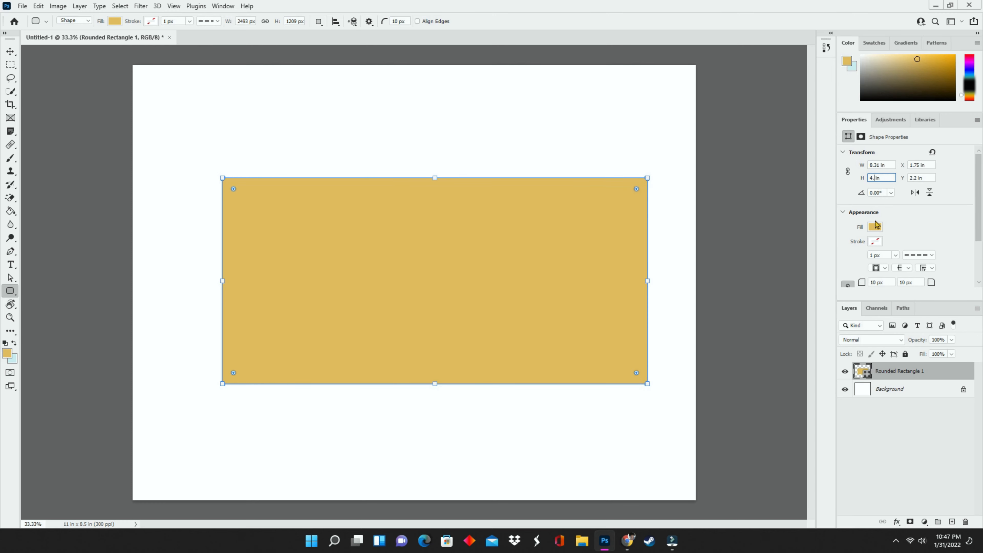
type("5.88 in")
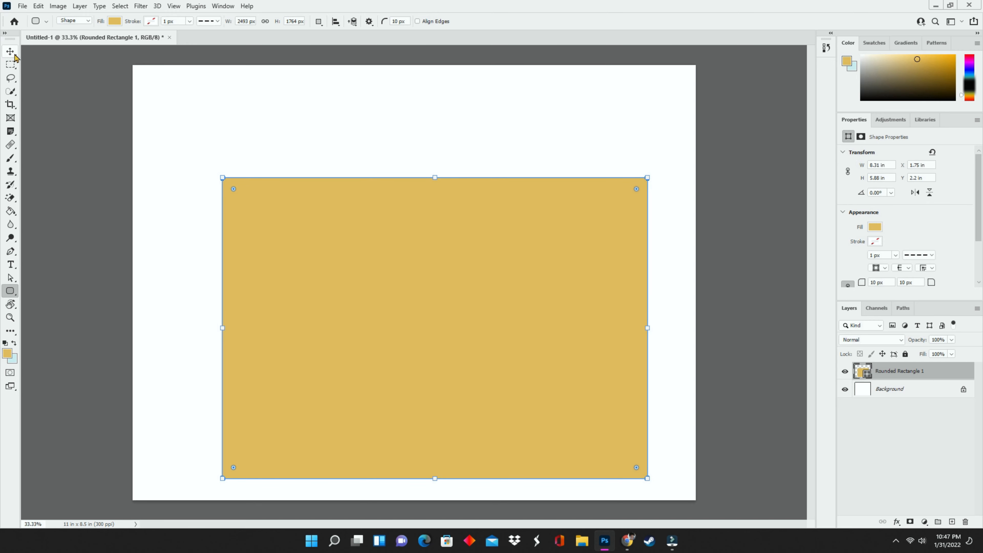
mouse_move(10, 51)
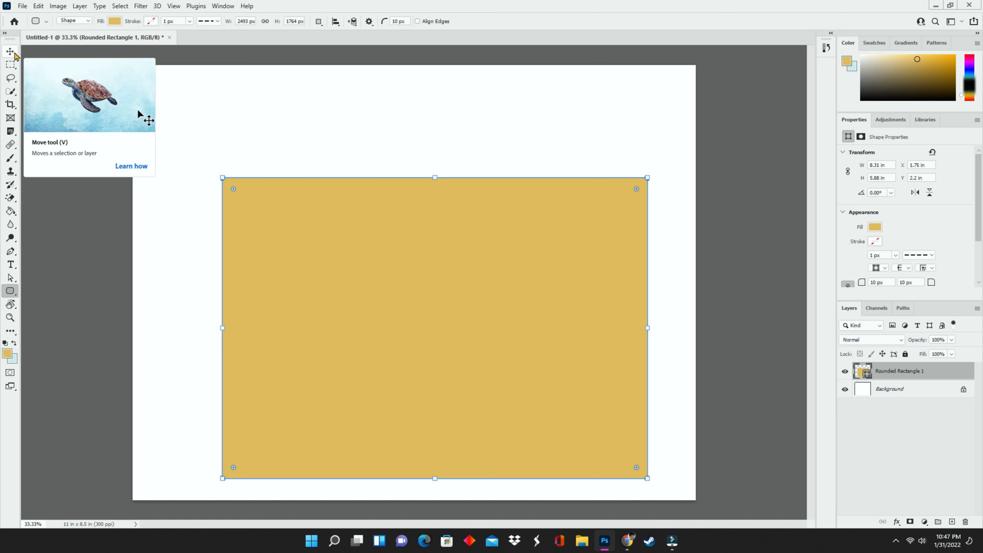
mouse_move(109, 113)
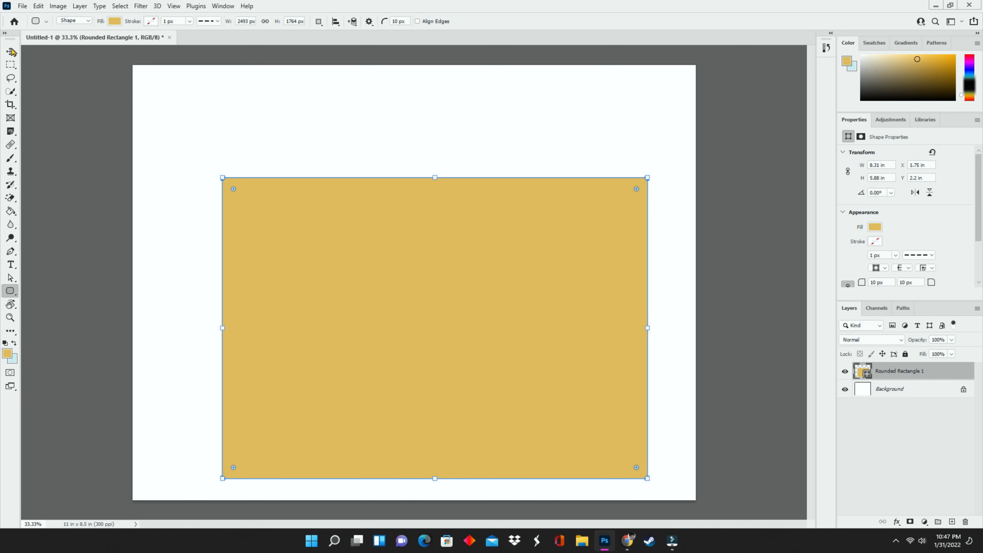
Move the rectangle up and left to about X 1.35 in, Y 1.31 in, centring it on the page
left_click(10, 51)
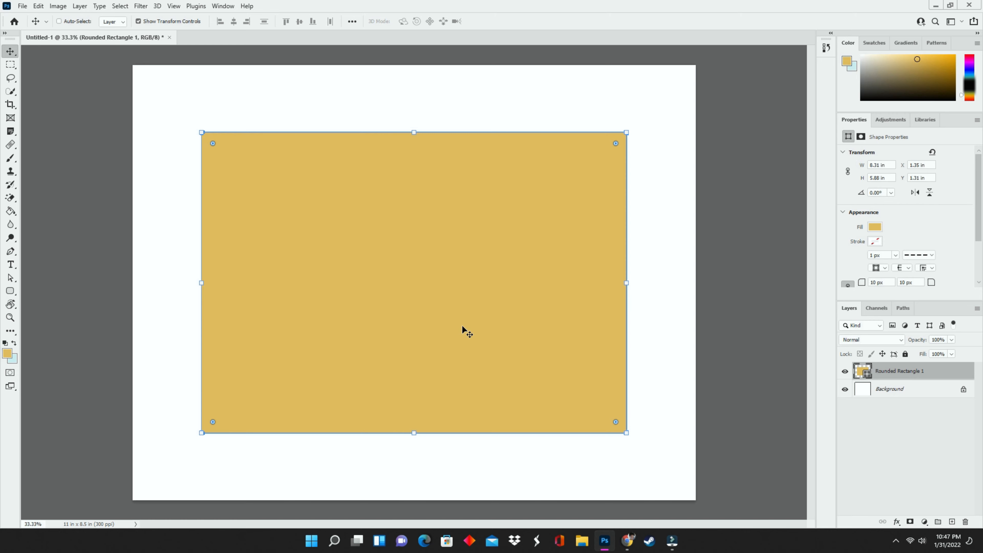
mouse_move(213, 148)
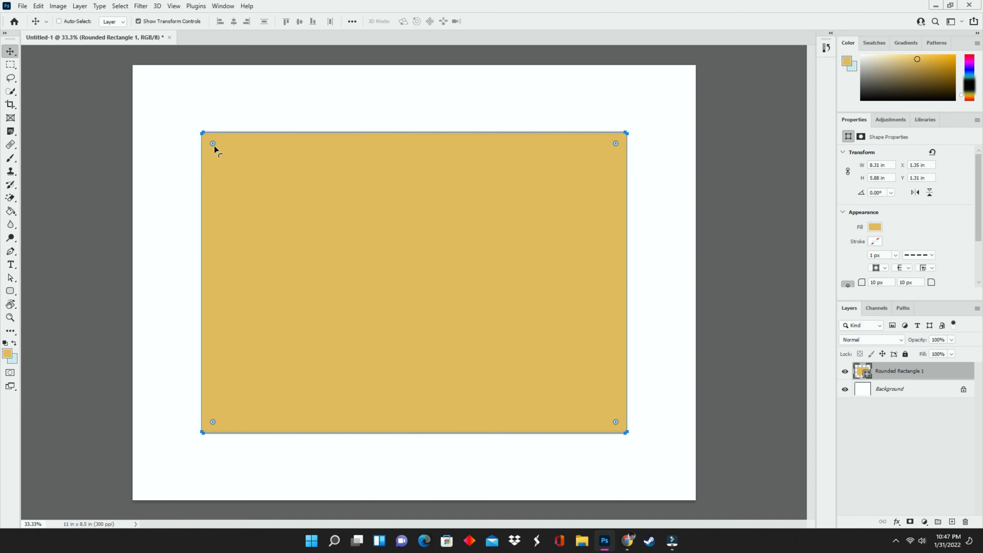
Adjust the corner radius widget back and forth until the corners settle at 141 px
left_click_drag(213, 142, 234, 164)
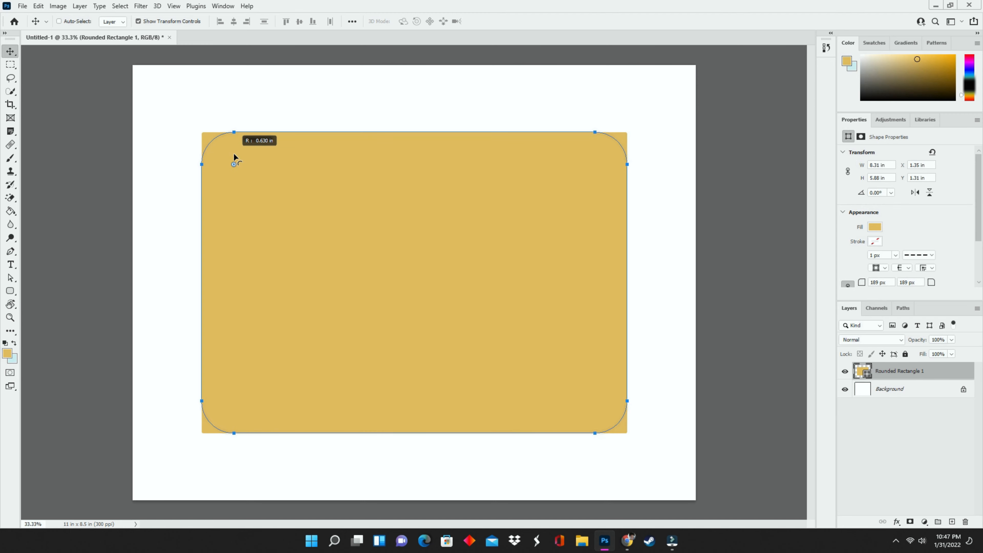
left_click_drag(233, 164, 215, 149)
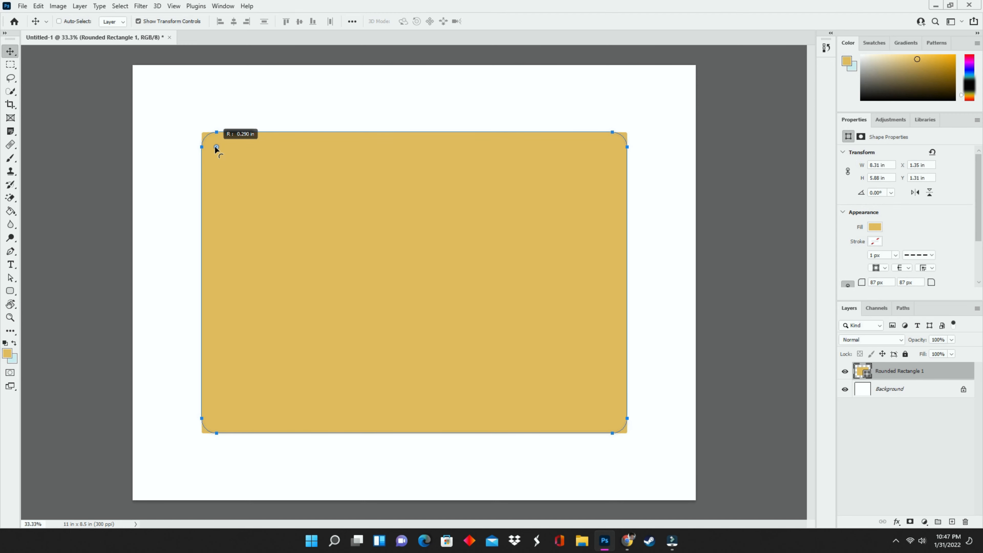
left_click_drag(215, 147, 229, 162)
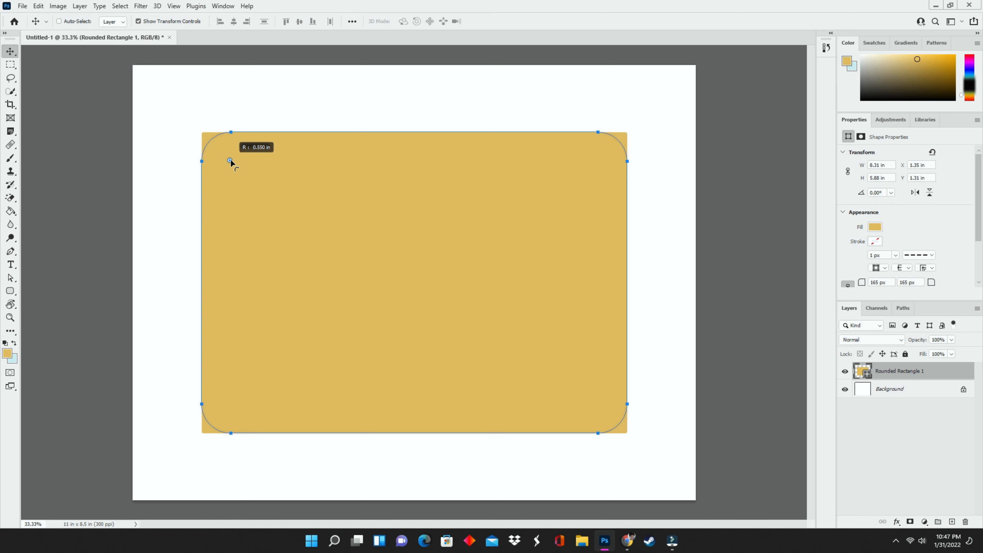
left_click_drag(229, 162, 242, 173)
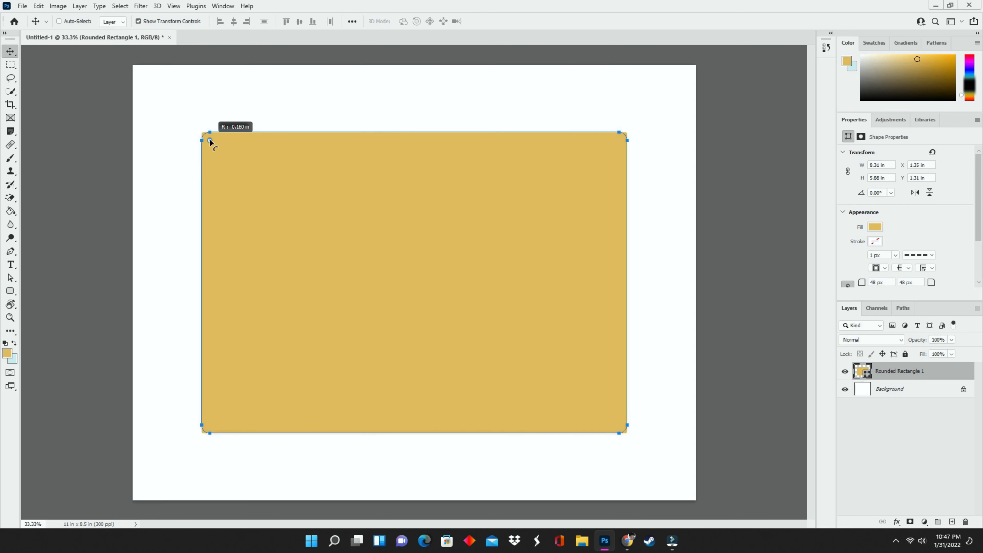
left_click_drag(210, 137, 227, 157)
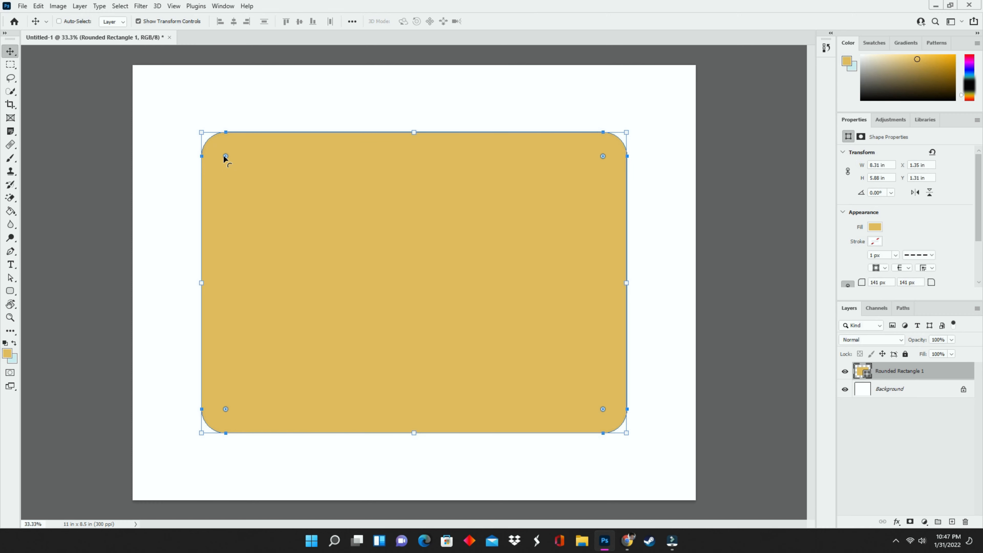
mouse_move(232, 166)
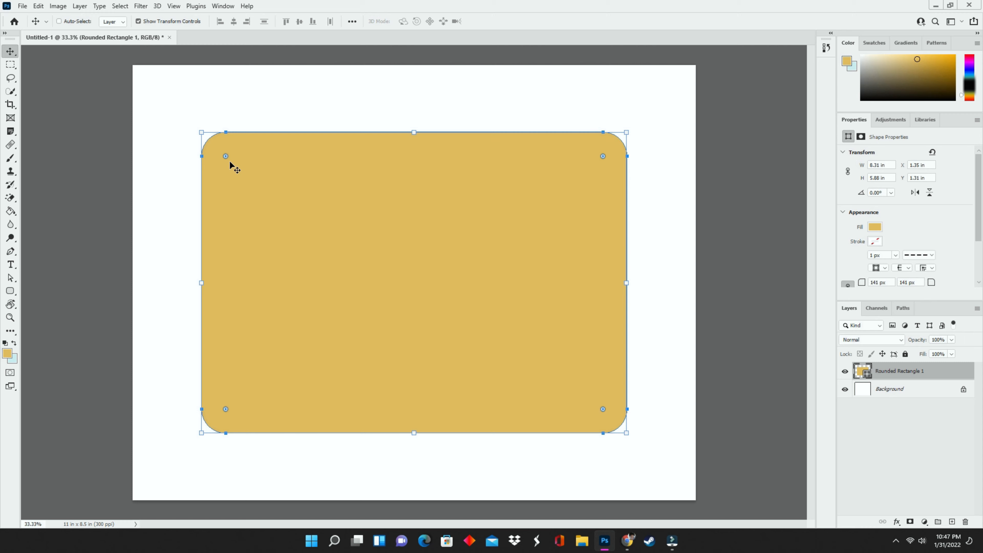
mouse_move(873, 242)
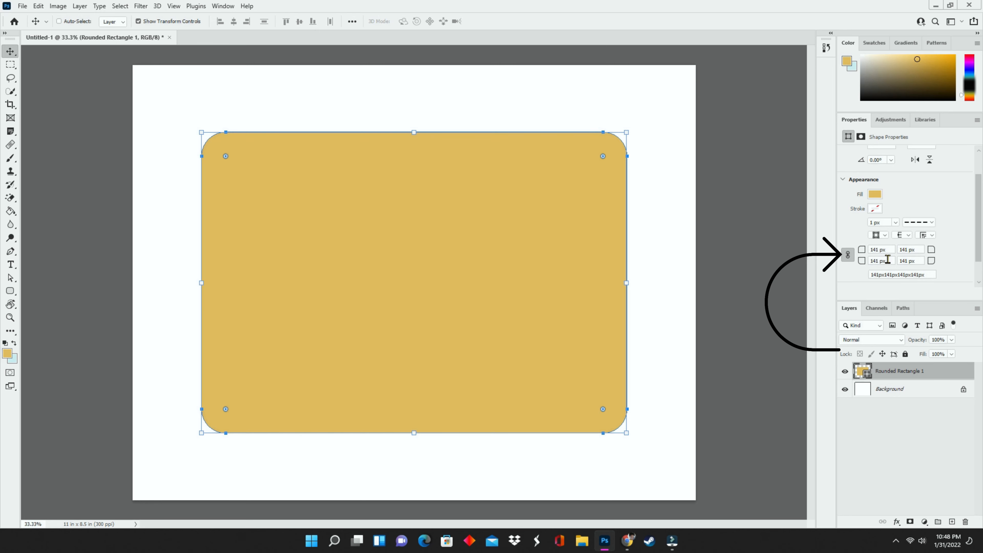
mouse_move(928, 264)
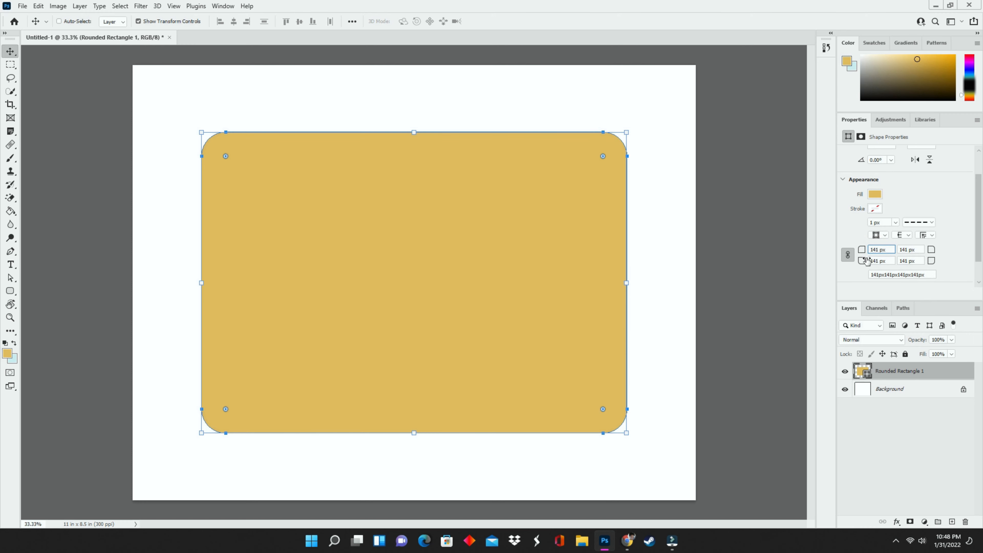
mouse_move(848, 255)
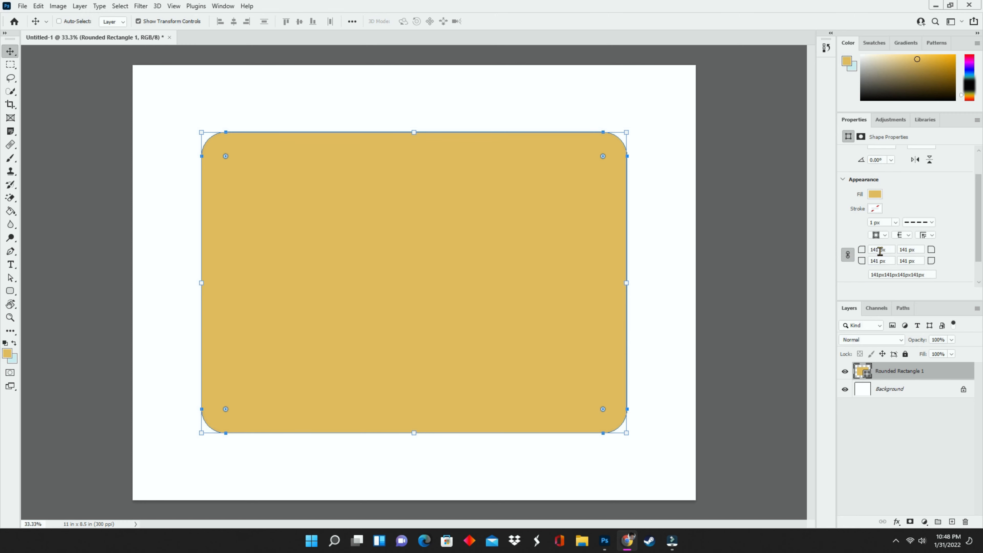
Set the linked corner radius to 203 px in the Appearance properties
left_click(877, 249)
type("203")
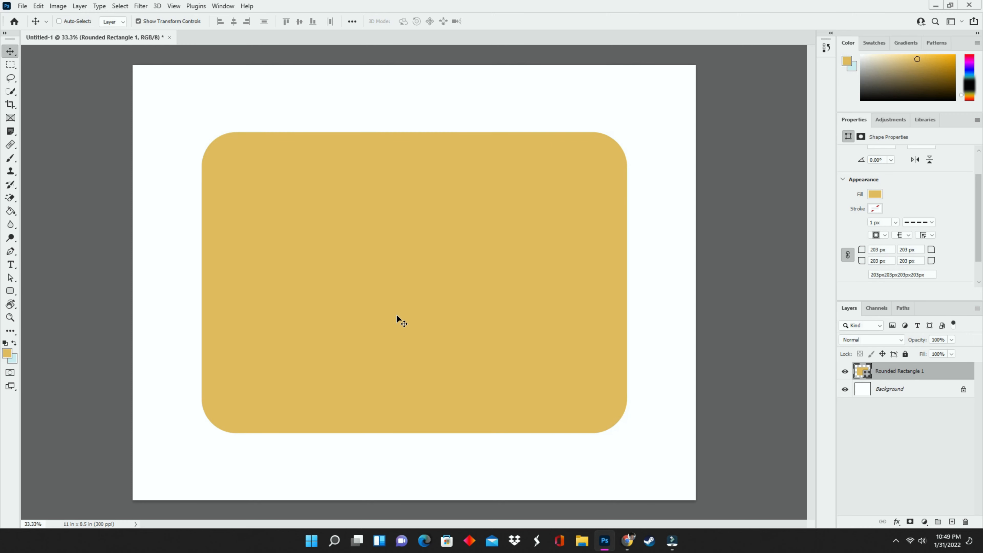
Change the rounded rectangle's fill from gold to solid red and keep it
left_click(413, 283)
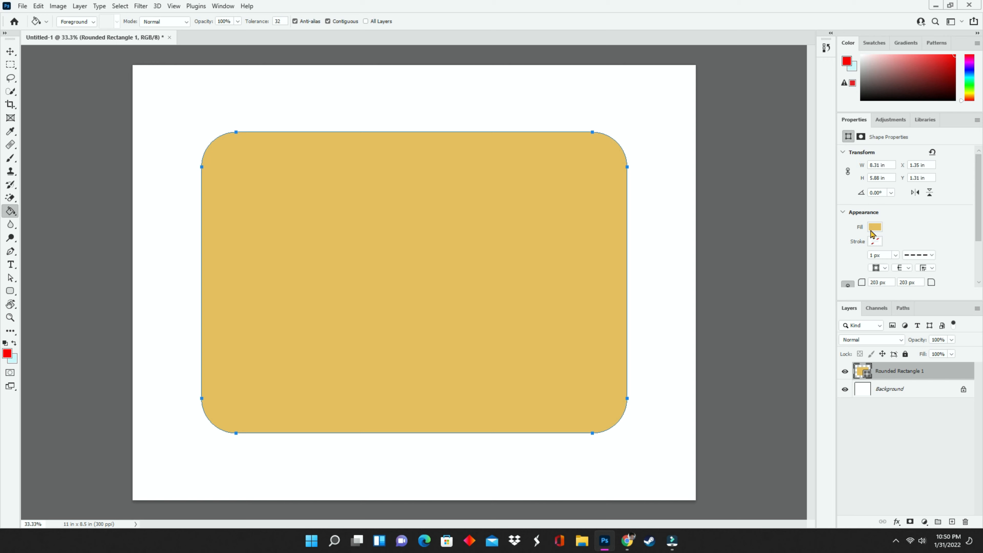
mouse_move(874, 234)
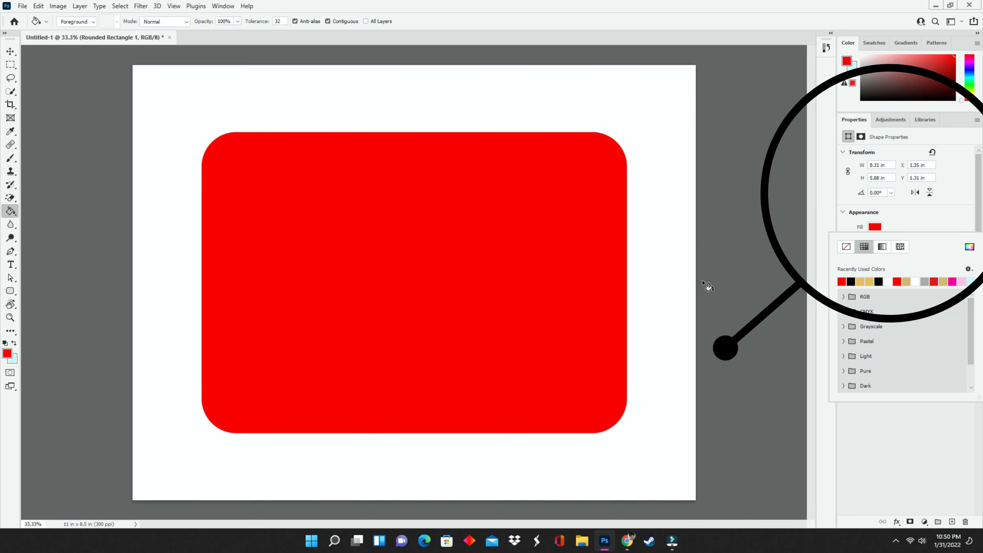
left_click(10, 52)
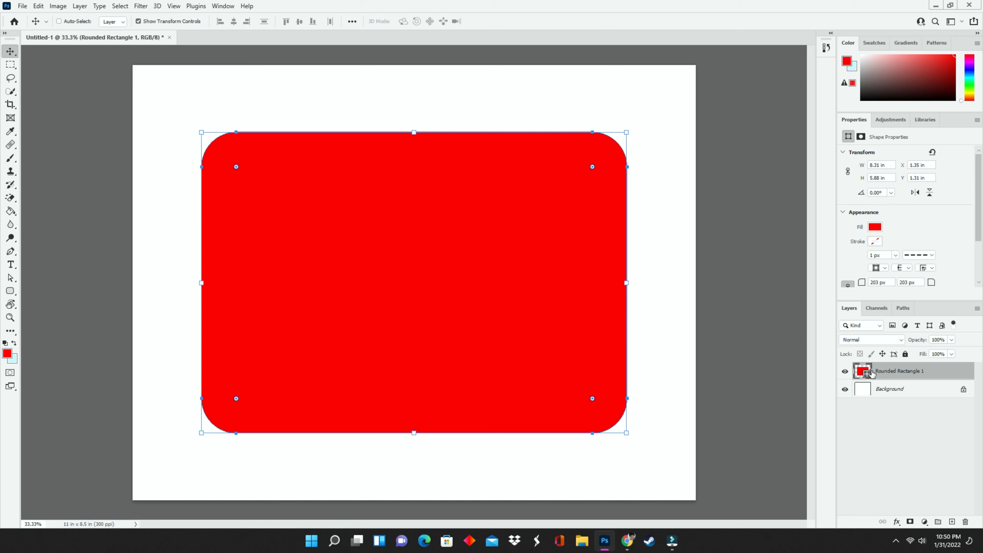
mouse_move(875, 227)
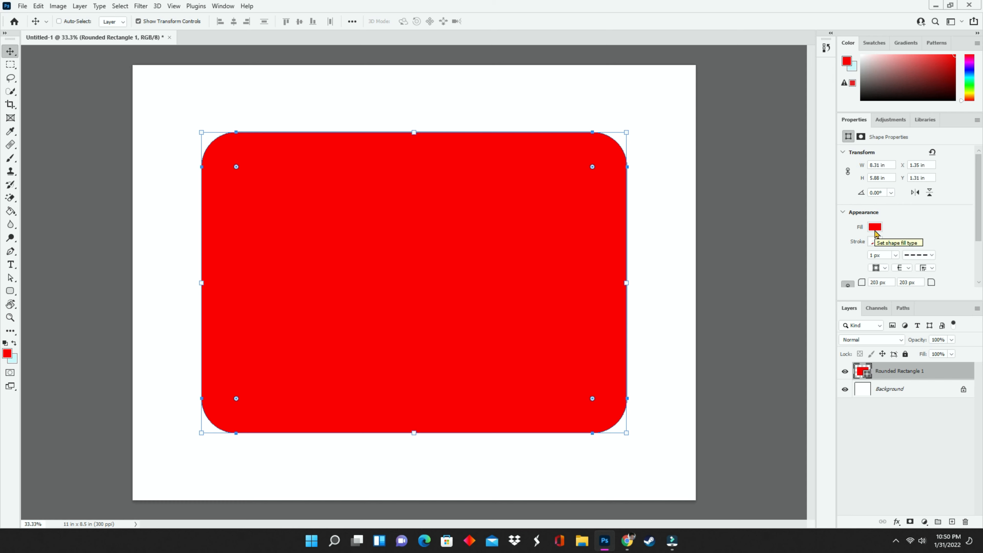
mouse_move(661, 243)
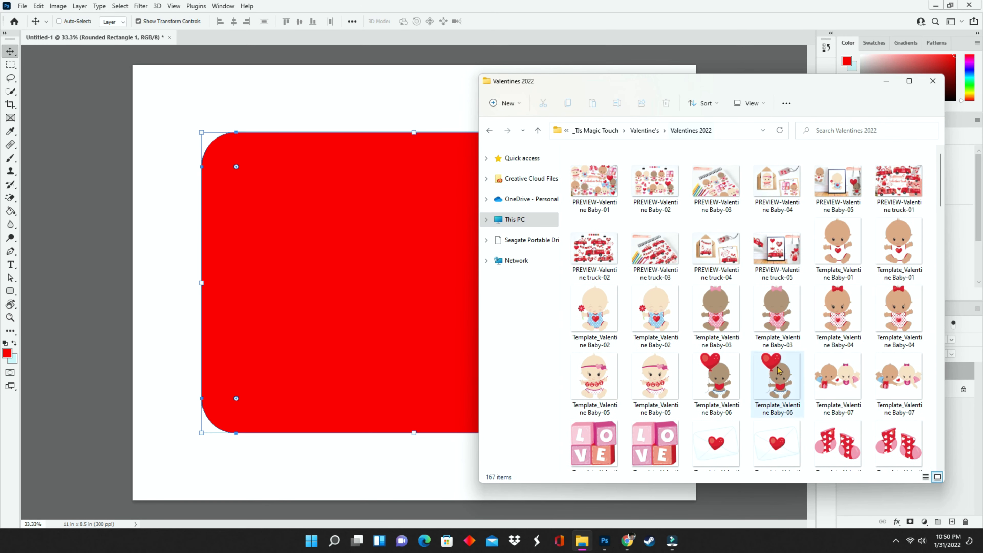
Scroll through the Valentines 2022 folder's clip art and pattern thumbnails in File Explorer
scroll("down", 3)
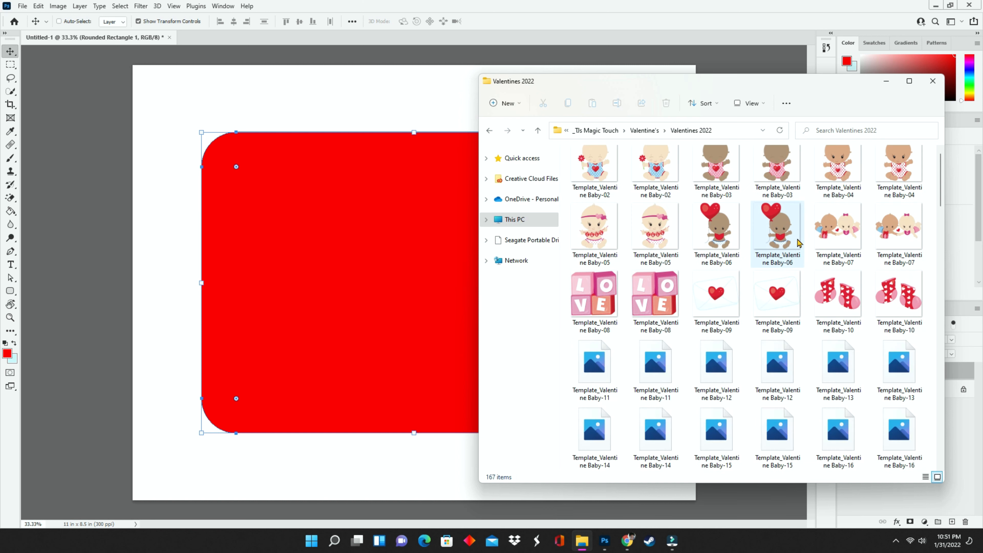
scroll("down", 3)
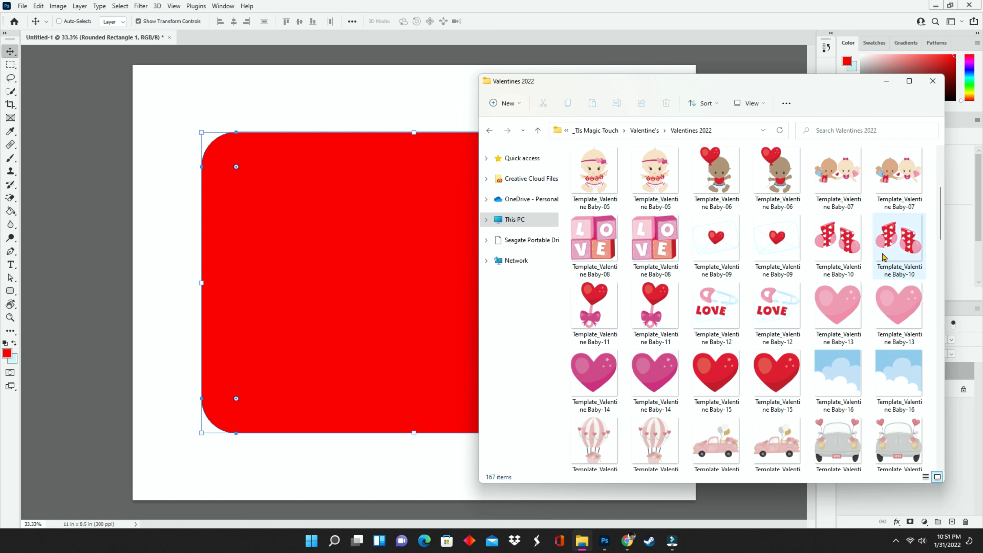
mouse_move(898, 241)
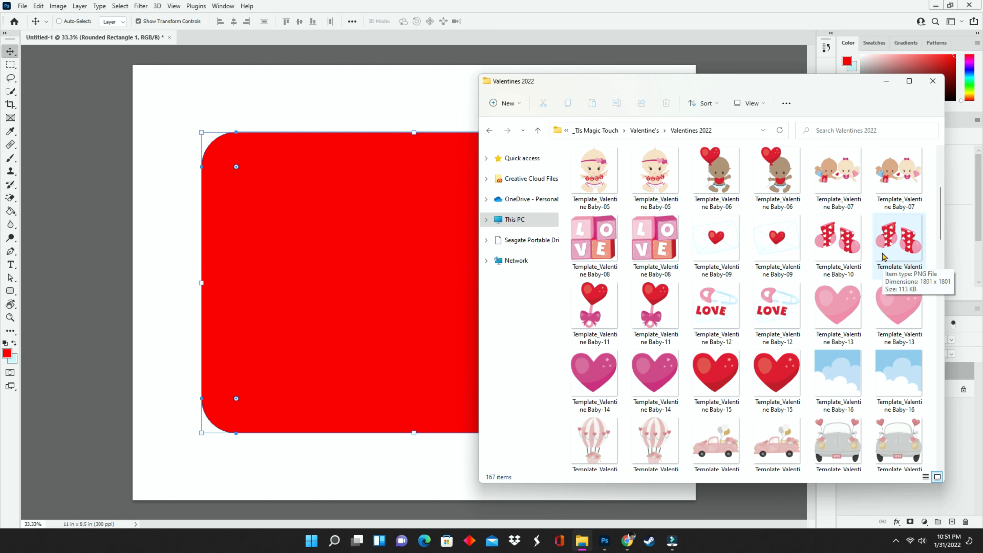
scroll("down", 3)
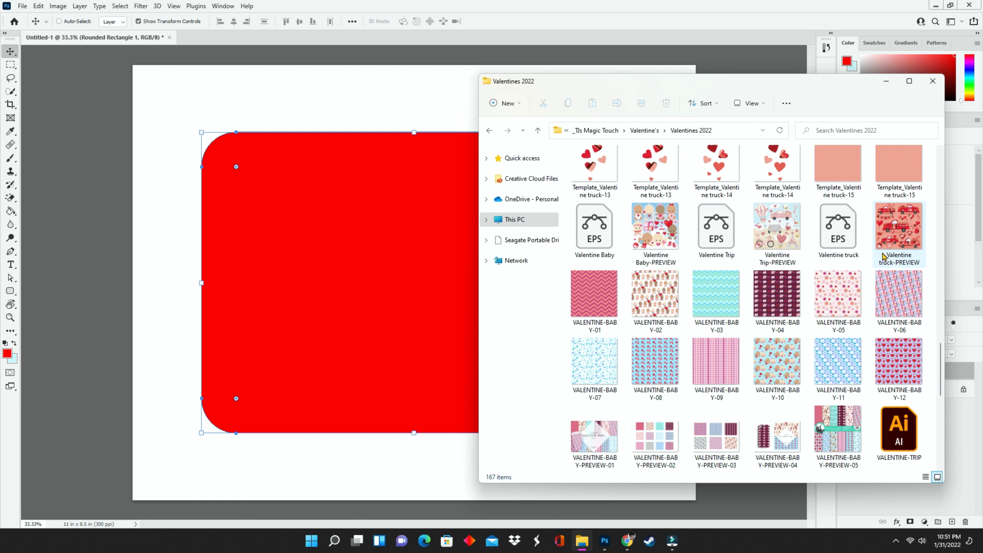
scroll("down", 3)
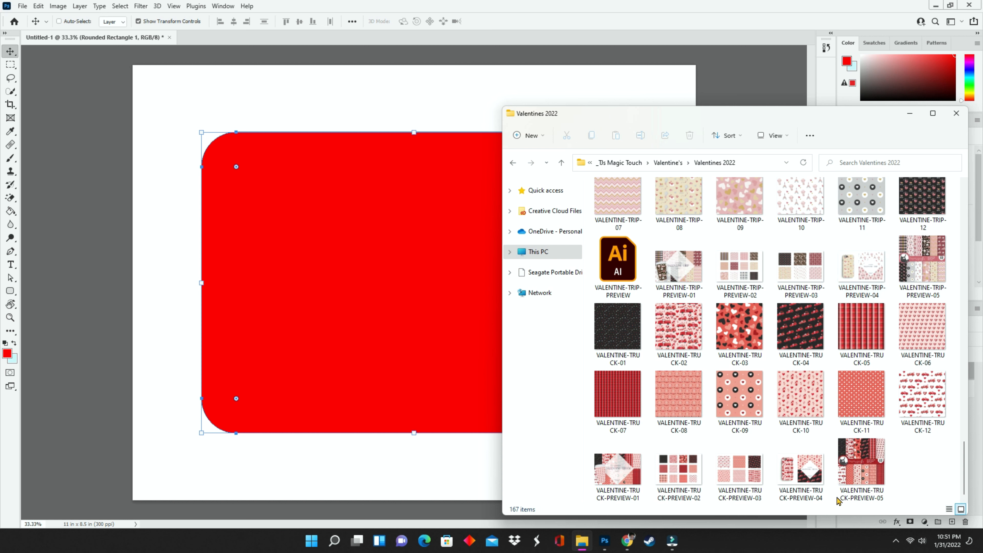
mouse_move(801, 326)
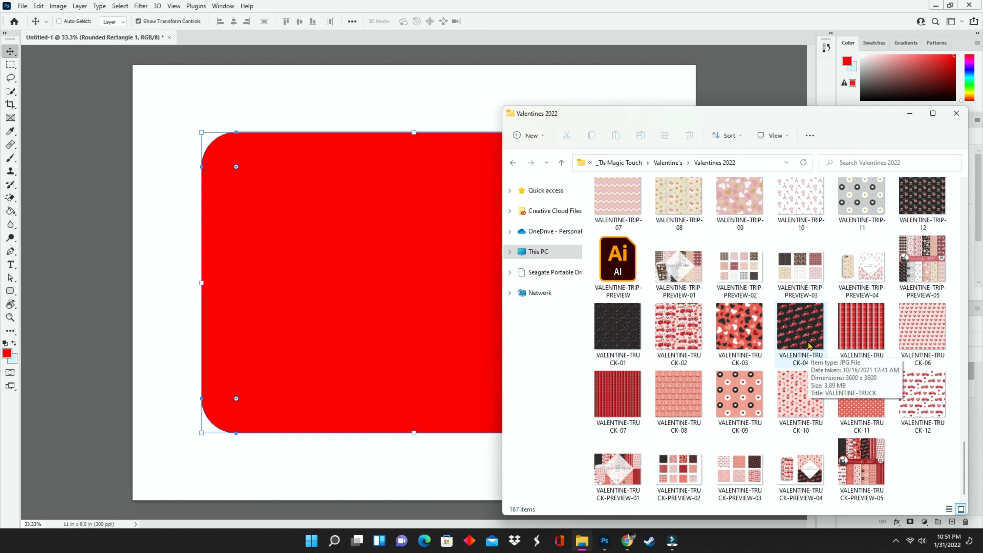
mouse_move(790, 173)
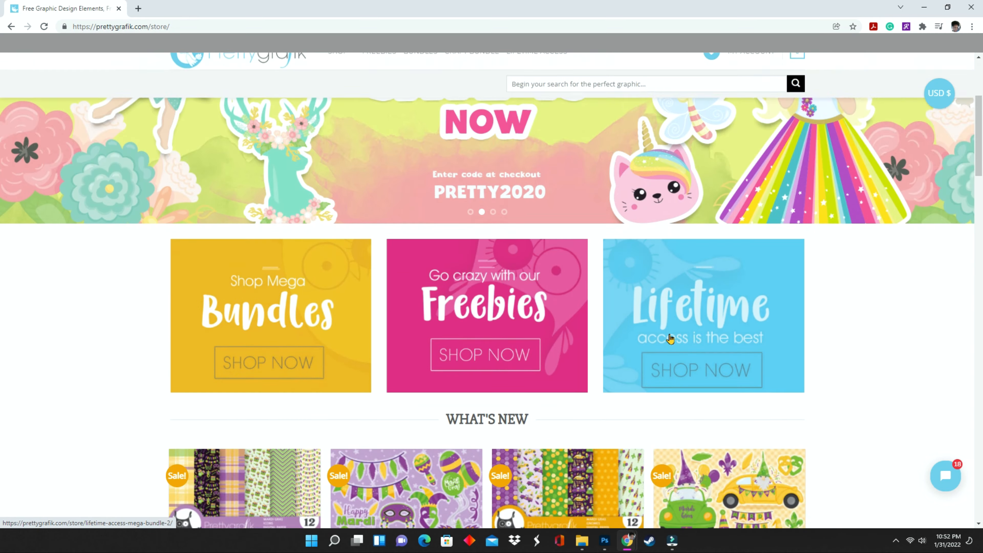
scroll("down", 3)
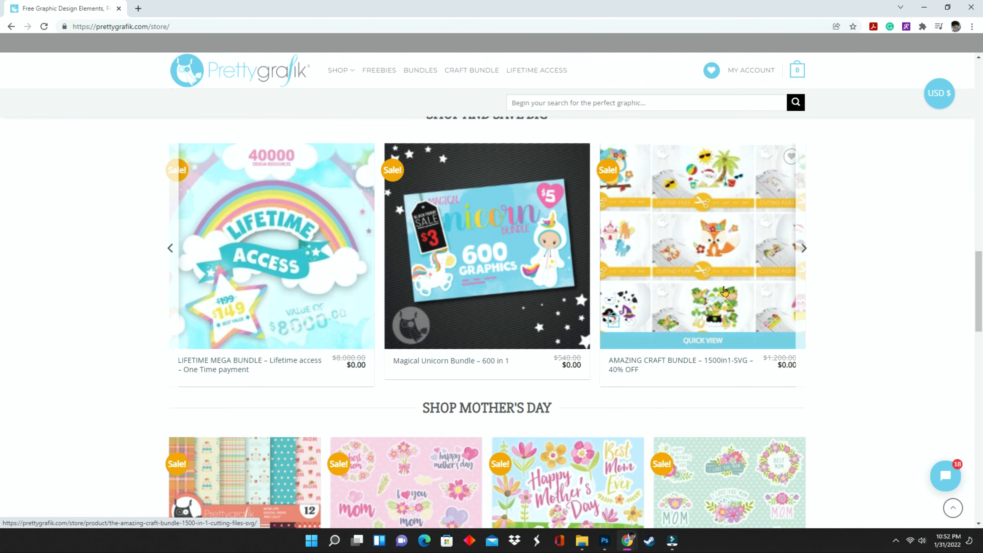
scroll("down", 3)
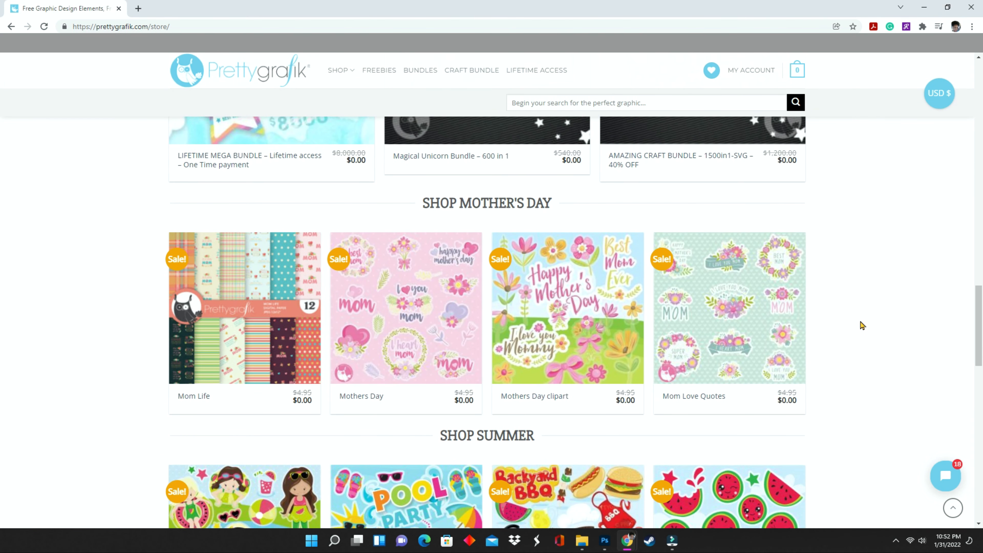
scroll("up", 3)
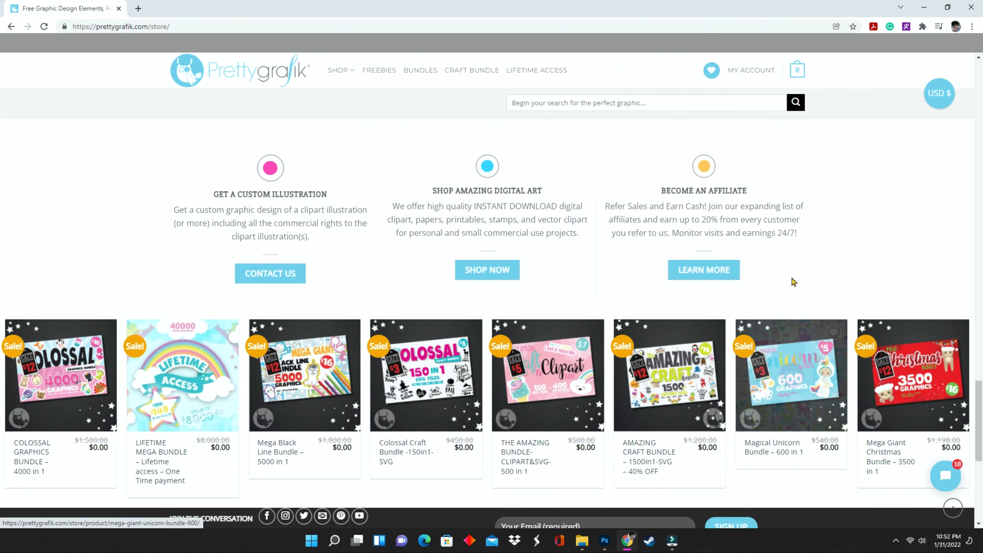
scroll("down", 3)
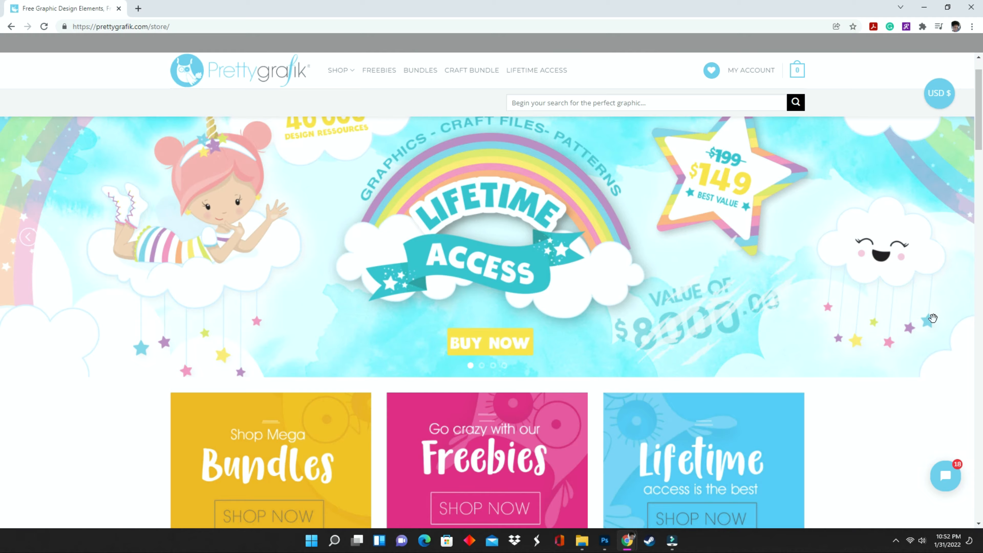
scroll("down", 3)
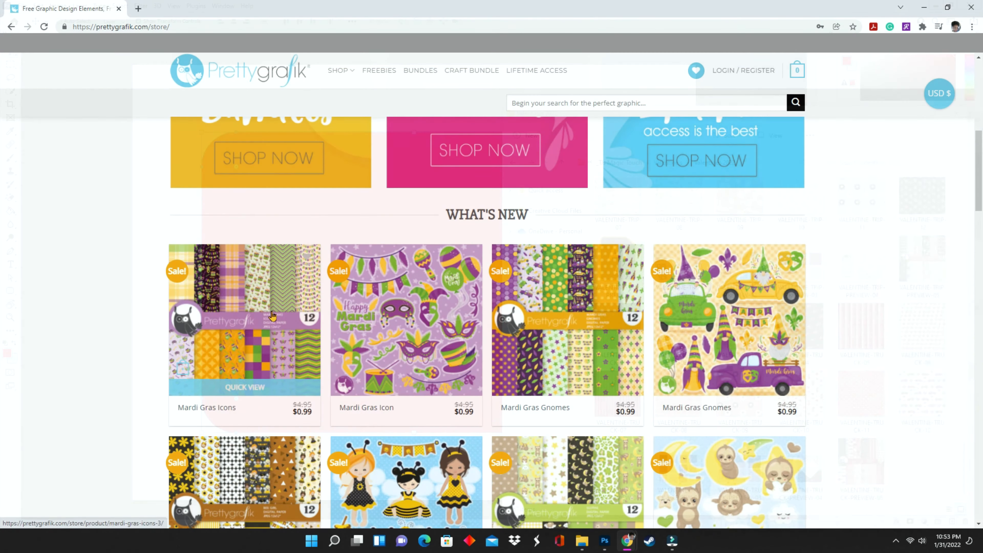
scroll("down", 3)
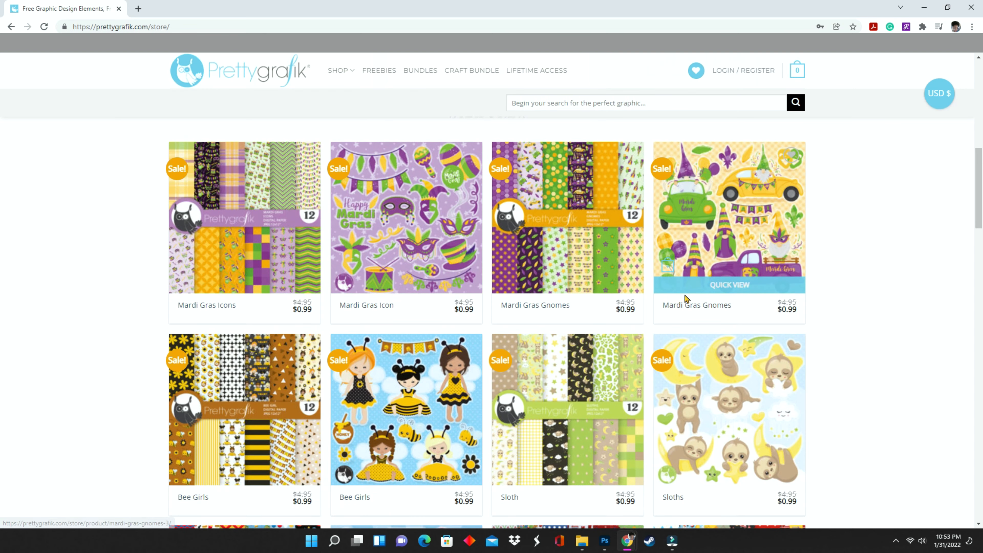
scroll("down", 3)
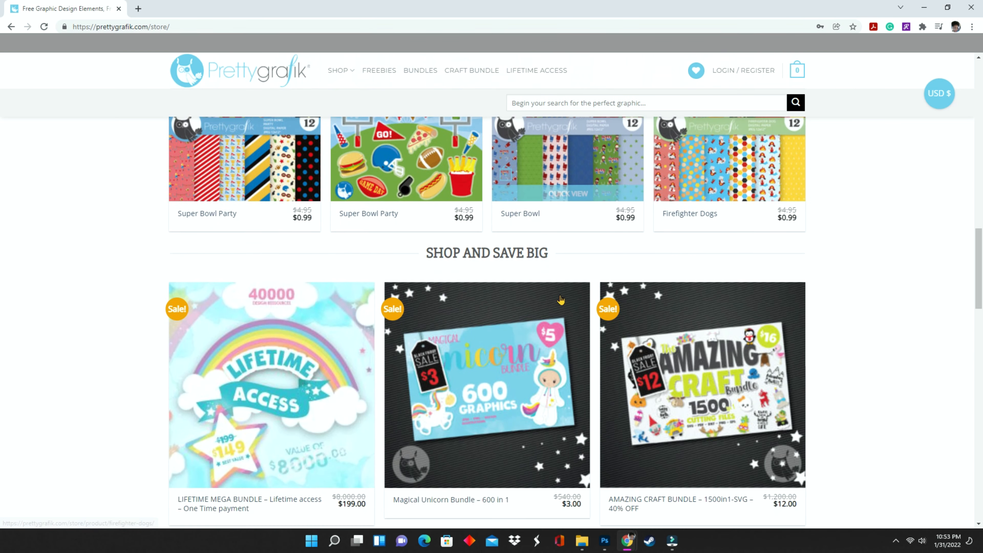
scroll("up", 3)
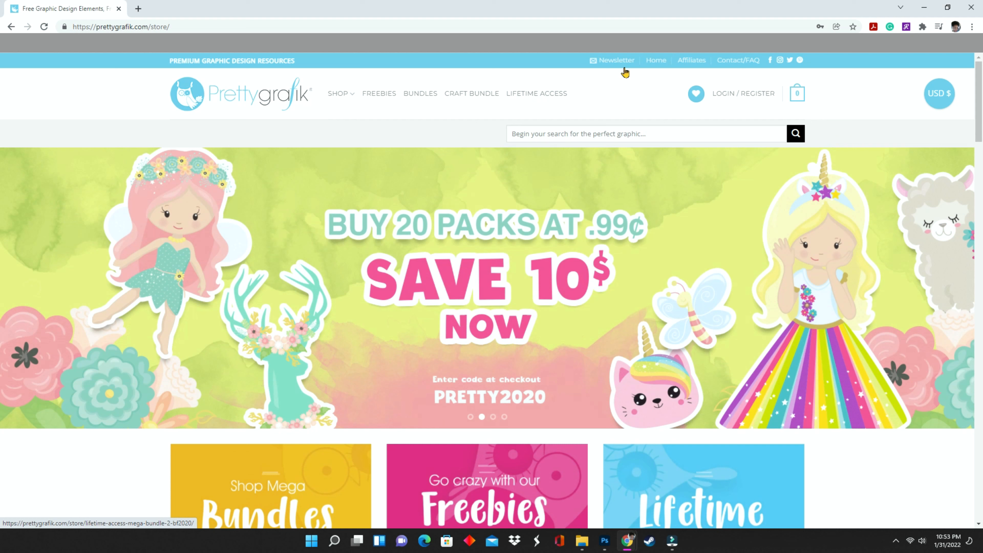
Search the Prettygrafik store for 'valentine'
type("v")
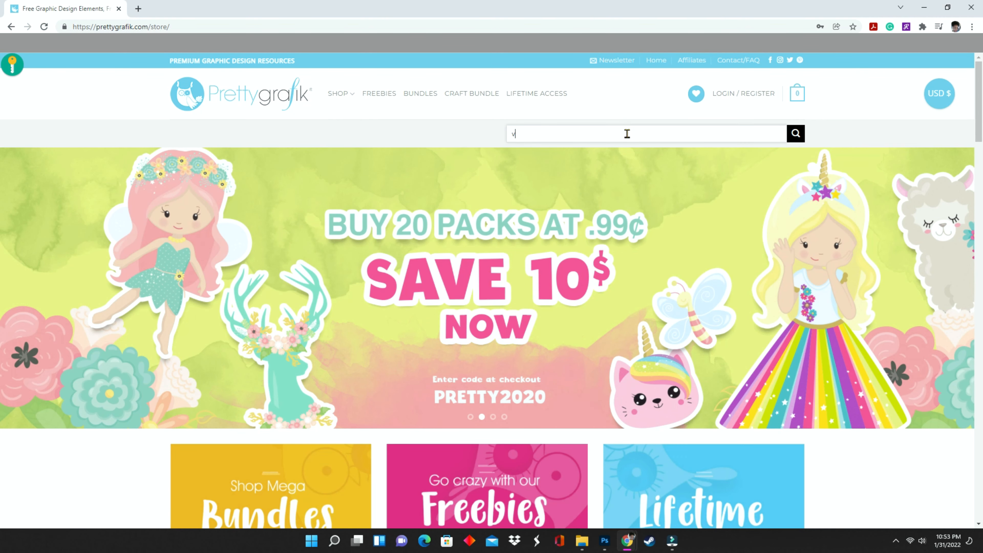
type("alentine")
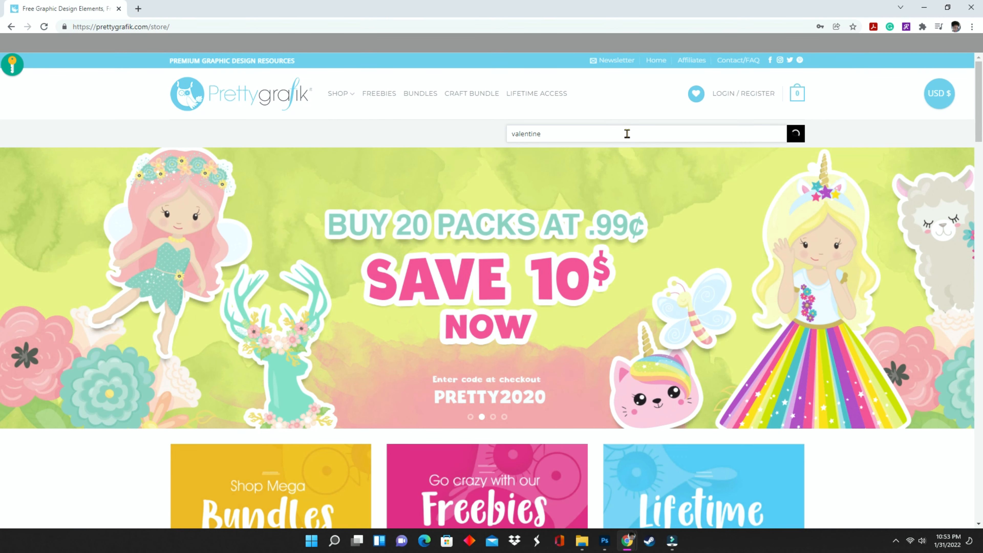
left_click(626, 133)
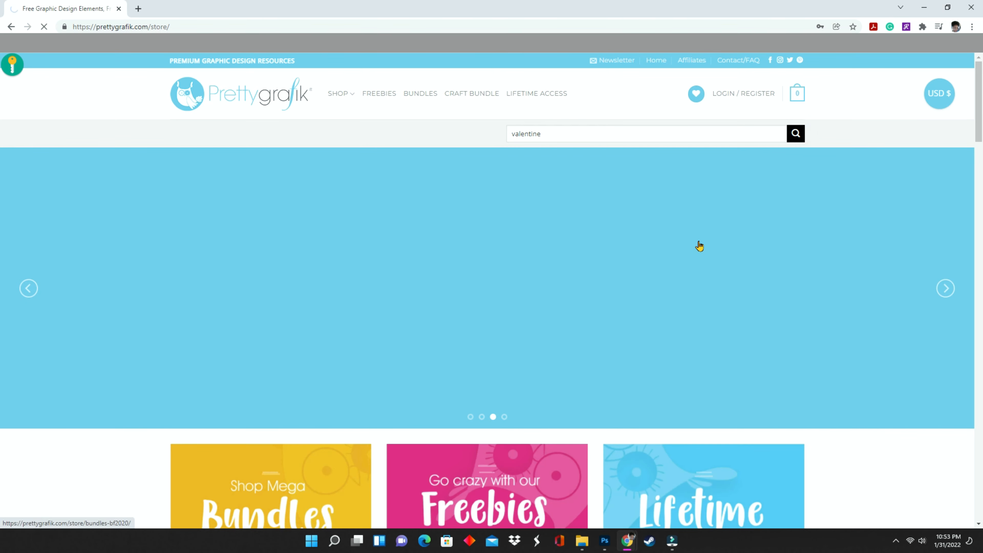
left_click(795, 134)
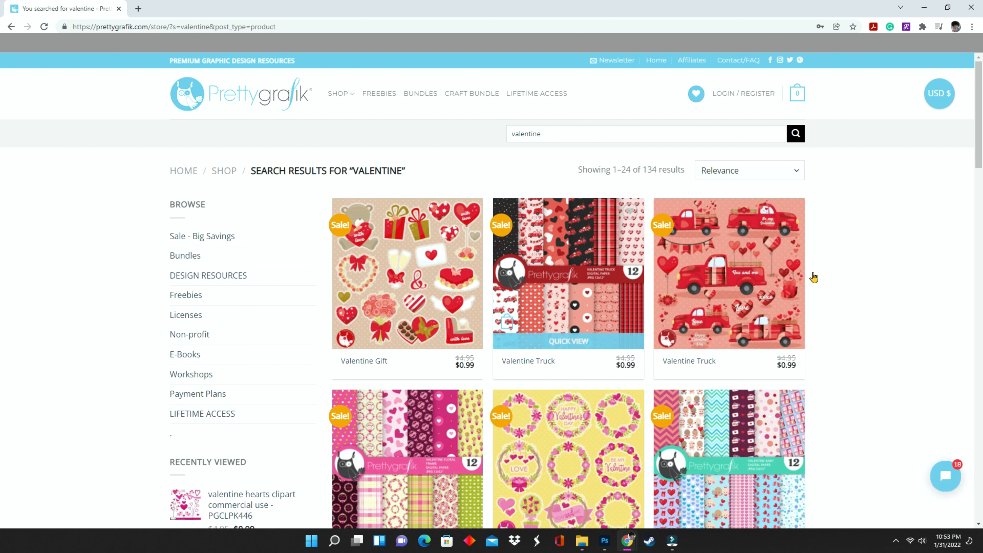
mouse_move(678, 318)
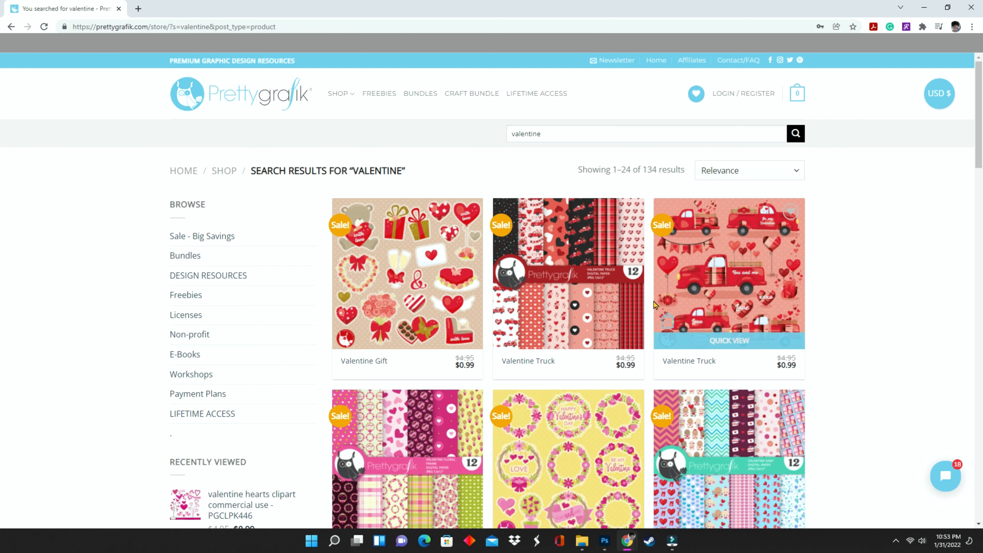
mouse_move(566, 266)
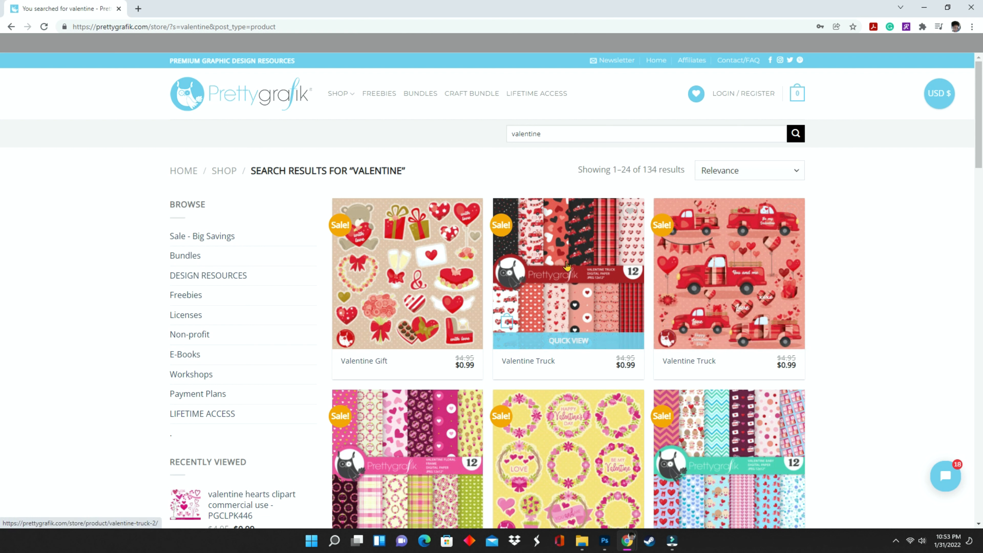
Scroll through the 134 valentine results such as Valentine Gift, Truck, Baby and Trip packs
scroll("down", 3)
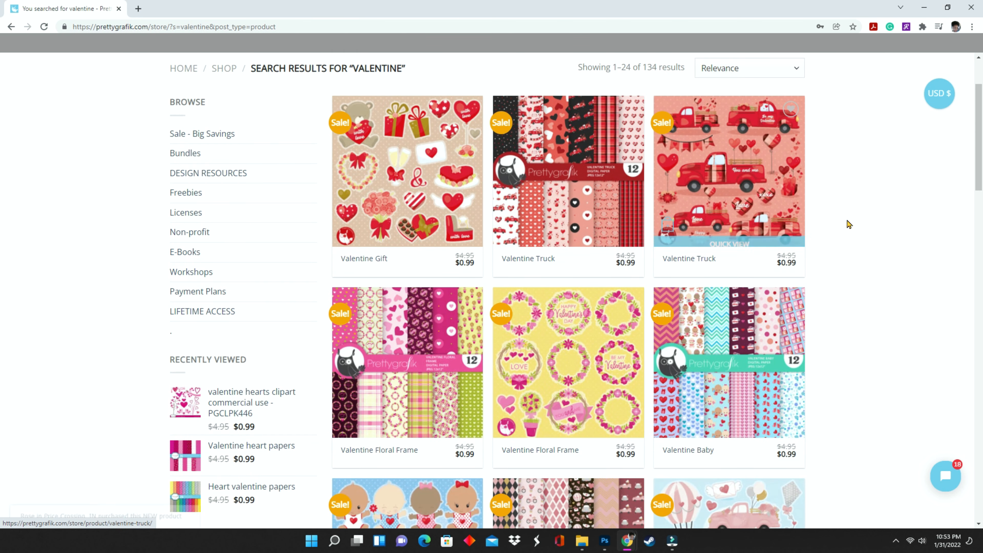
scroll("down", 3)
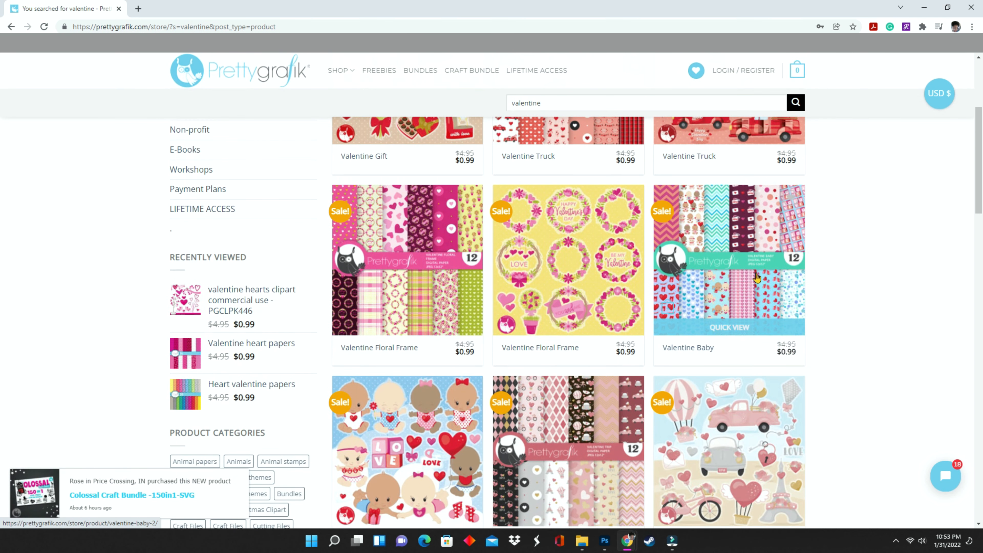
scroll("down", 3)
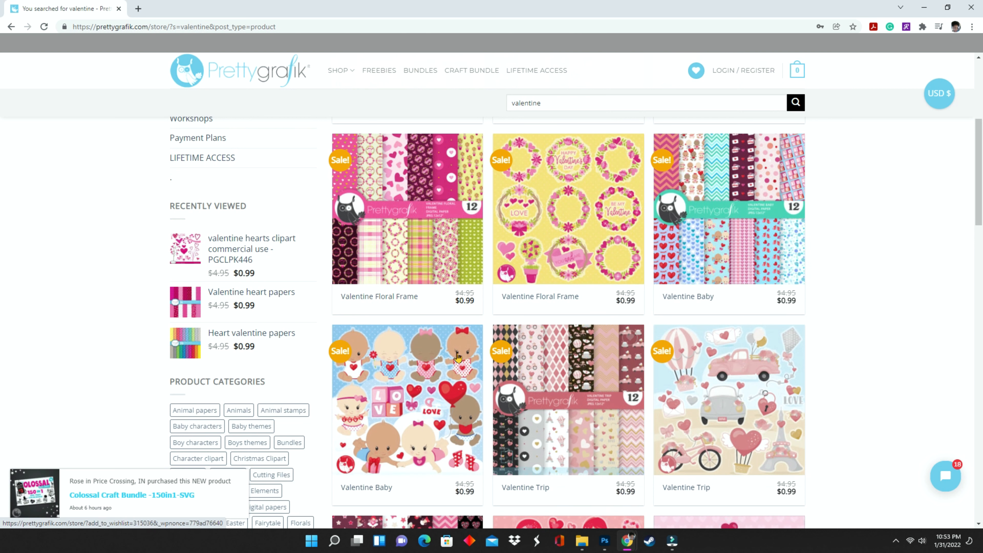
scroll("down", 3)
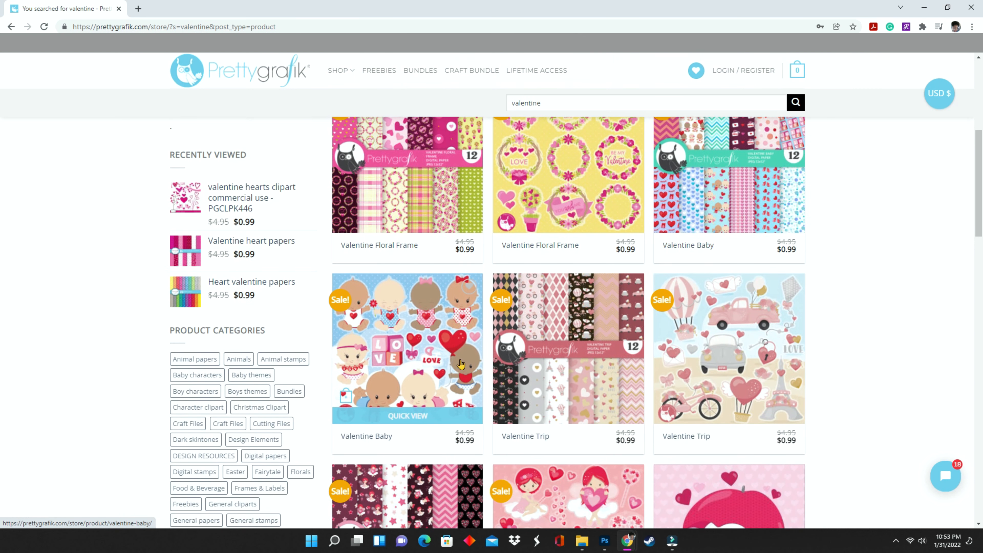
scroll("down", 3)
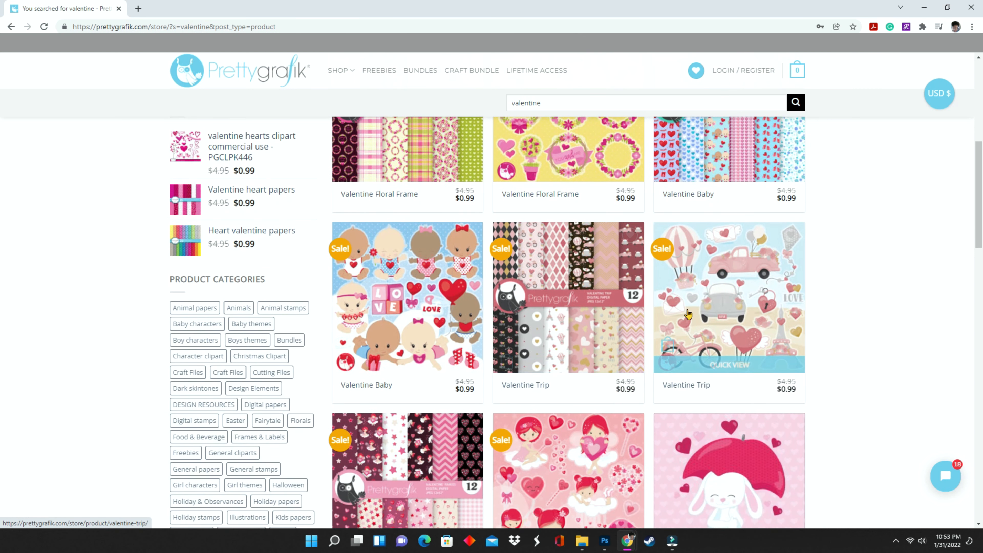
scroll("down", 3)
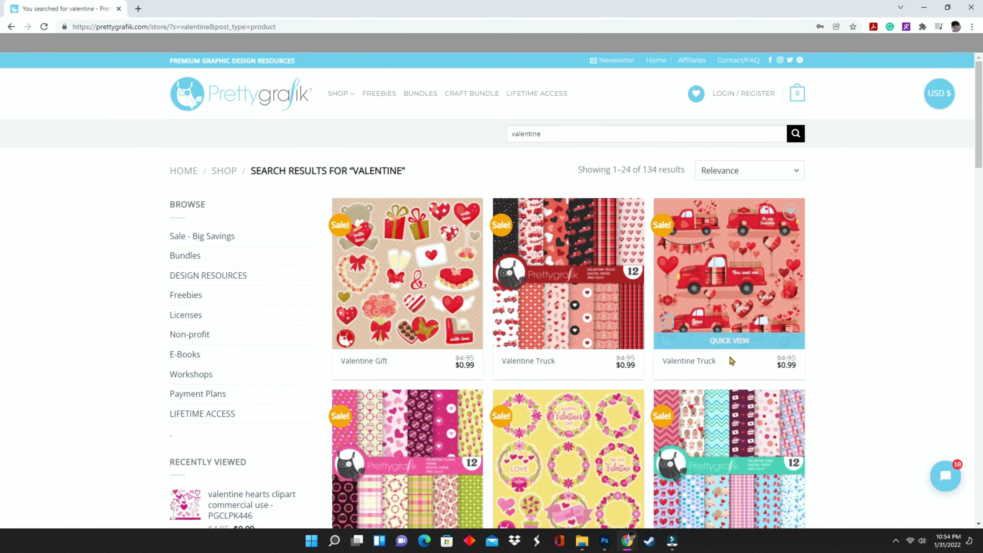
mouse_move(729, 352)
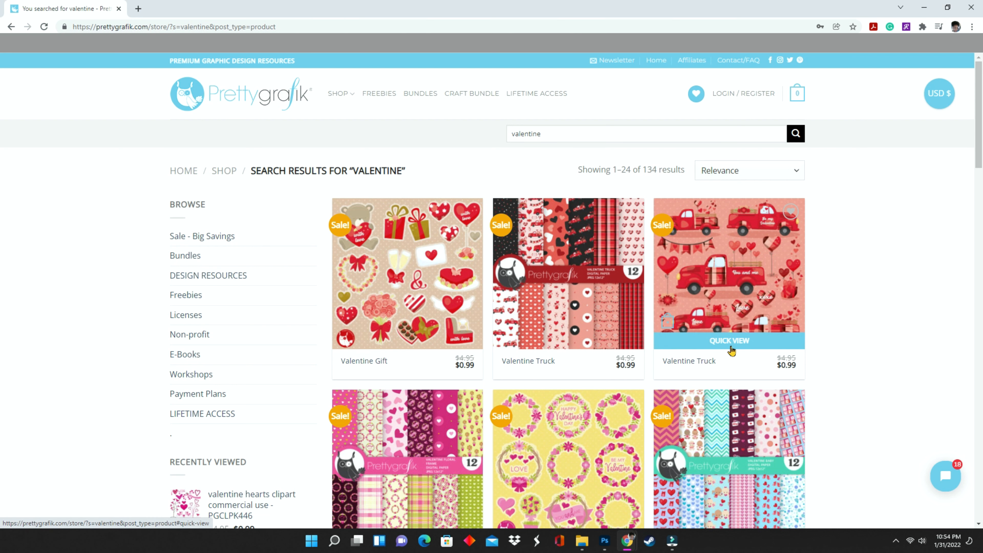
mouse_move(309, 525)
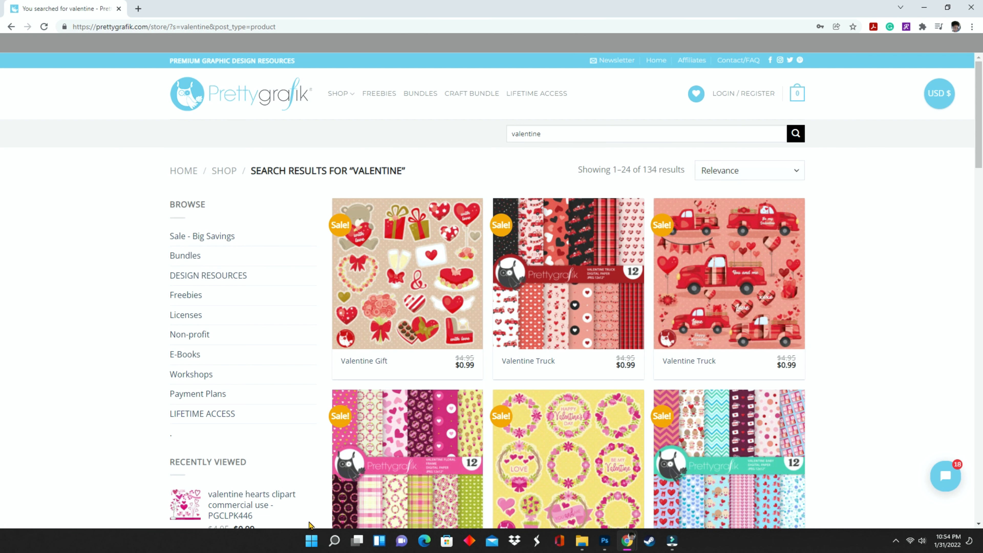
View the Lifetime Mega Bundle product, then show the Payment Plans category with $49 and $24 monthly options
left_click(536, 93)
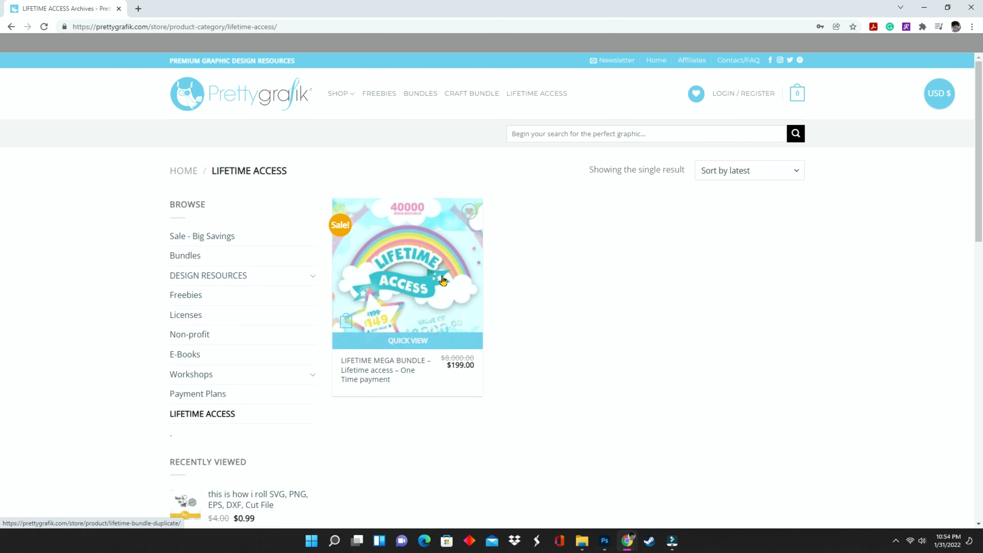
left_click(407, 272)
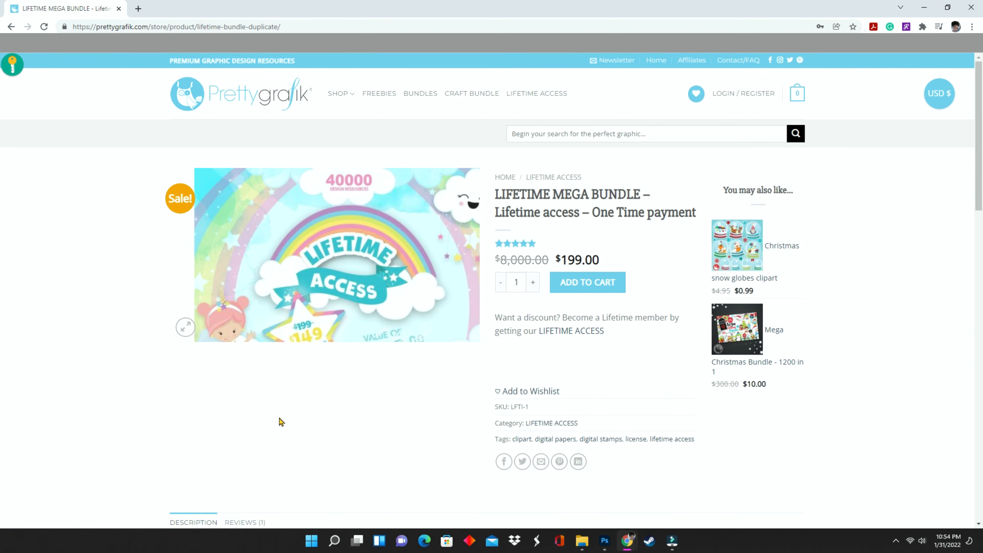
scroll("down", 3)
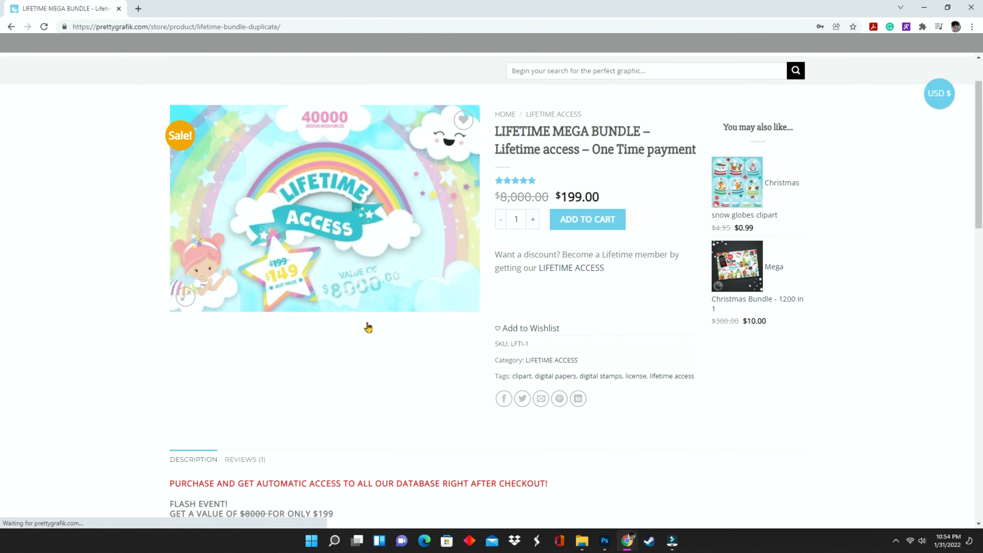
scroll("down", 3)
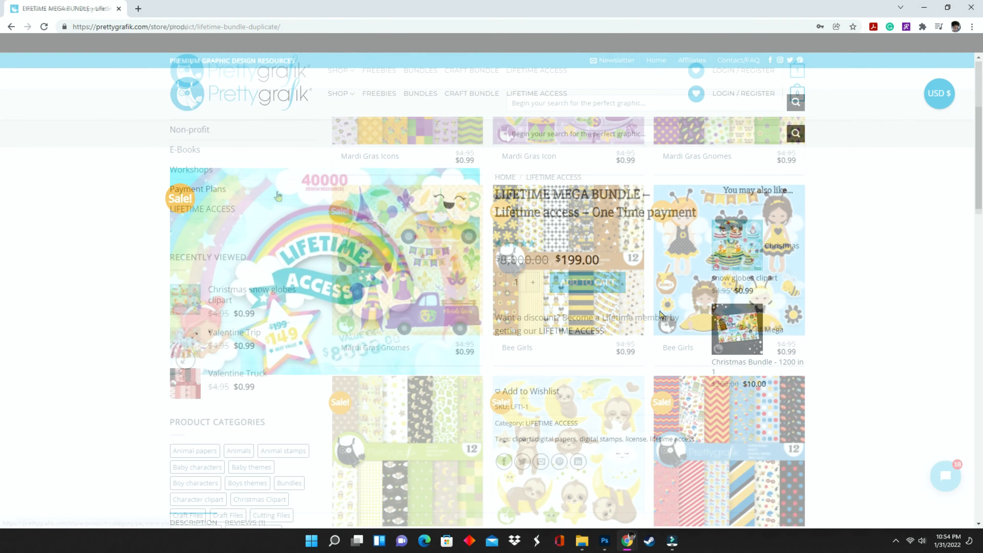
left_click(198, 189)
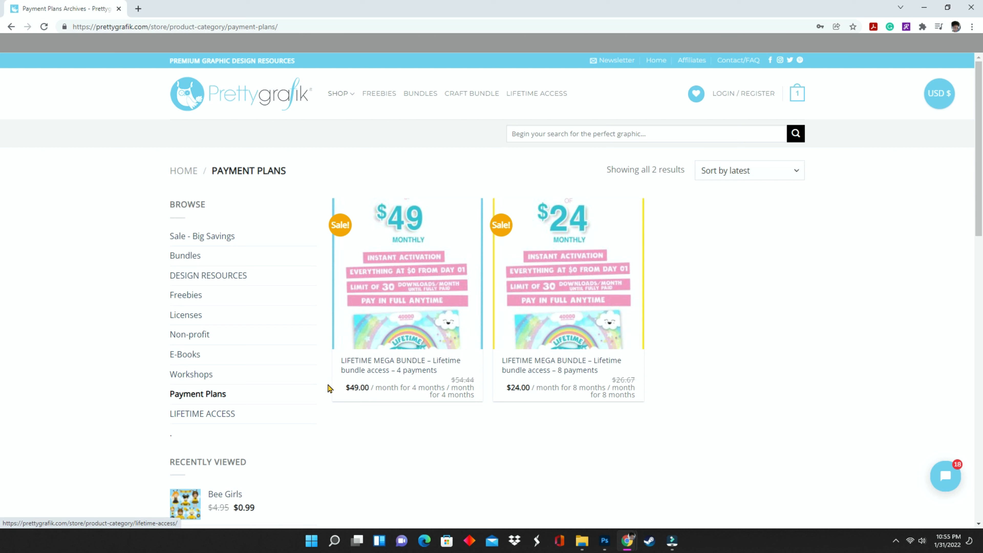
mouse_move(388, 268)
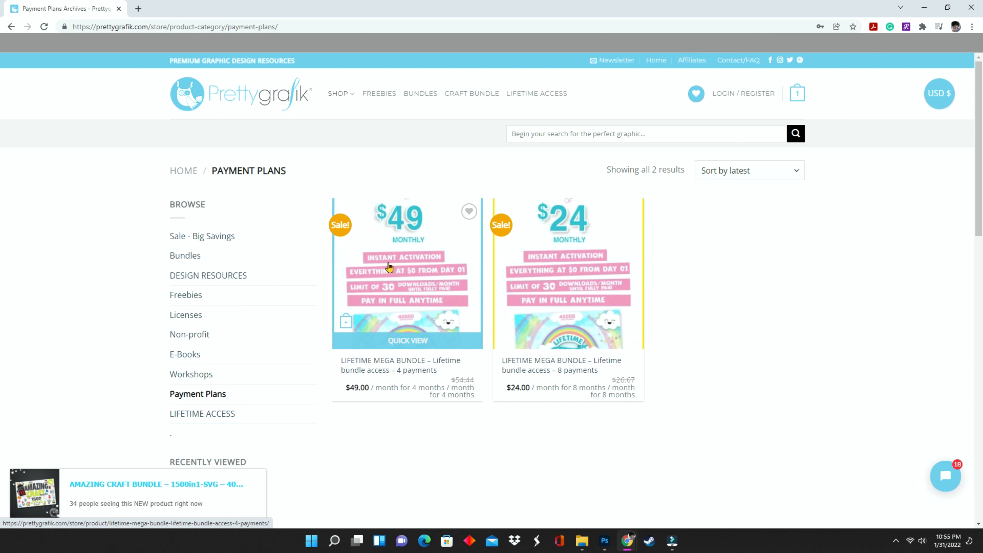
mouse_move(621, 274)
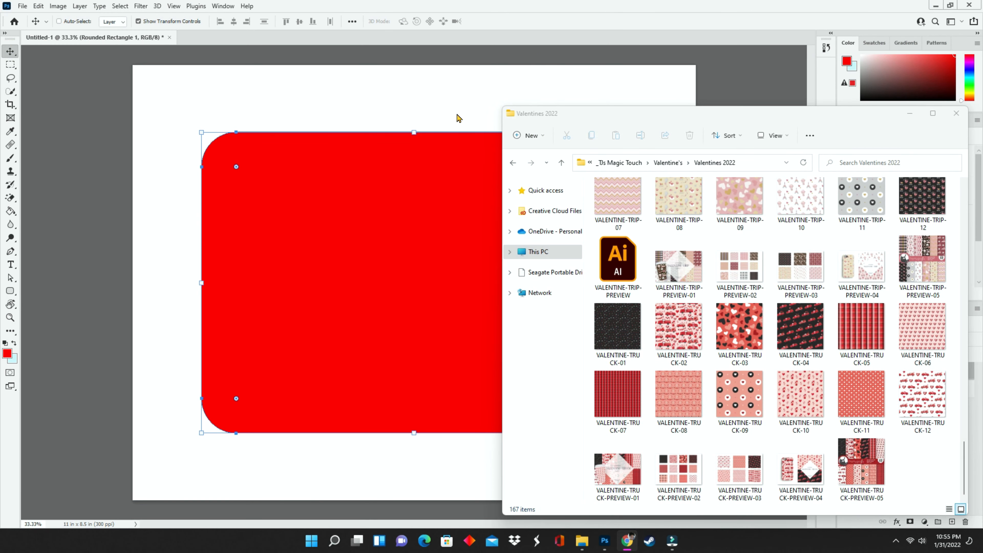
mouse_move(506, 107)
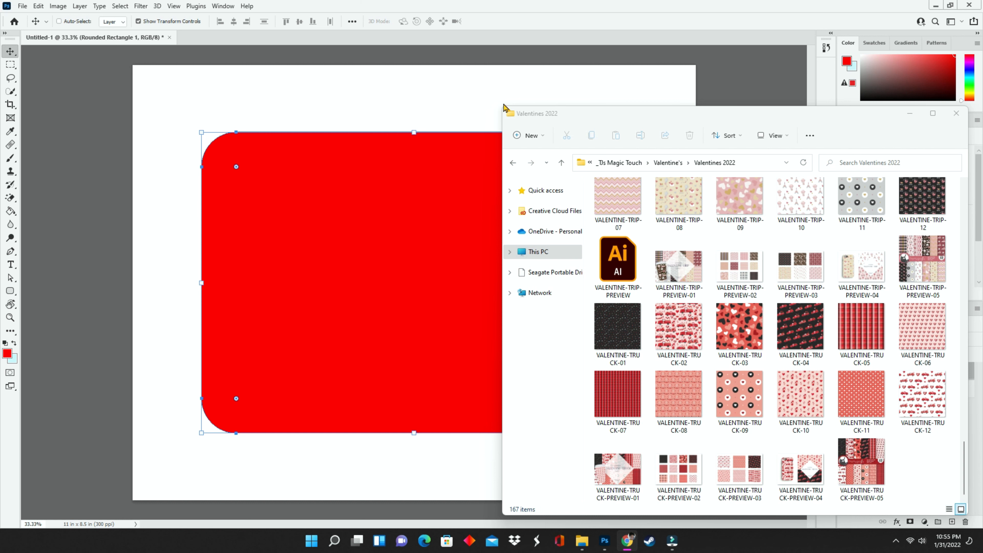
Bring the VALENTINE-TRUCK-03 hearts pattern file from File Explorer into the document as a new layer
left_click(861, 326)
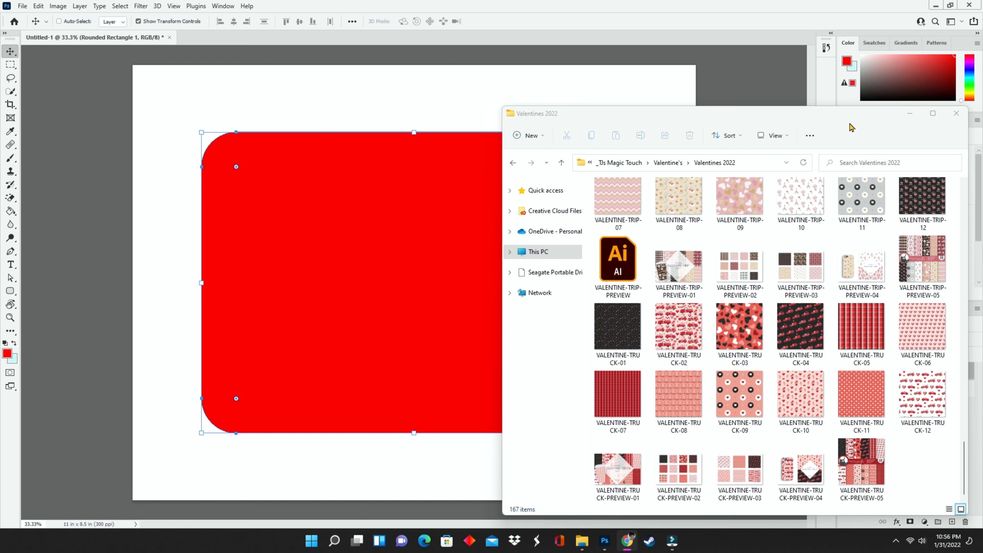
left_click(738, 326)
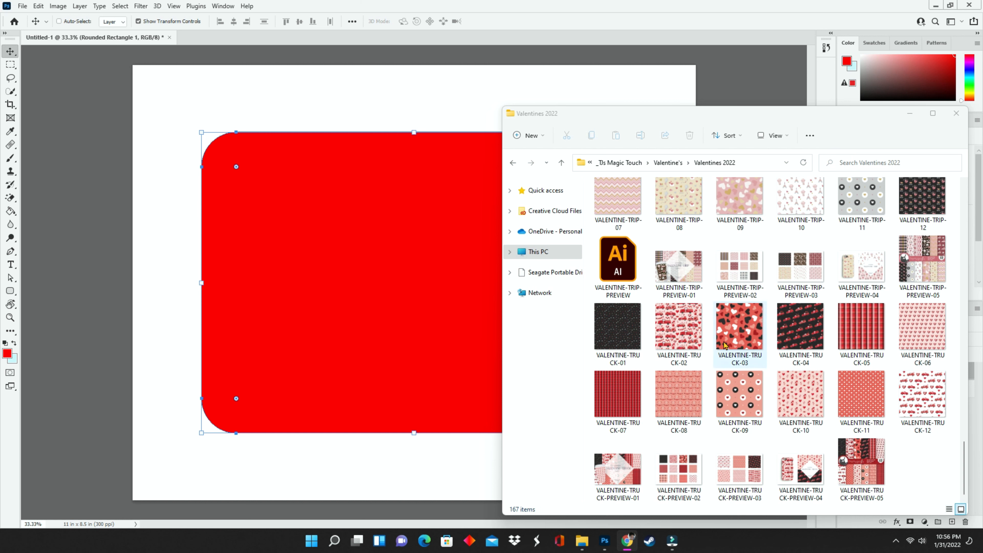
mouse_move(745, 342)
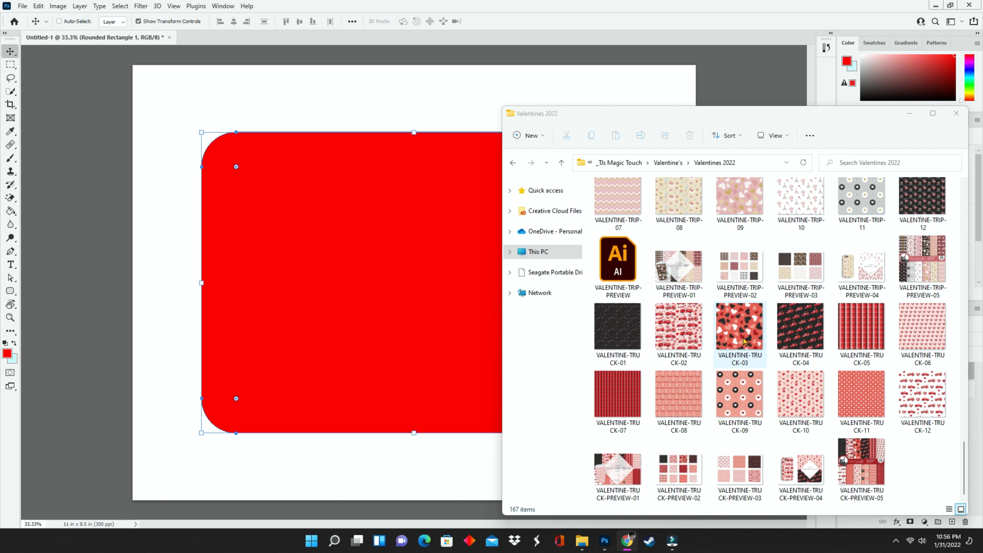
left_click(738, 324)
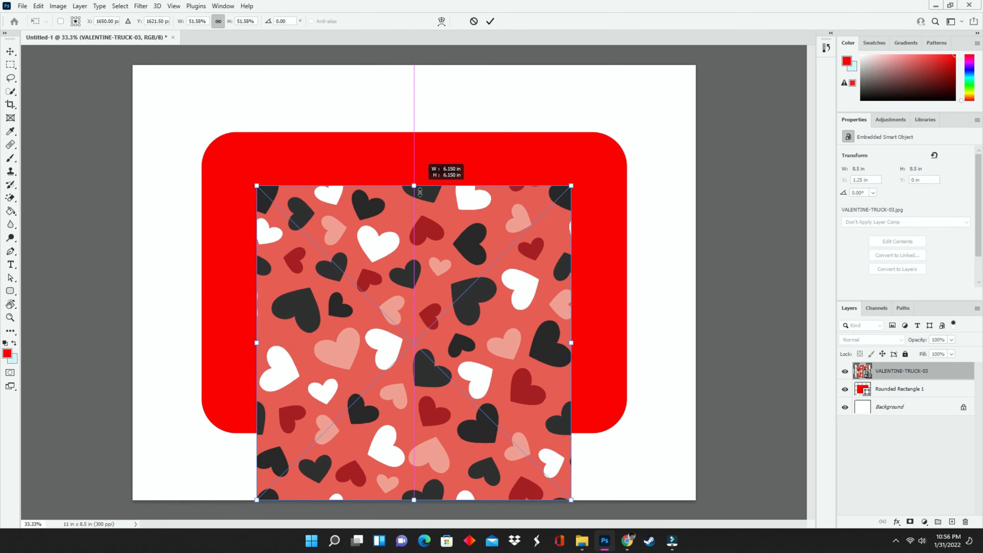
Free-transform the hearts pattern to about 8.31 in square so it covers the whole red rectangle
left_click_drag(414, 187, 414, 198)
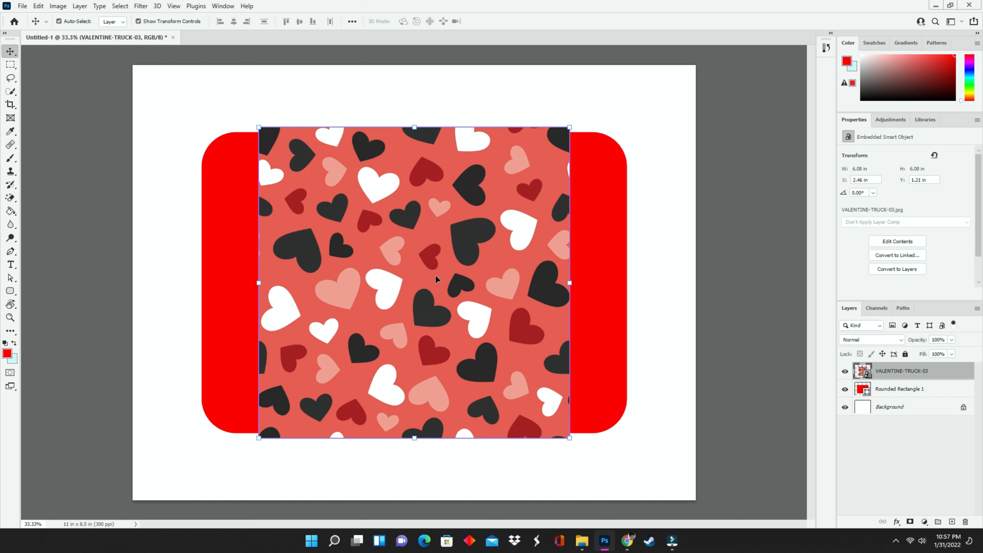
left_click(10, 264)
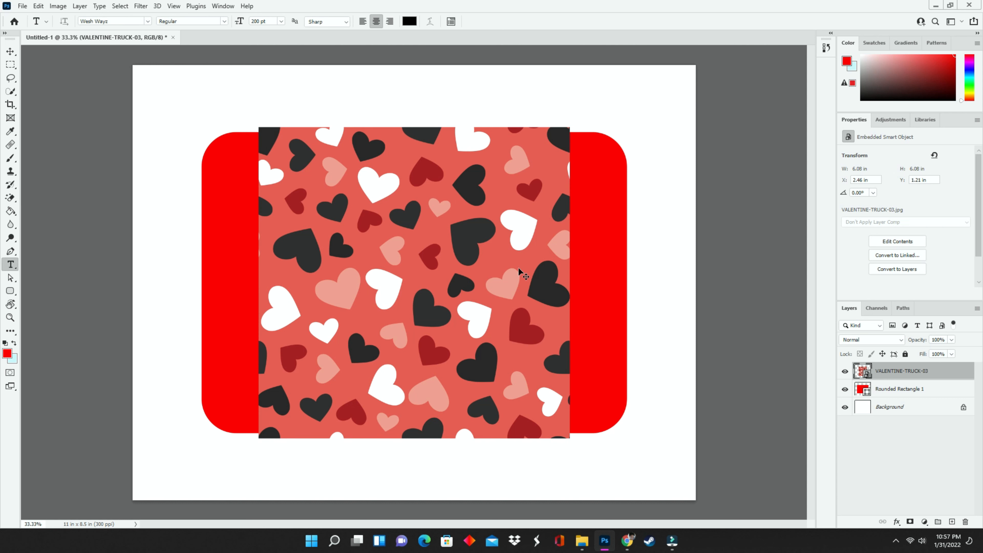
key("ctrl+t")
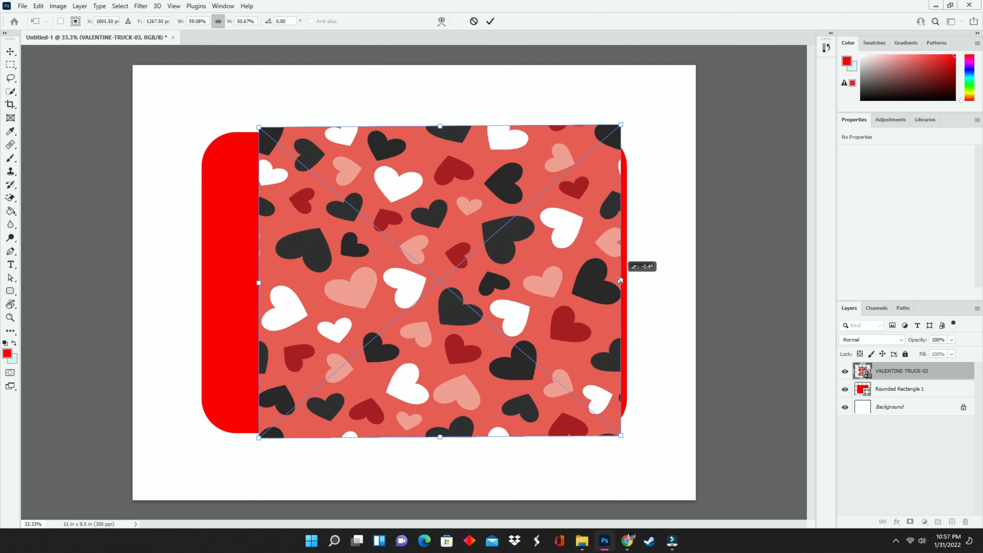
left_click_drag(621, 280, 688, 280)
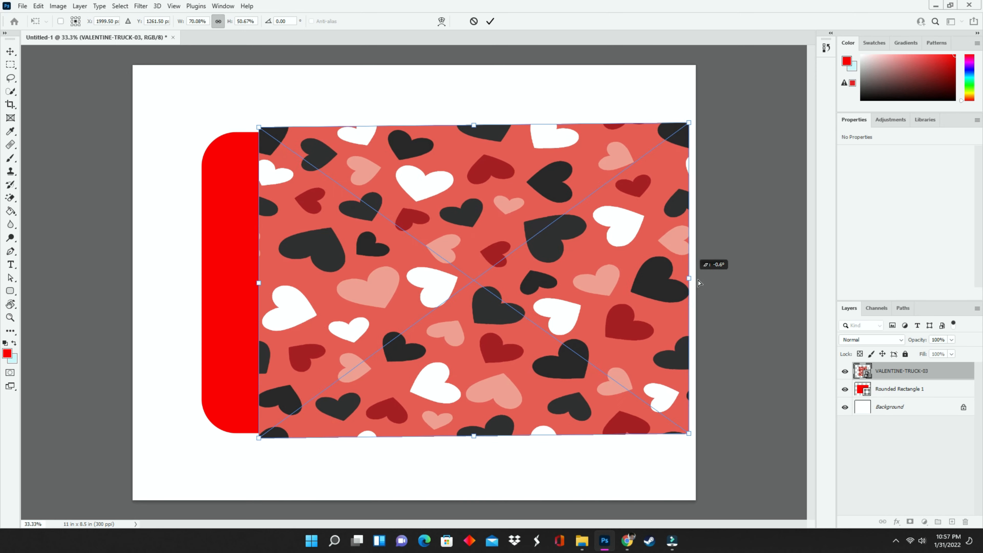
left_click_drag(689, 282, 549, 282)
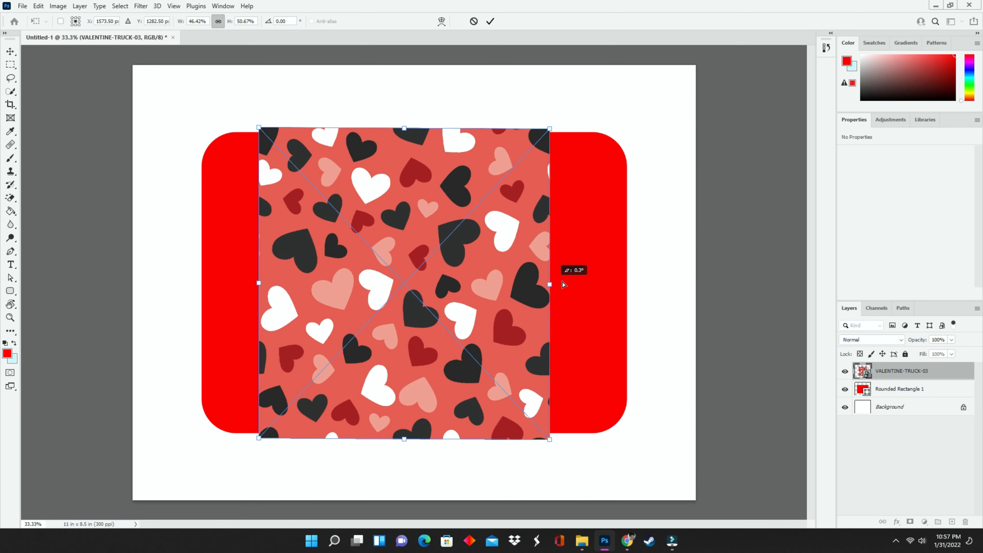
left_click_drag(562, 284, 588, 280)
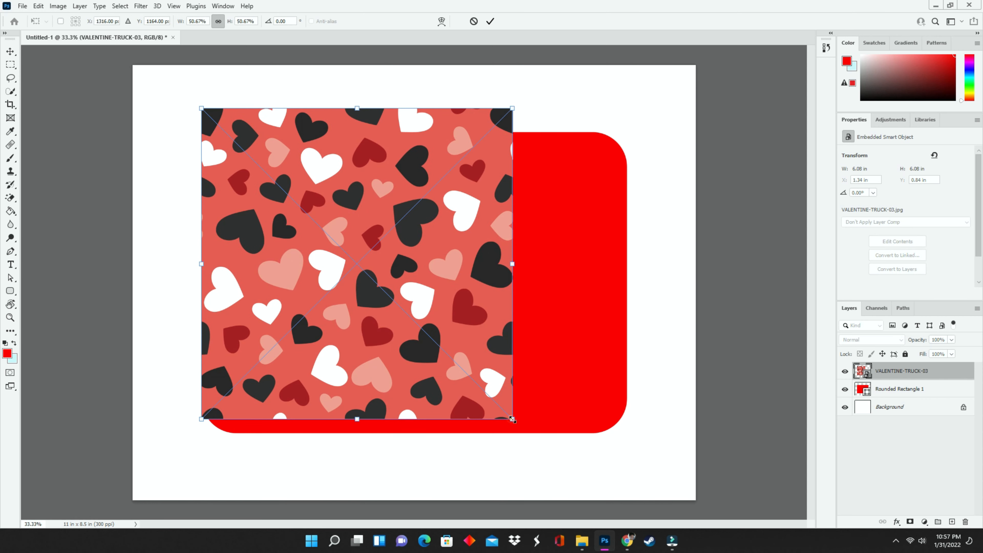
left_click_drag(513, 419, 626, 475)
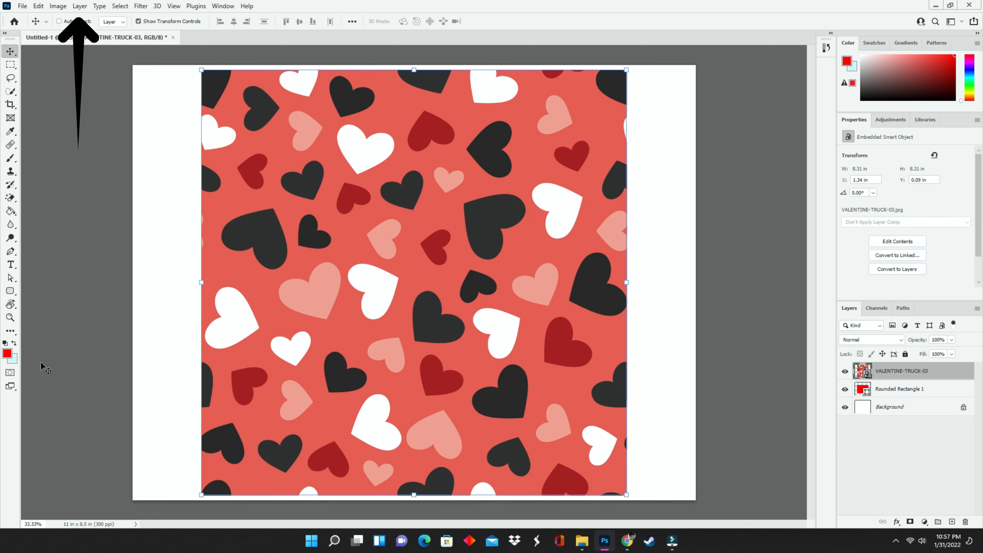
Clip the hearts pattern to the rounded rectangle and position it so no red shows at the edges
left_click(80, 6)
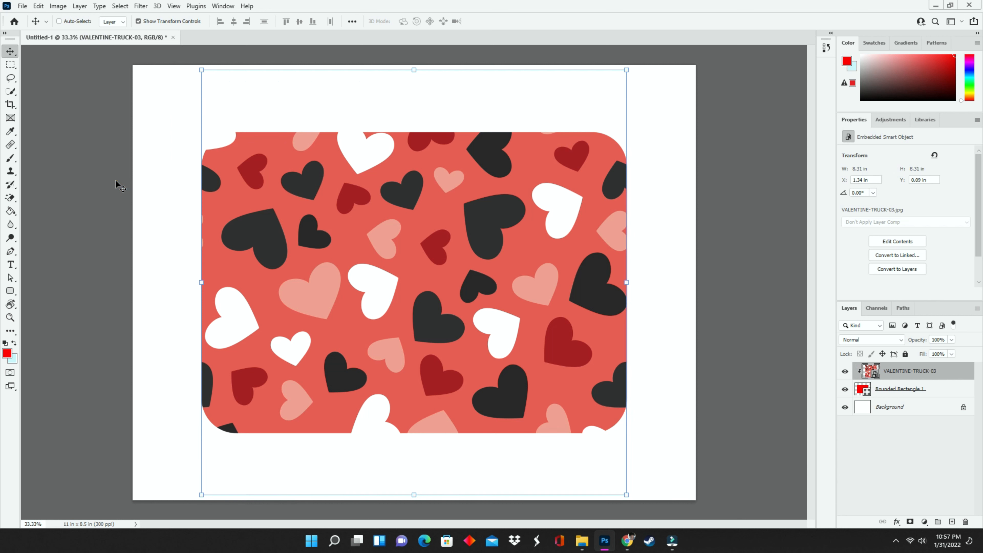
mouse_move(243, 234)
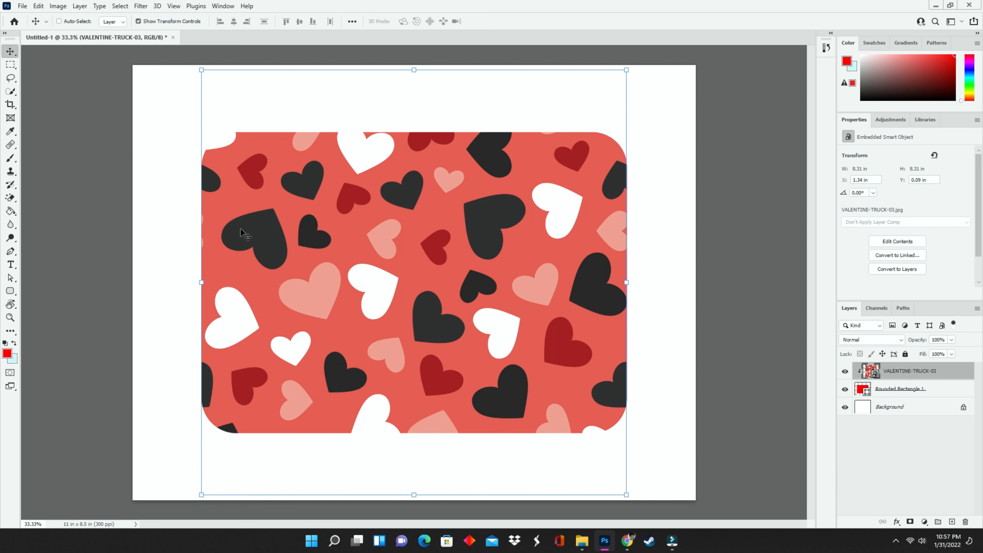
mouse_move(285, 409)
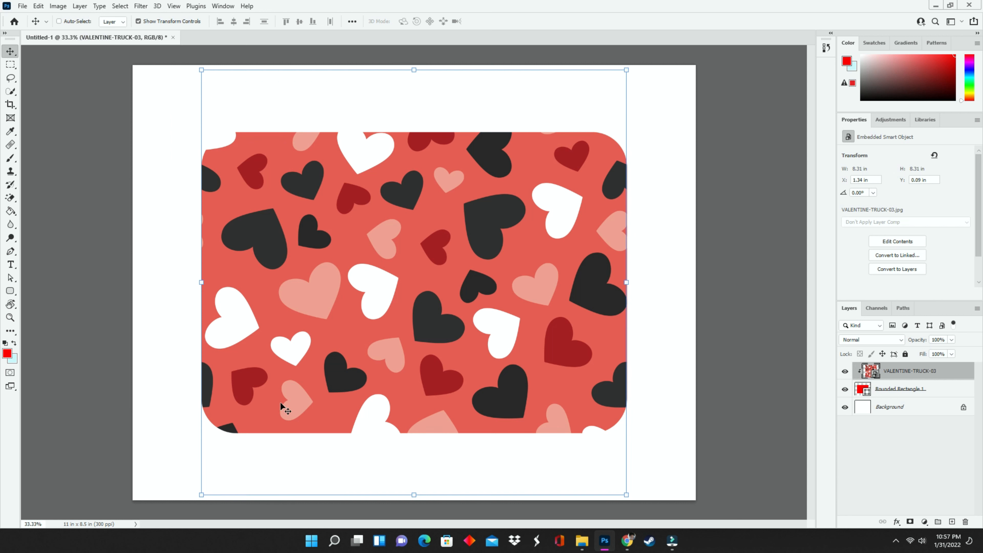
left_click_drag(282, 405, 423, 324)
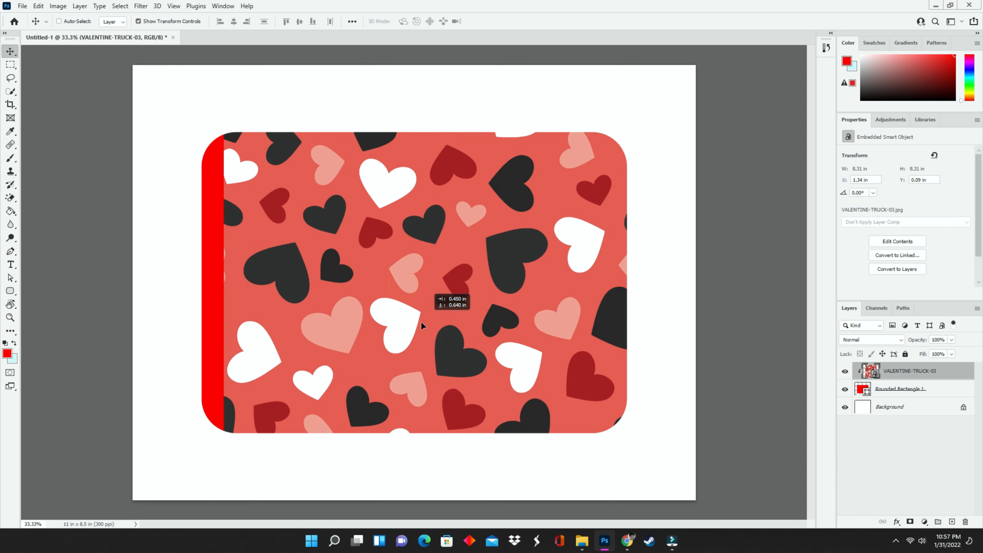
left_click_drag(422, 326, 408, 332)
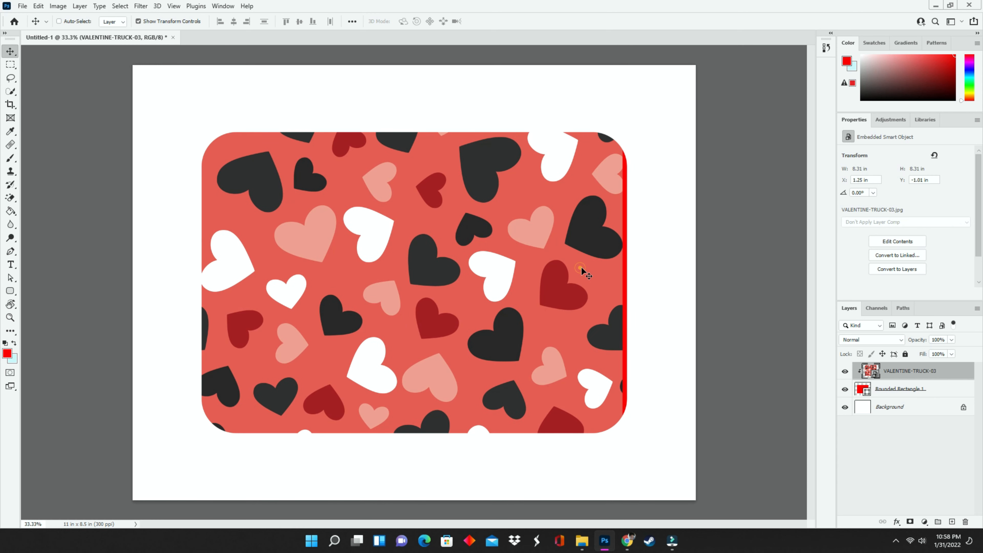
left_click_drag(580, 268, 551, 227)
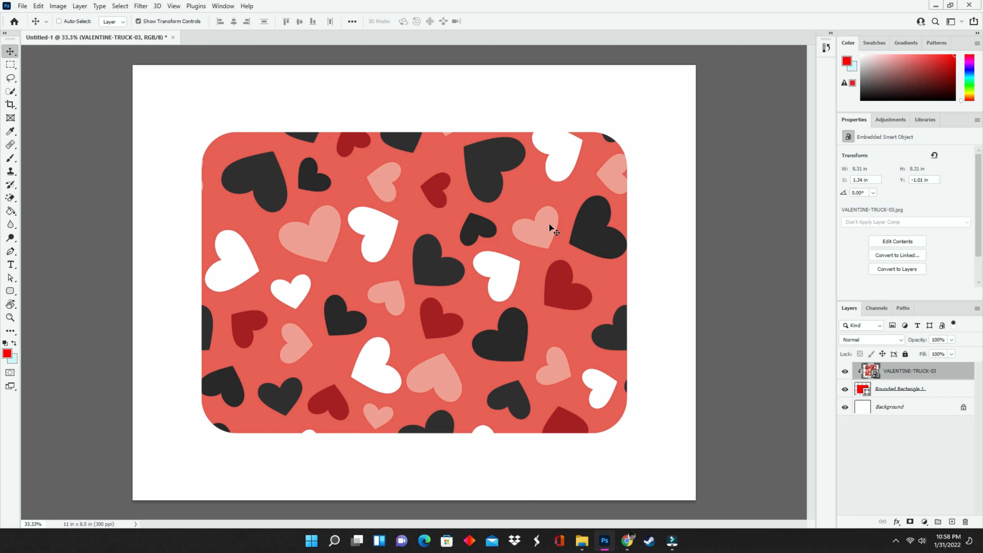
left_click(550, 225)
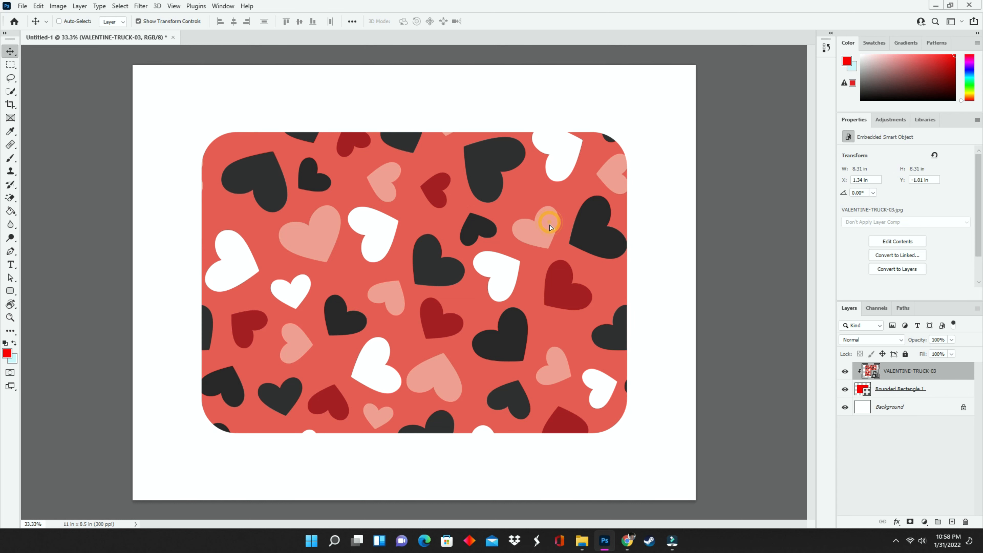
left_click_drag(549, 225, 547, 251)
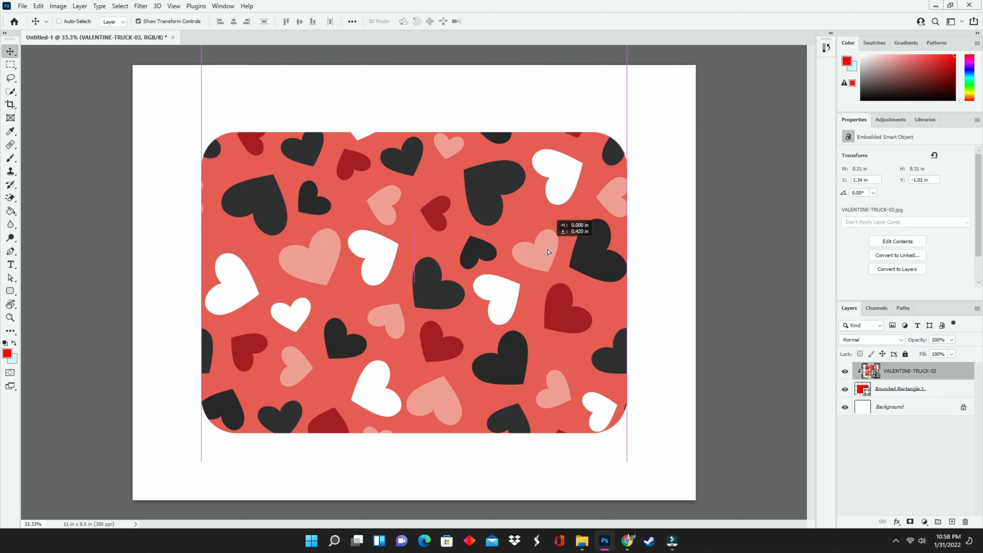
left_click_drag(547, 252, 545, 278)
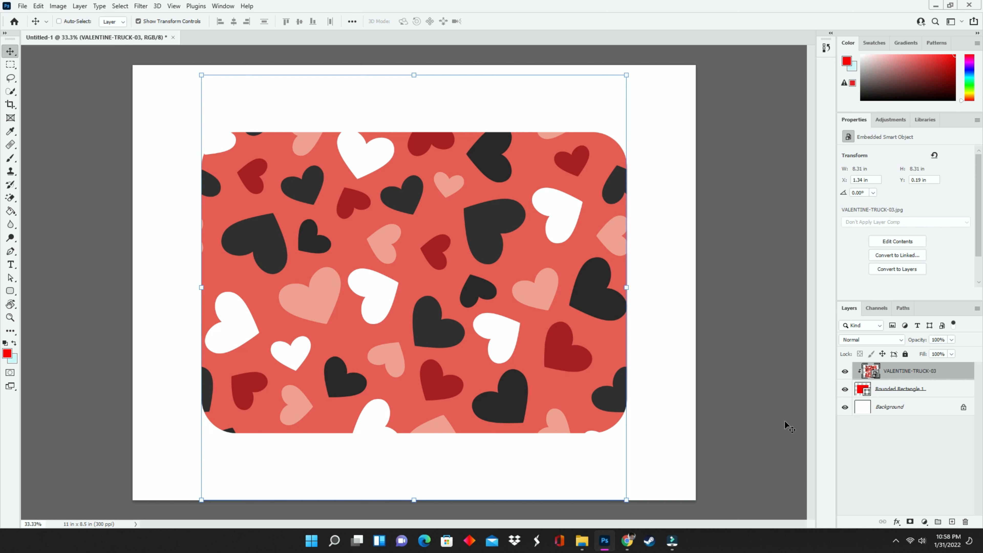
mouse_move(934, 396)
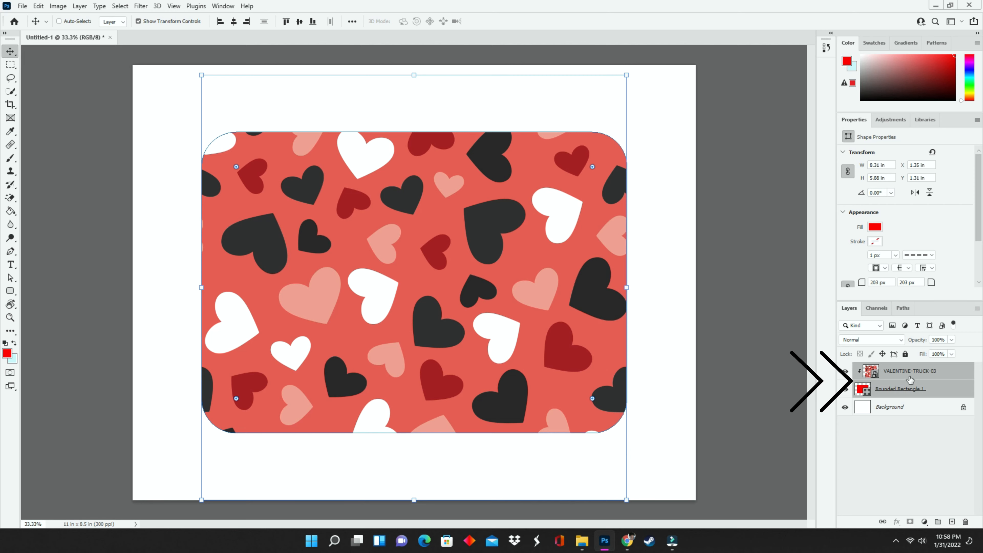
Merge the pattern and rectangle into one VALENTINE-TRUCK-03 layer and centre it on the page
right_click(910, 371)
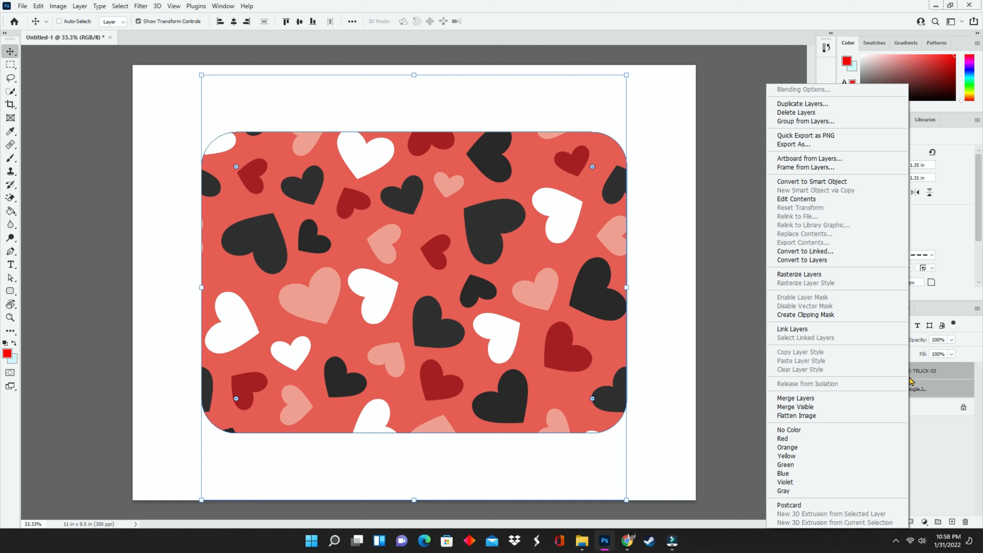
left_click(795, 397)
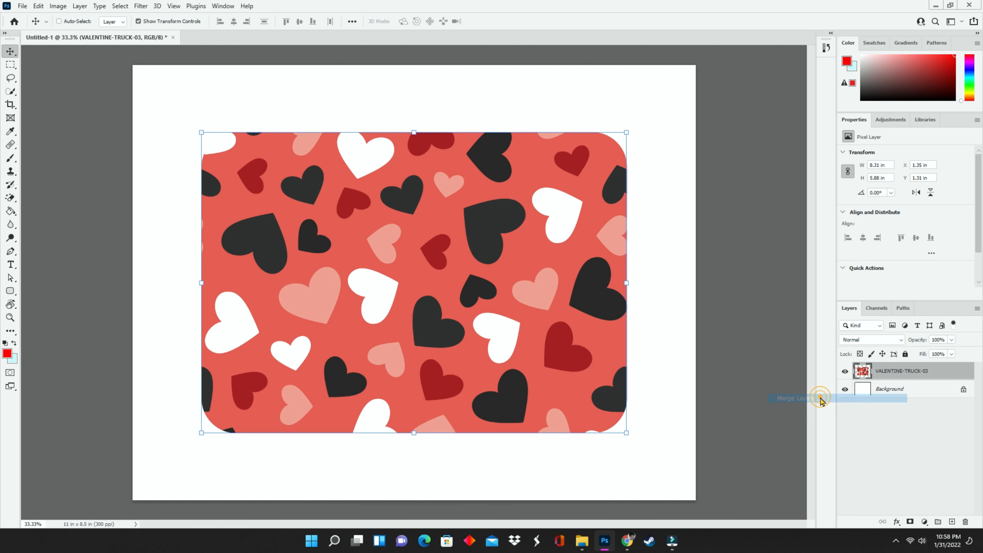
left_click(820, 397)
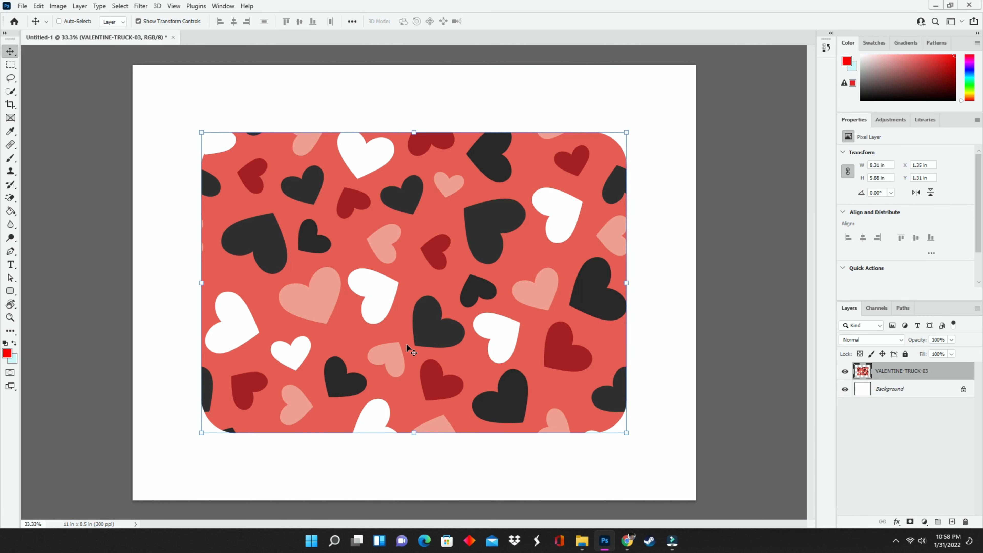
mouse_move(411, 346)
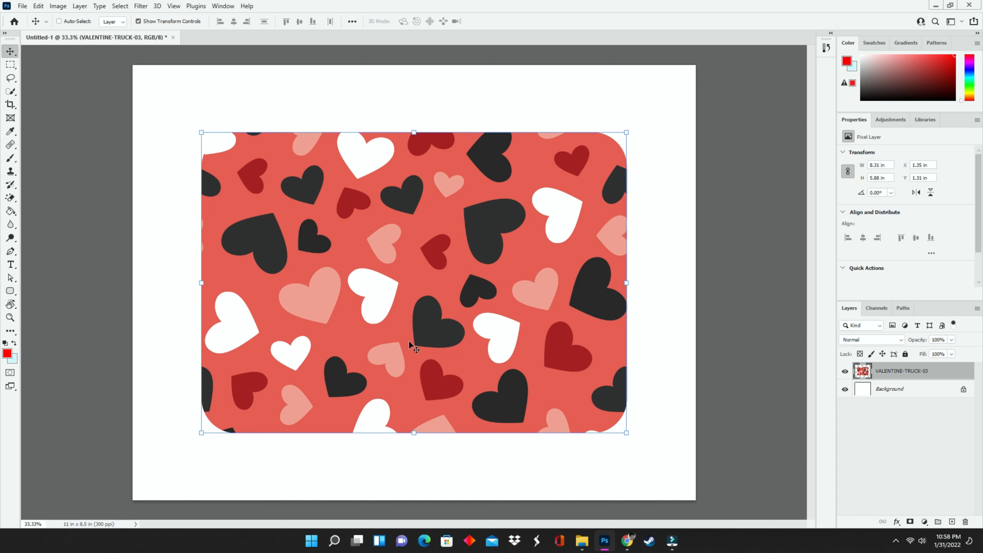
left_click_drag(413, 282, 429, 360)
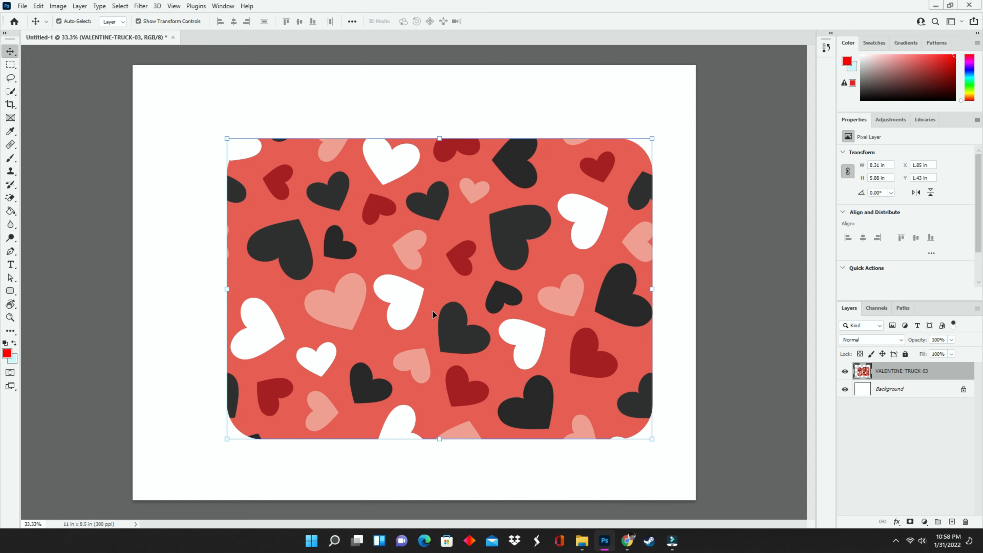
left_click_drag(439, 288, 414, 282)
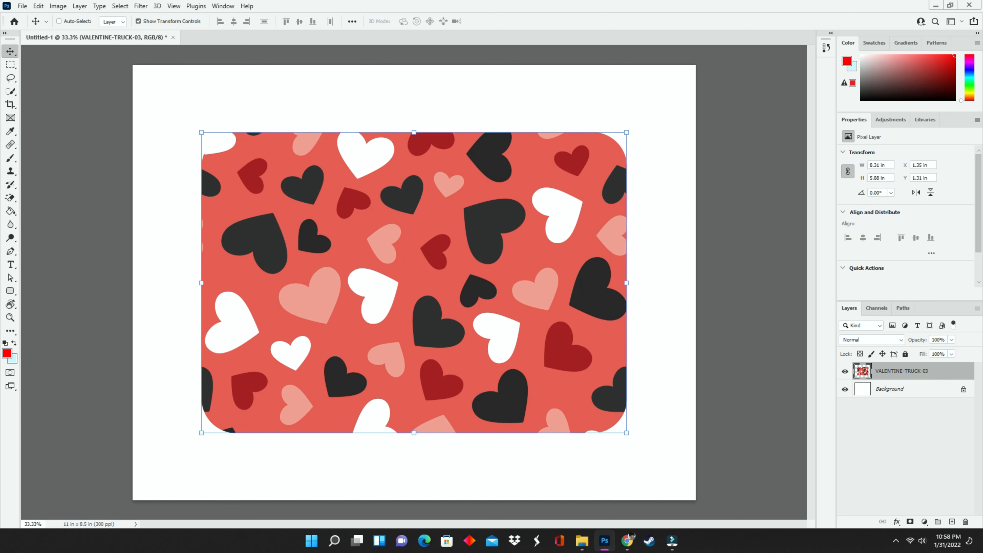
mouse_move(518, 437)
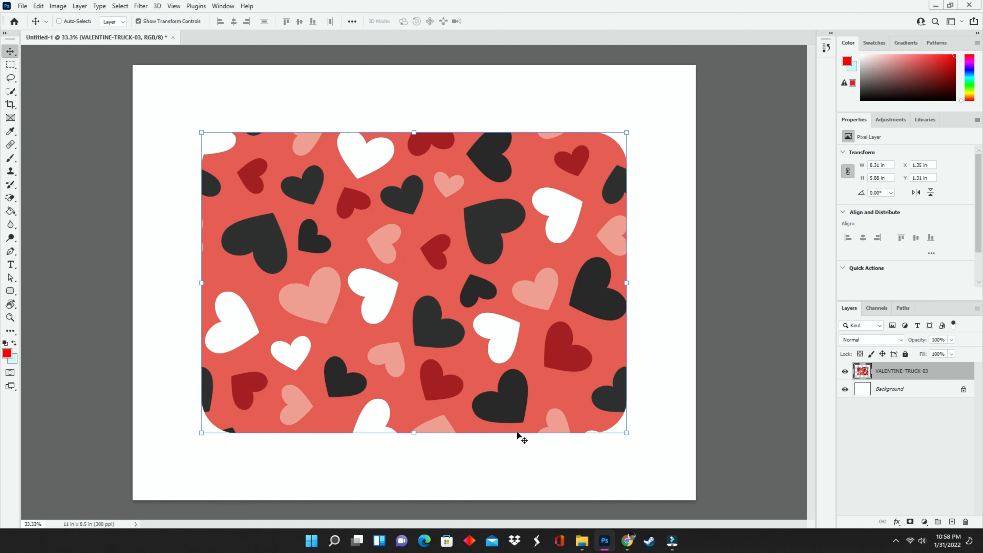
mouse_move(375, 433)
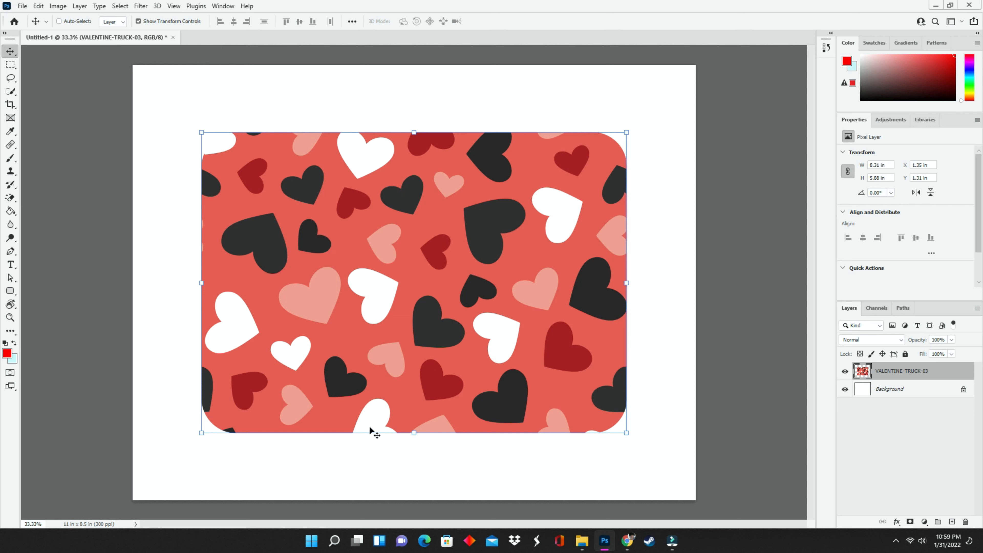
mouse_move(255, 177)
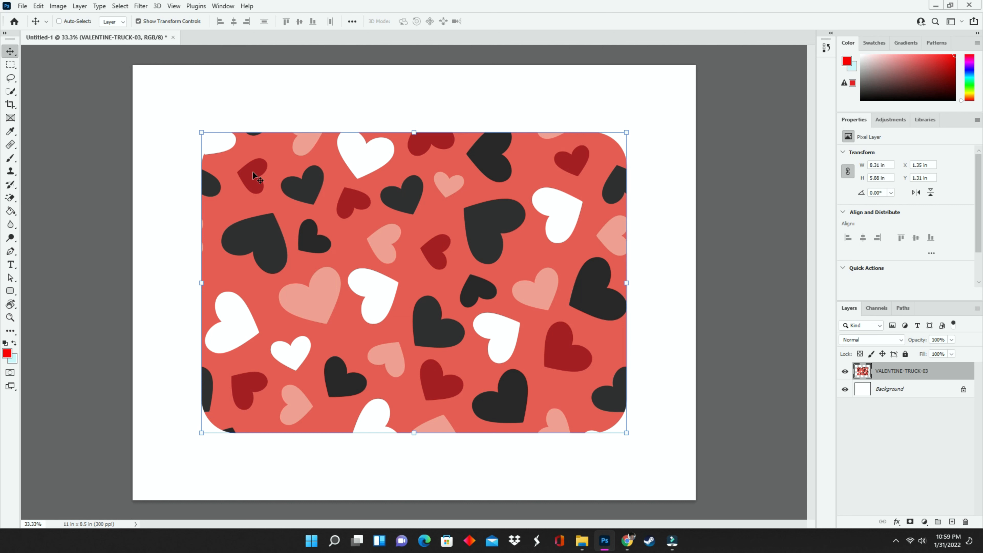
mouse_move(210, 157)
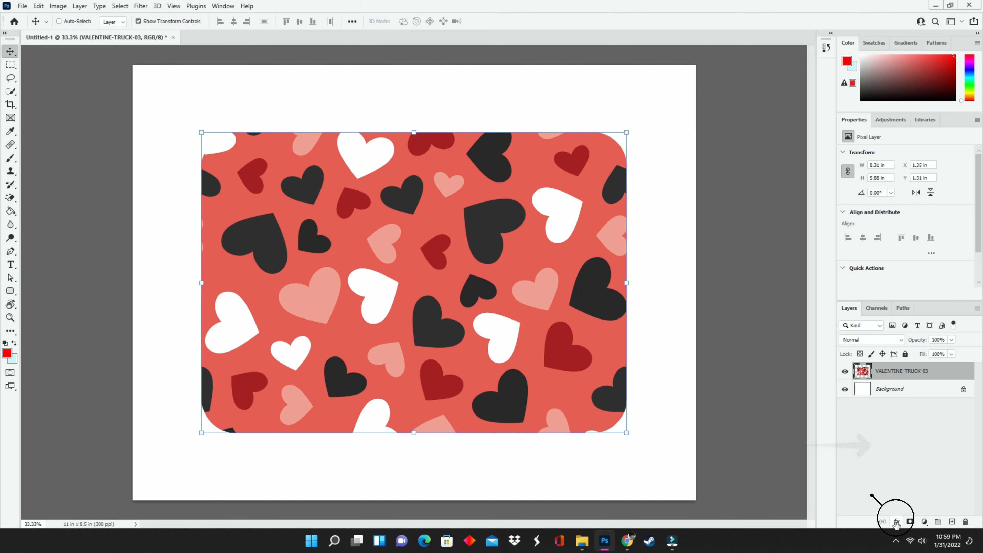
Add a Stroke layer style coloured coral red sampled from the hearts pattern
left_click(896, 522)
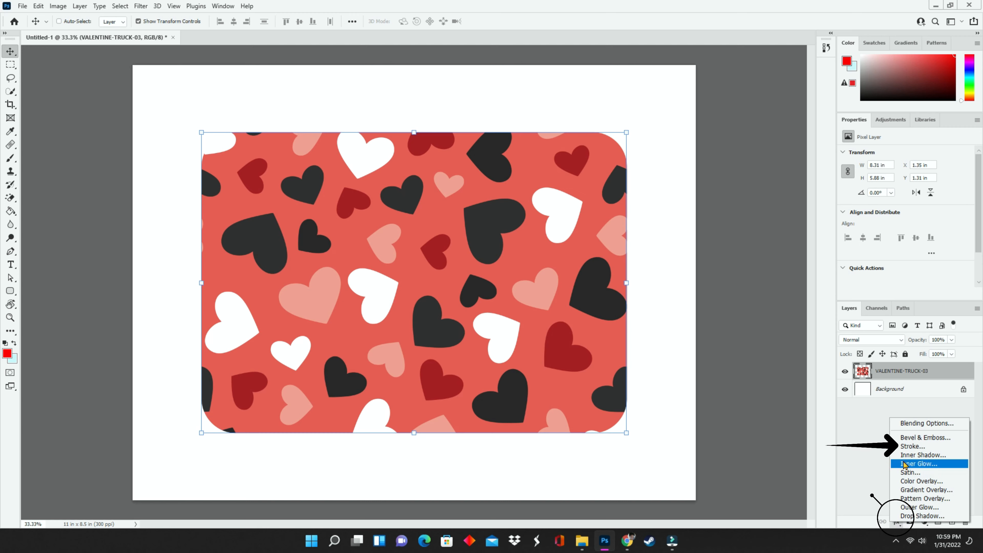
left_click(913, 446)
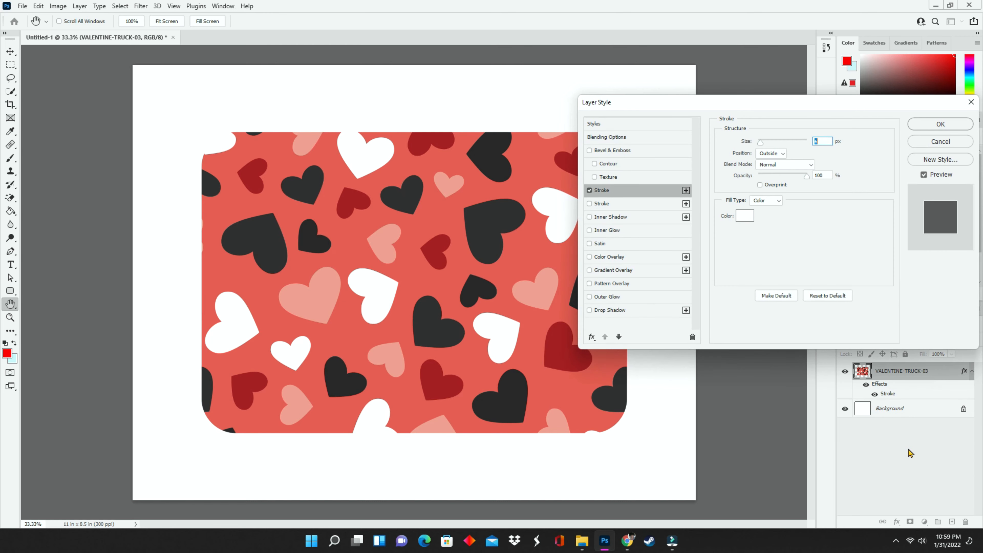
left_click(745, 215)
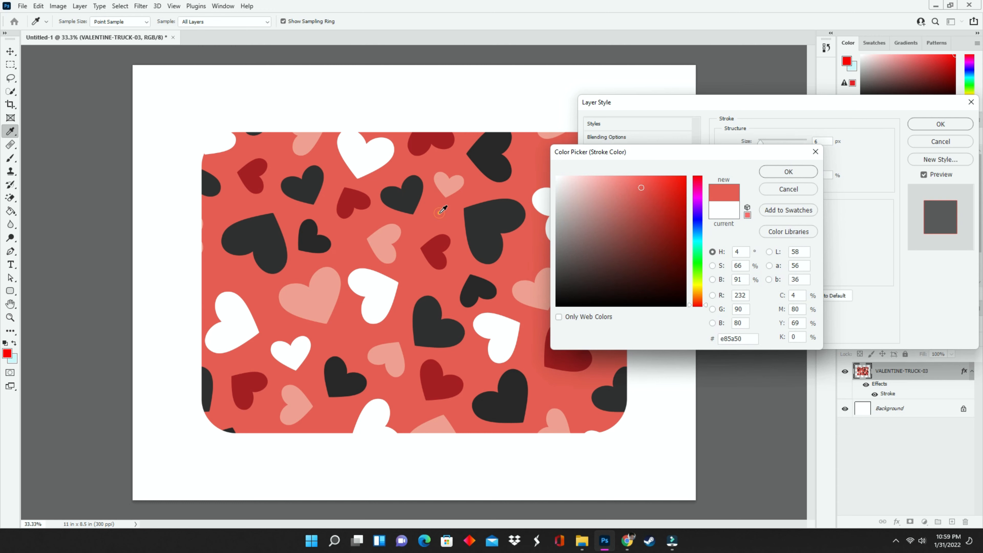
left_click(738, 339)
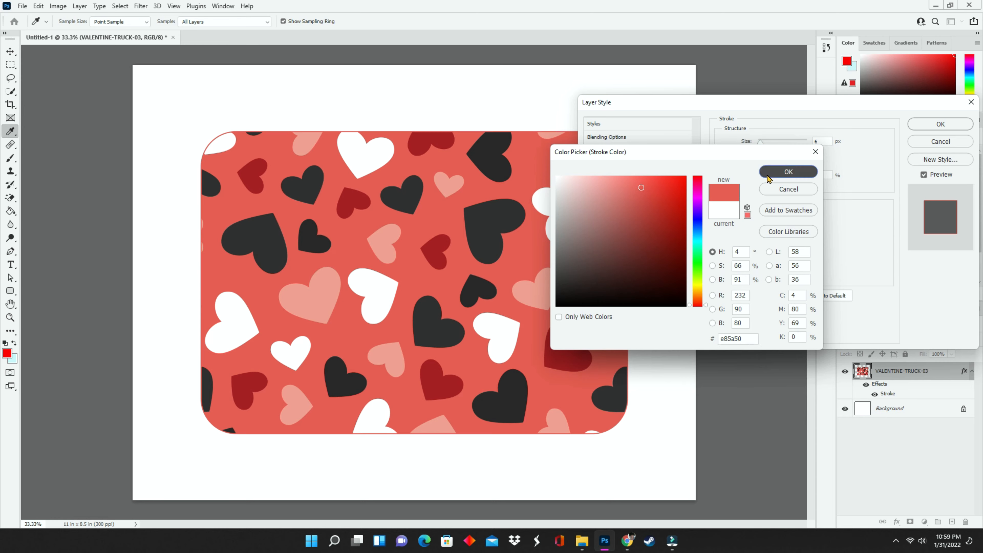
left_click(788, 172)
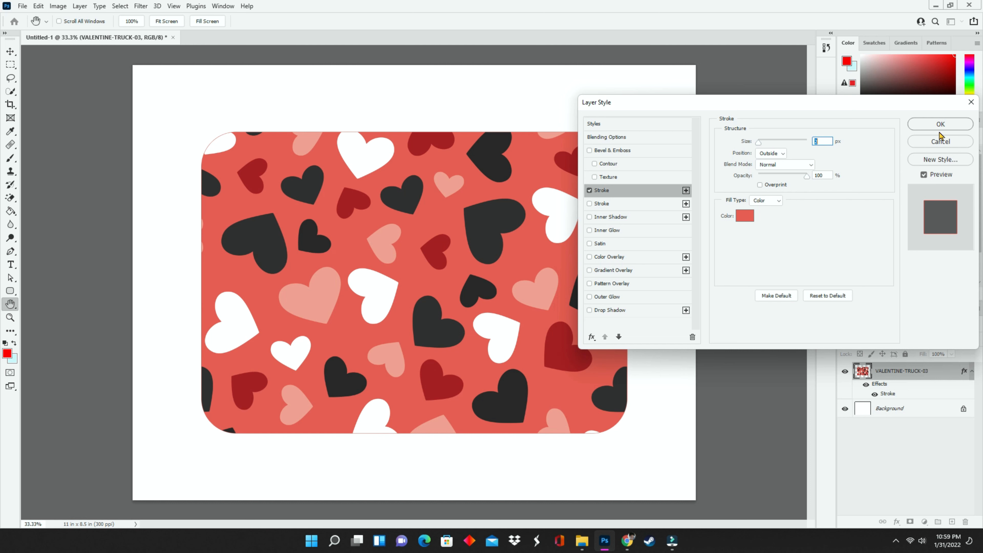
mouse_move(934, 132)
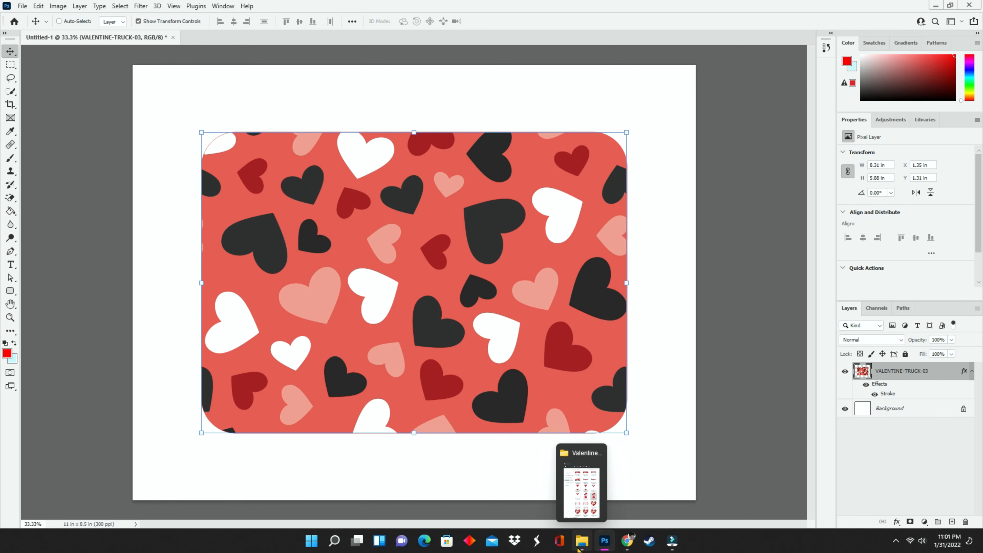
In the Valentines 2022 folder, select the truck-06 bunting banner template for placing
left_click(581, 541)
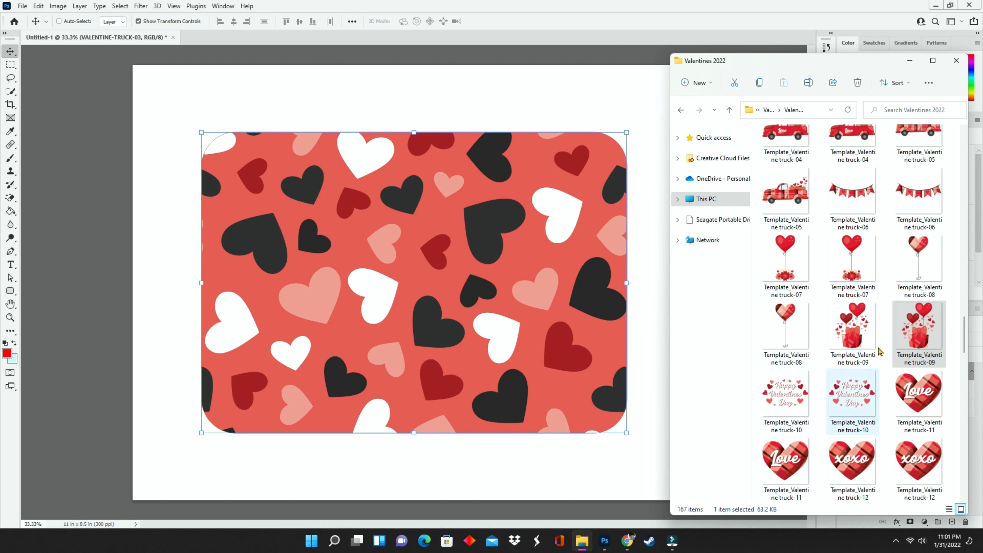
left_click(852, 191)
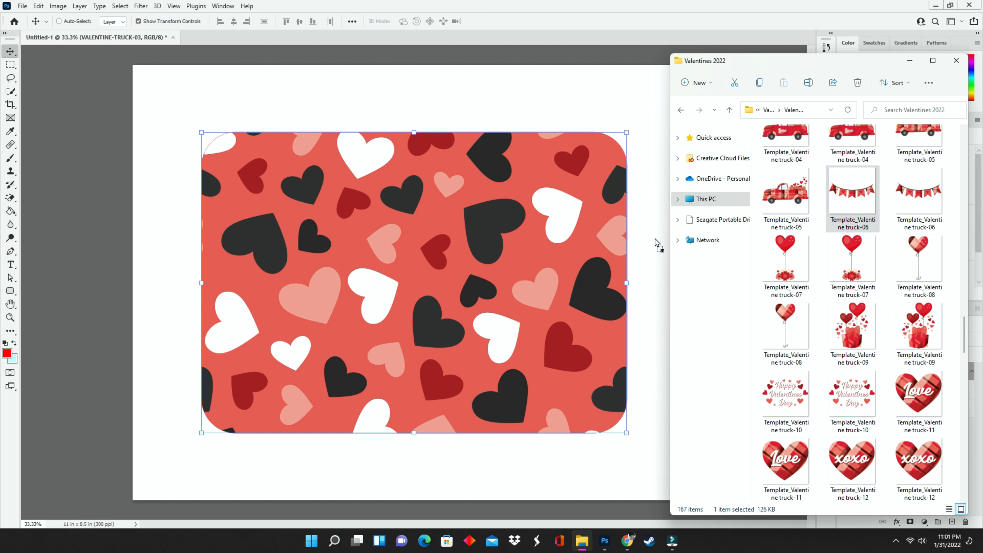
left_click(919, 191)
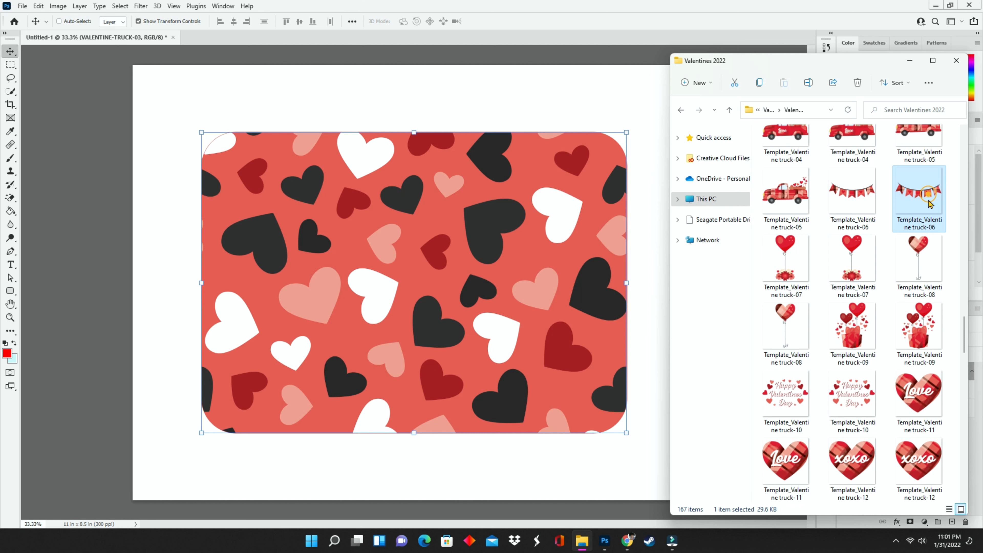
mouse_move(932, 179)
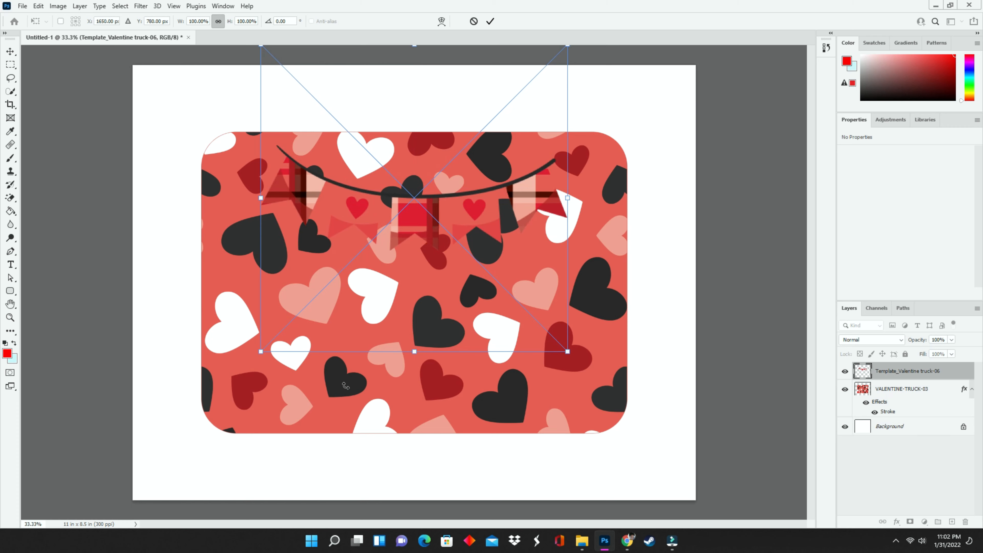
Tilt and enlarge the bunting banner so it spreads across the top of the hearts rectangle
left_click_drag(261, 352, 253, 357)
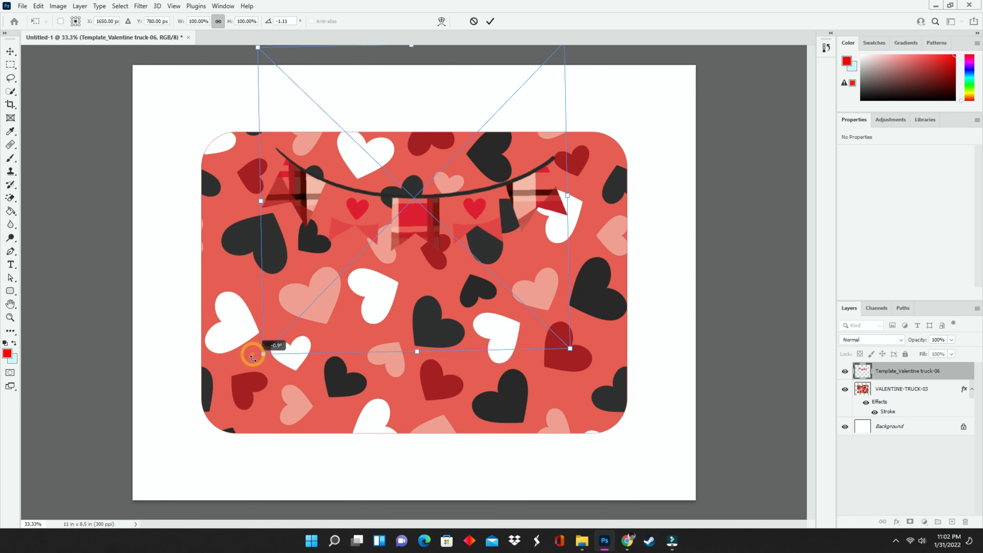
left_click_drag(257, 349, 212, 401)
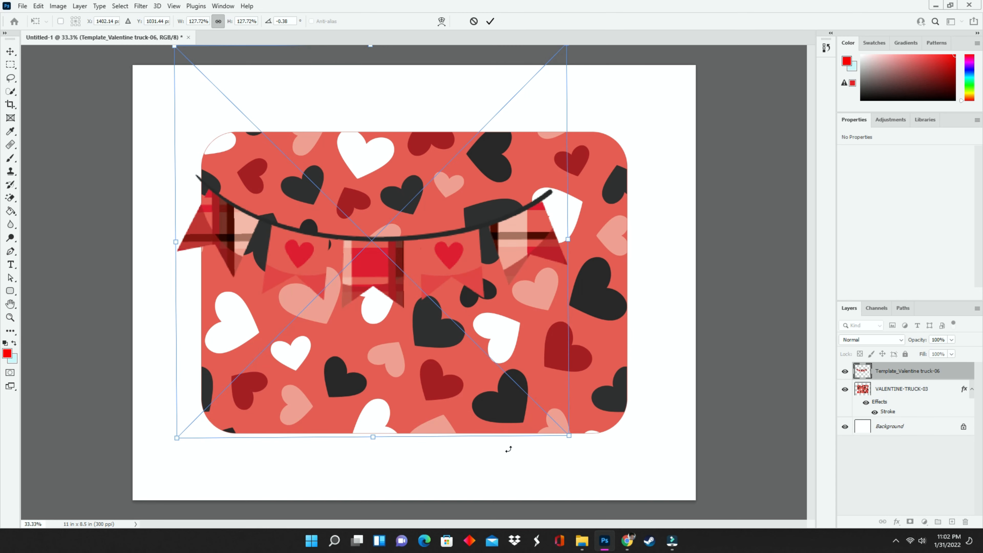
left_click_drag(567, 435, 609, 476)
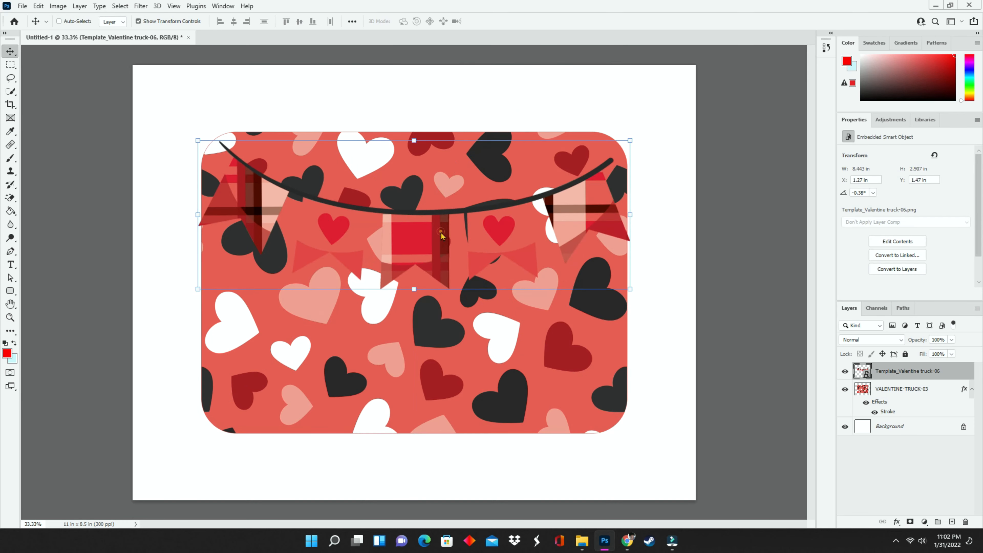
left_click(448, 232)
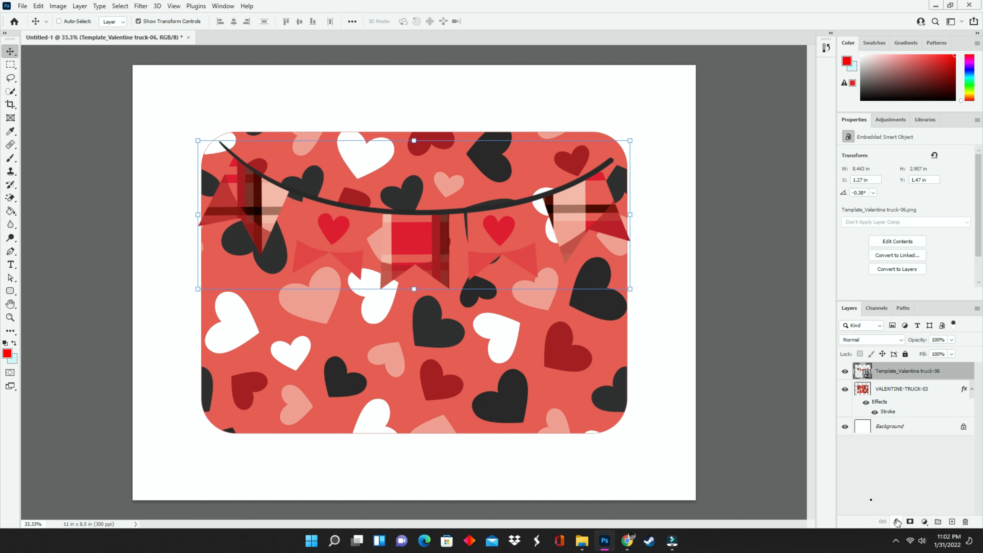
Give the bunting banner a white stroke and a dark drop shadow layer style
left_click(896, 521)
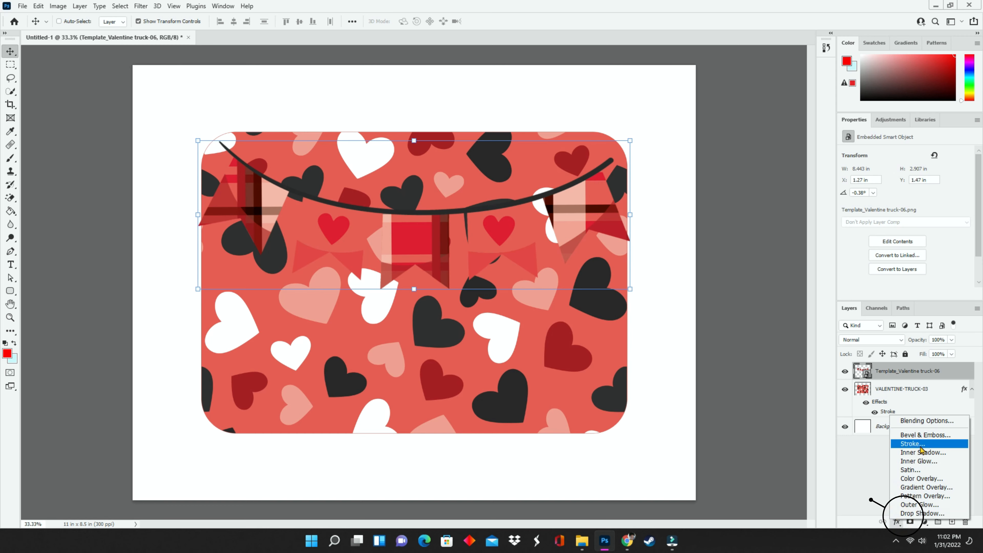
left_click(912, 444)
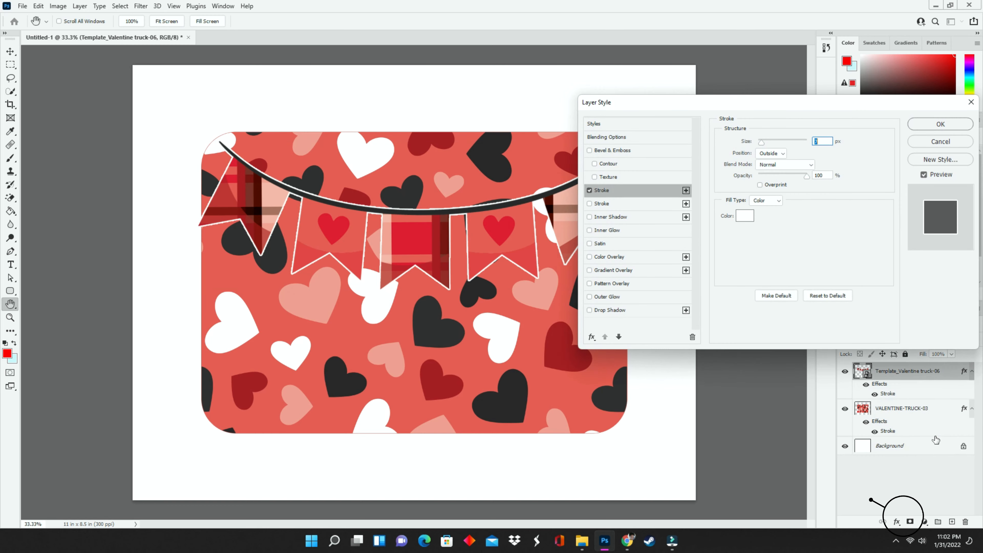
left_click(608, 309)
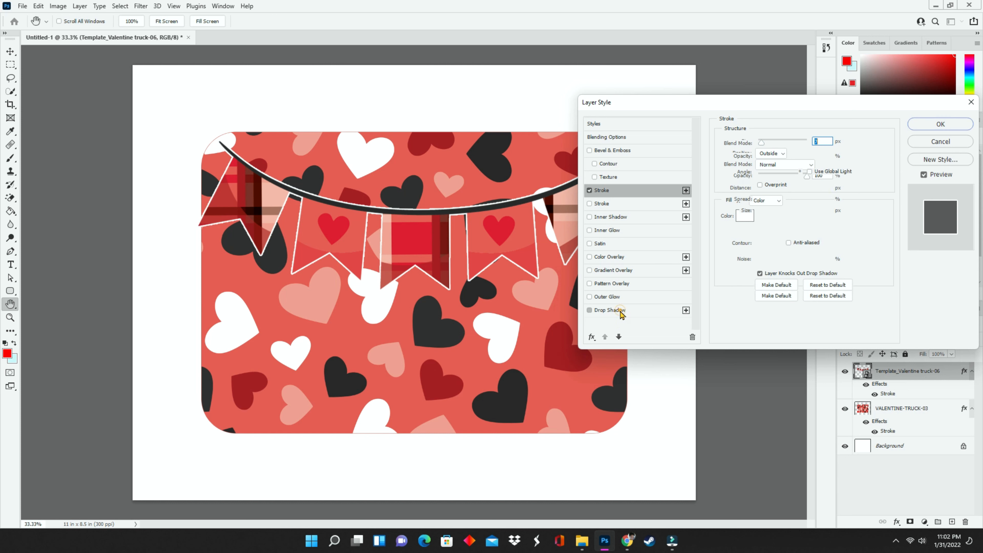
left_click(608, 310)
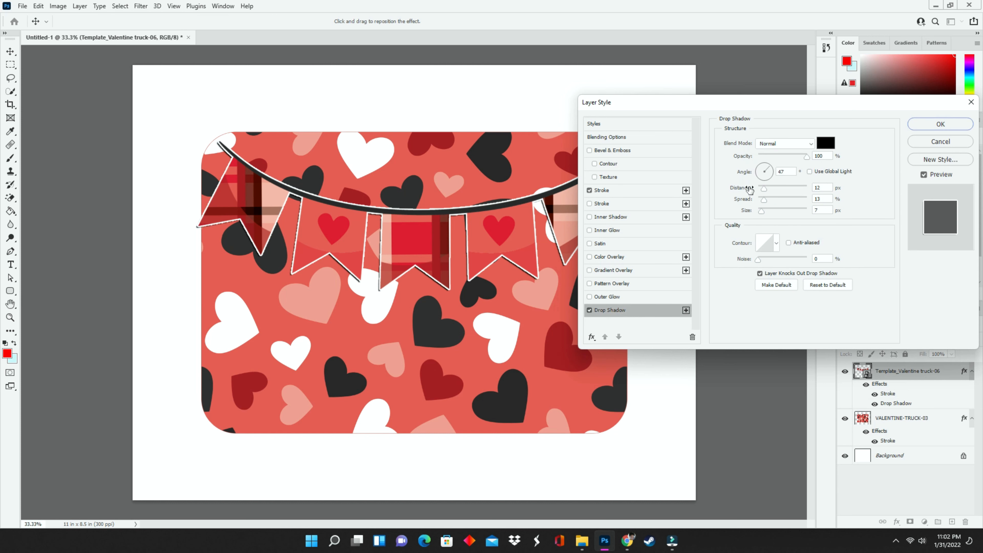
mouse_move(771, 192)
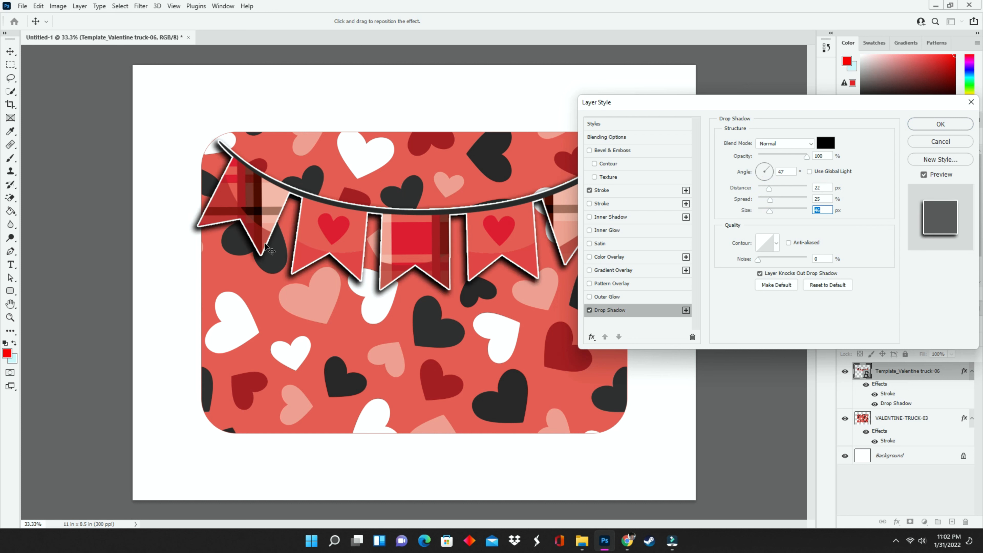
mouse_move(655, 200)
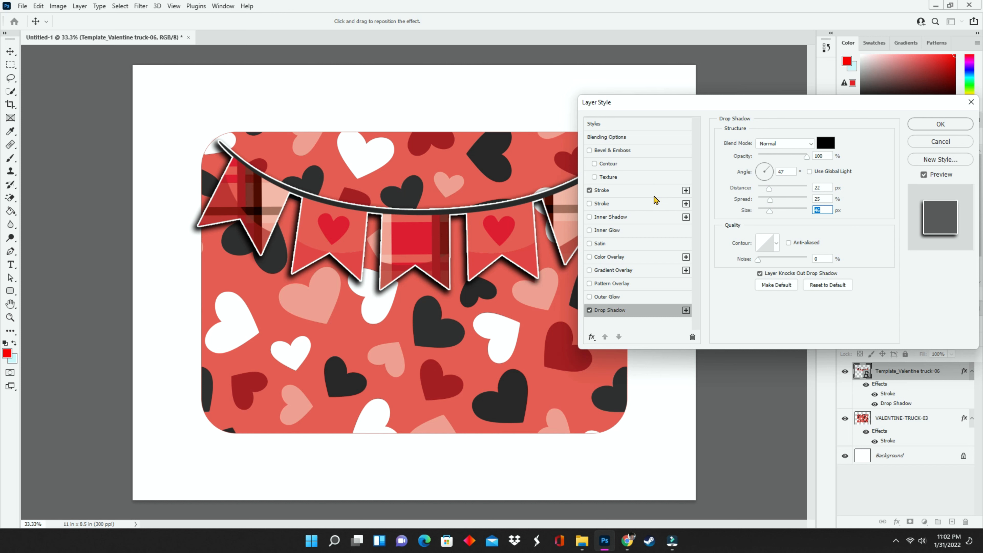
left_click(600, 190)
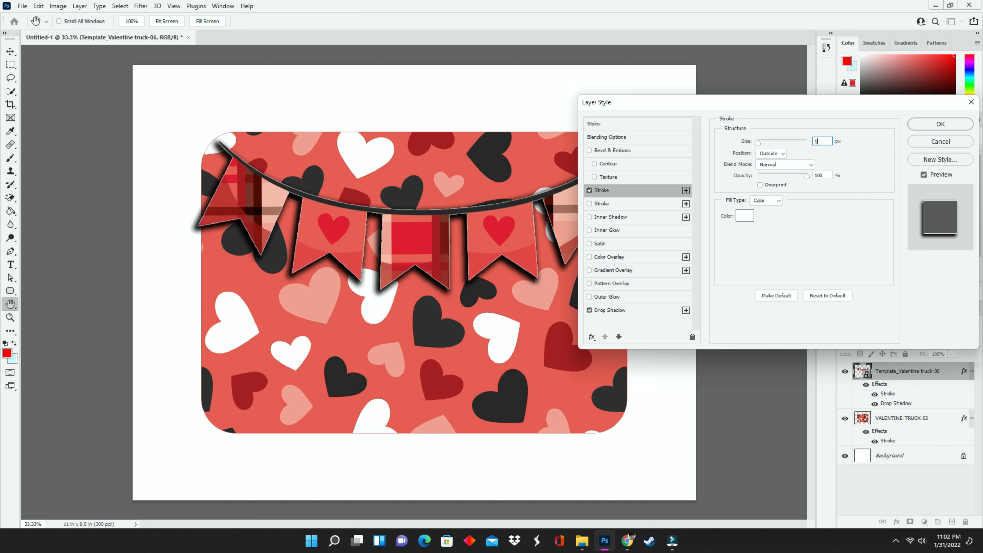
left_click(940, 123)
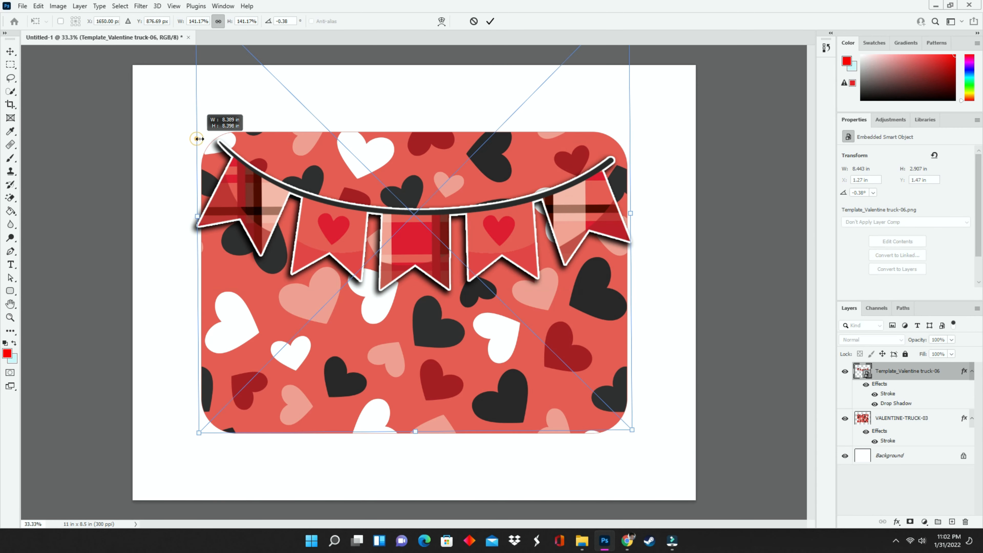
Shrink the banner to about 7.6 by 2.55 inches and tilt it inside the rectangle's top edge
left_click_drag(630, 213, 626, 213)
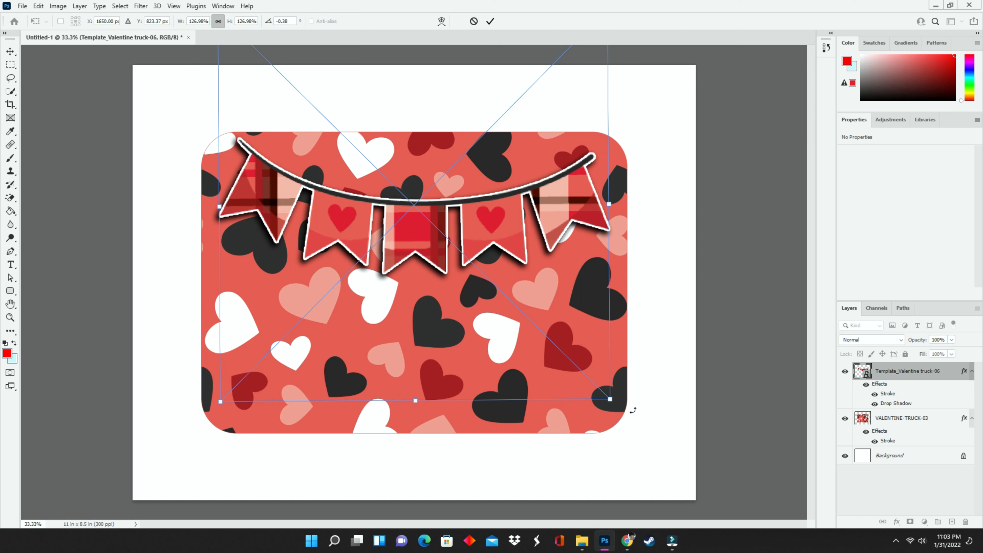
mouse_move(632, 412)
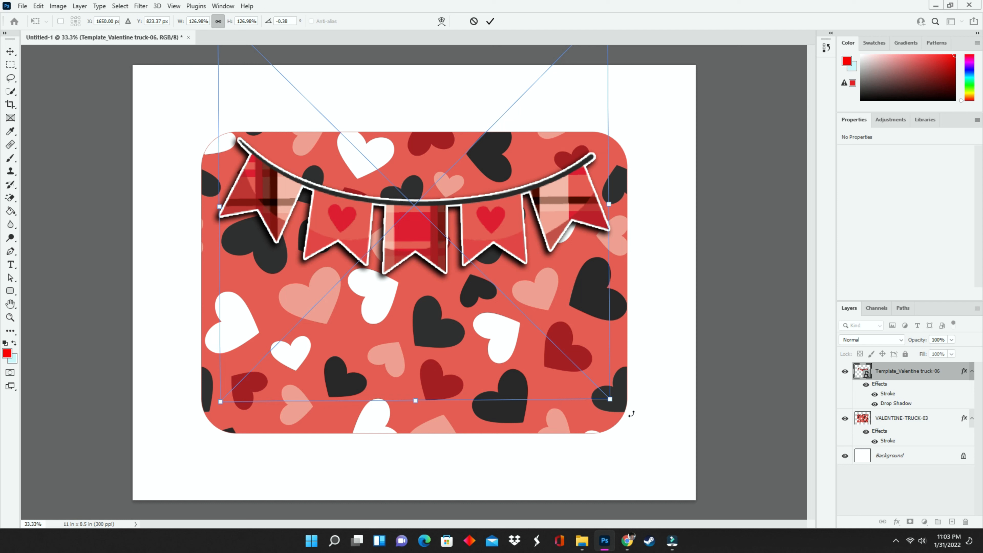
left_click_drag(608, 398, 617, 404)
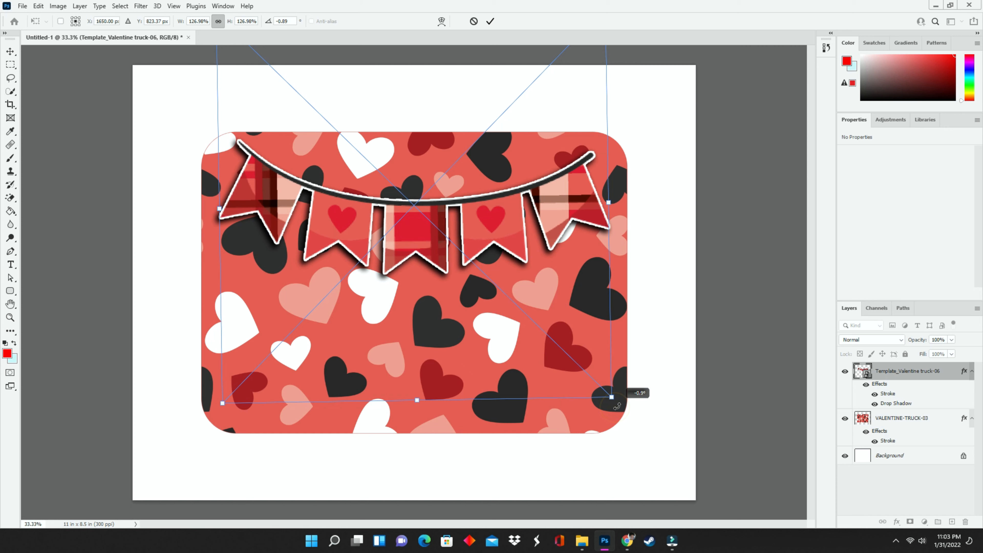
left_click_drag(615, 404, 615, 402)
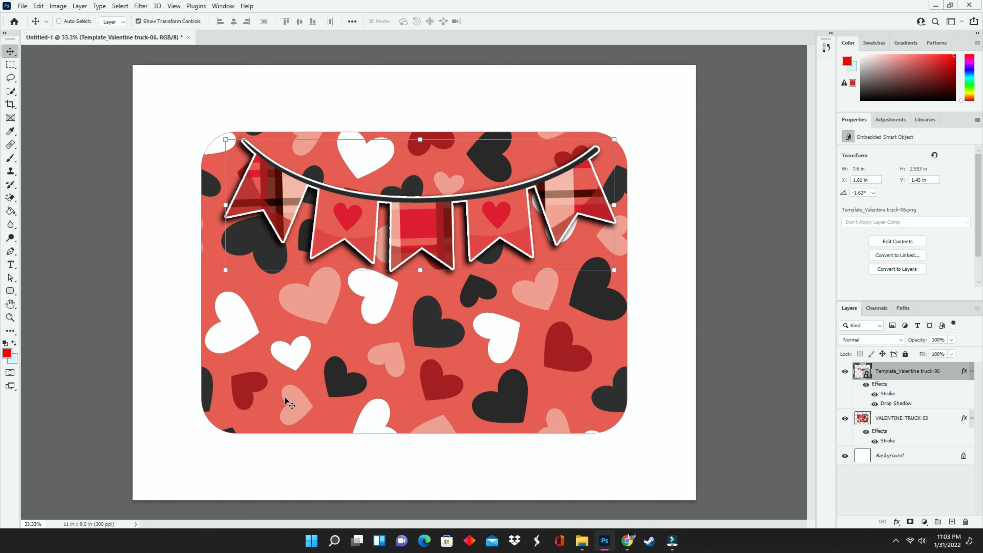
mouse_move(299, 385)
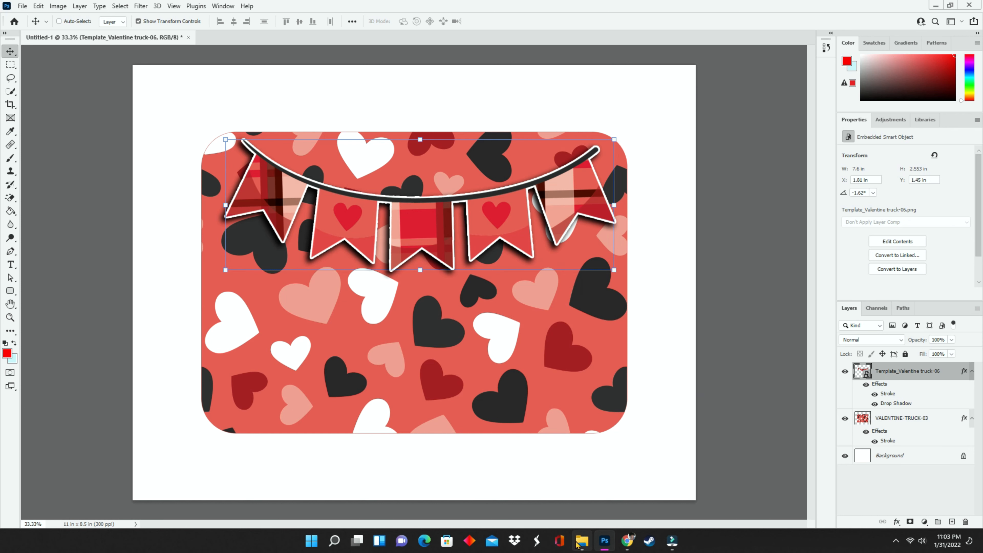
Place the Happy Valentines Day clip art below the banner, scaled to about 4.46 by 2.72 inches
left_click(582, 541)
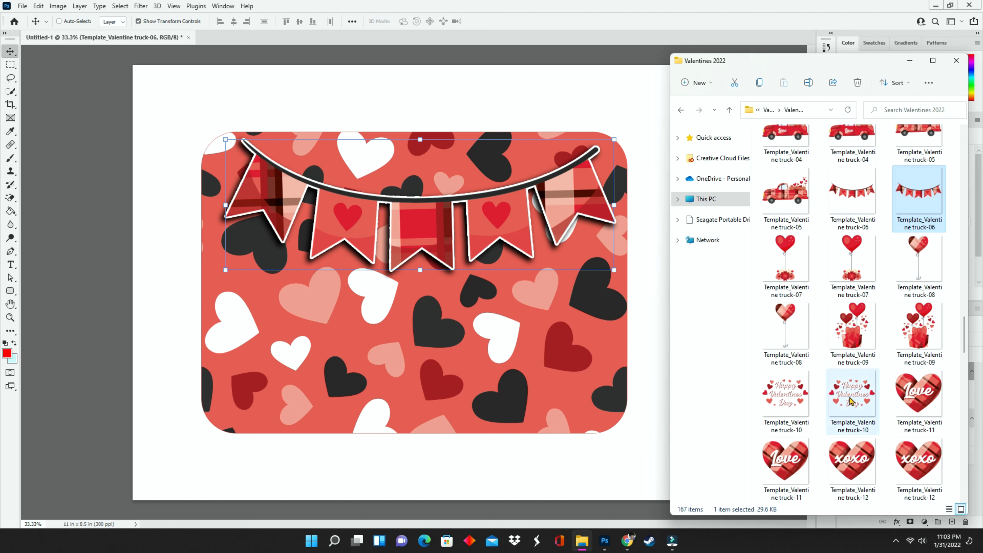
mouse_move(851, 400)
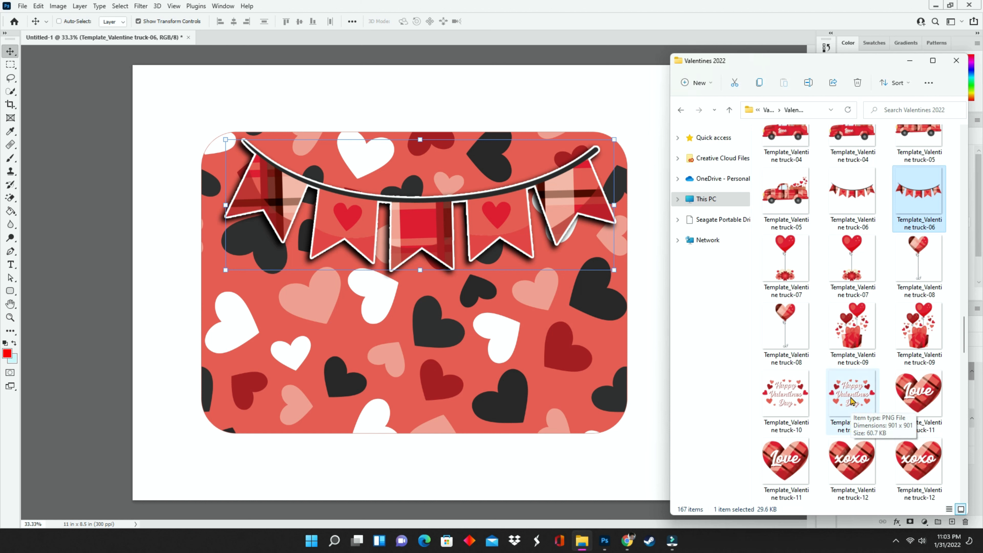
mouse_move(875, 396)
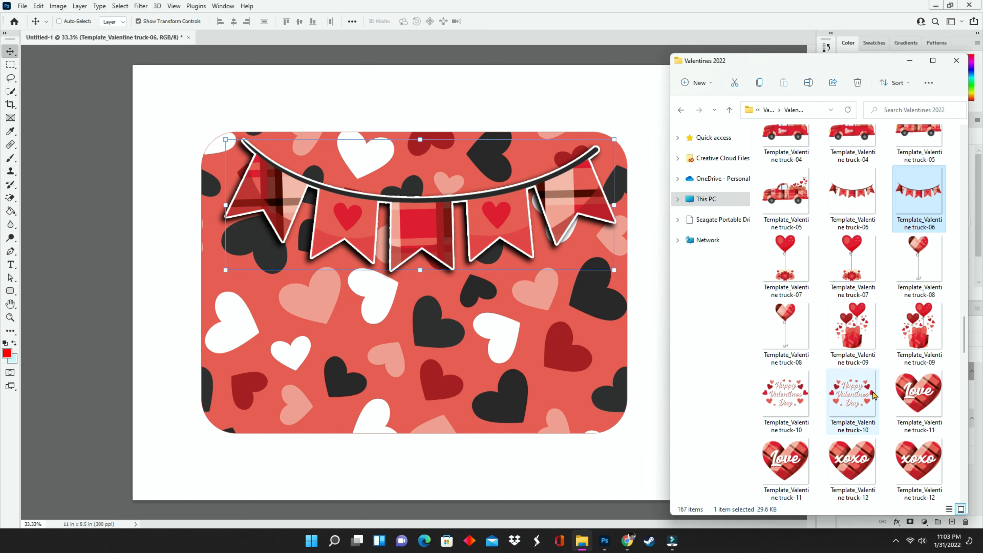
left_click(852, 394)
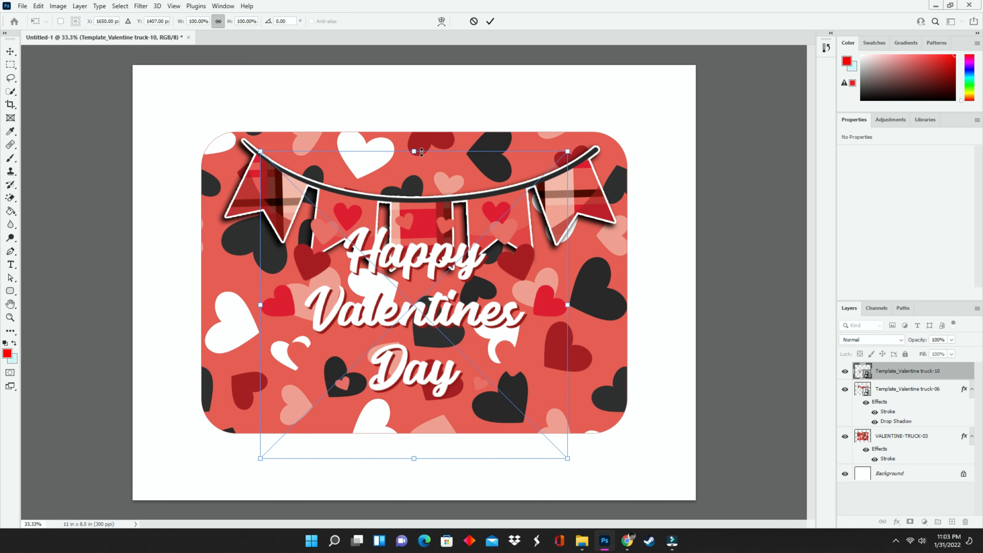
left_click_drag(567, 151, 527, 230)
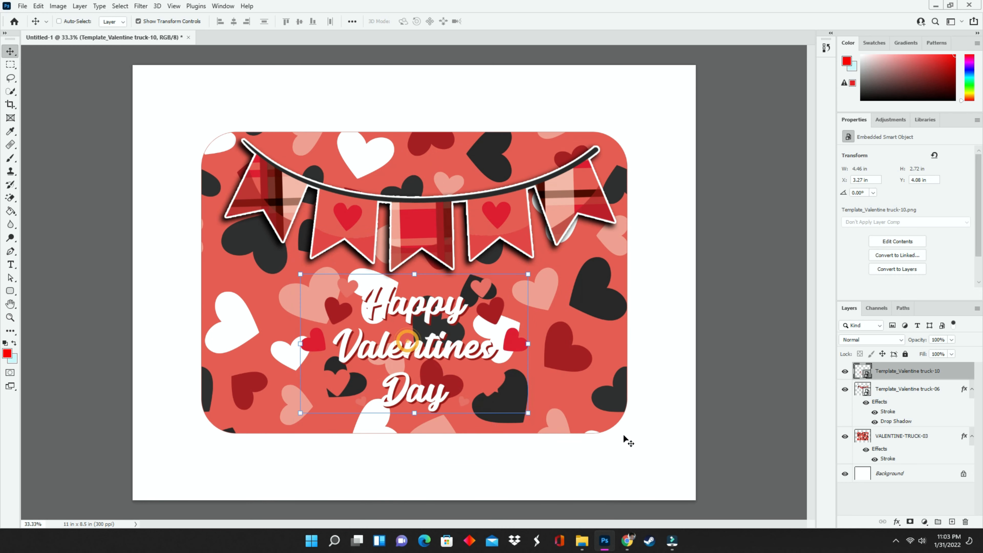
Give the Happy Valentines Day clip art a white stroke and a dark red outer stroke
left_click(896, 521)
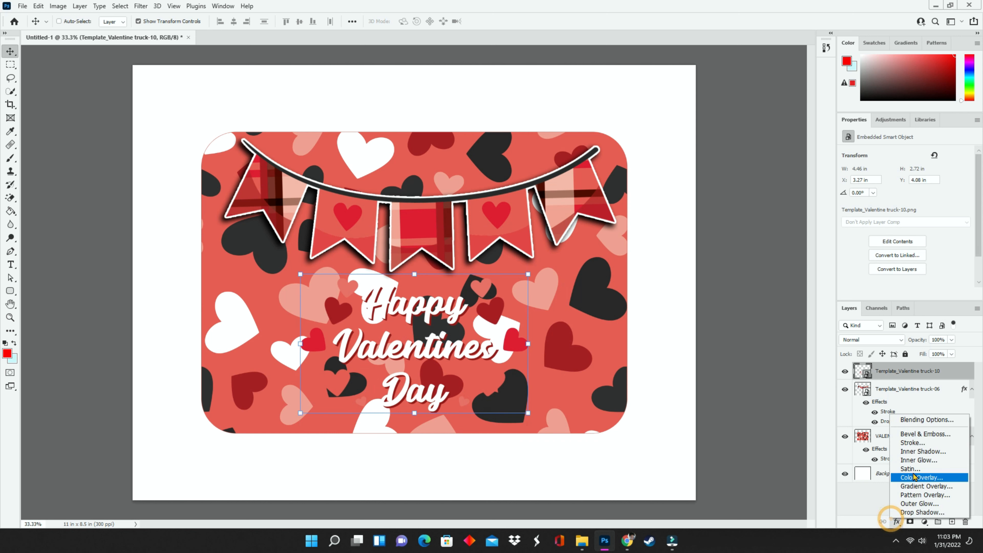
left_click(913, 443)
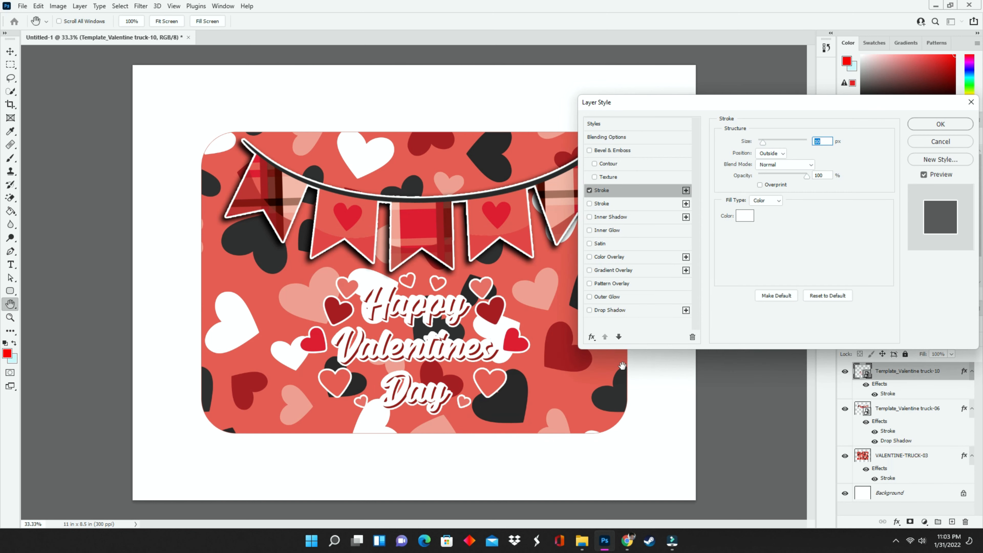
left_click(589, 309)
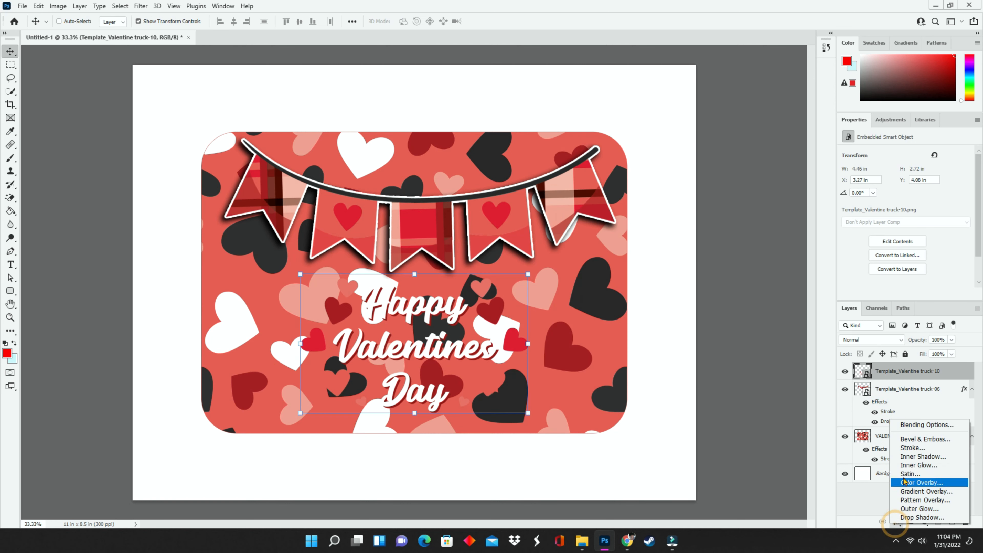
left_click(913, 448)
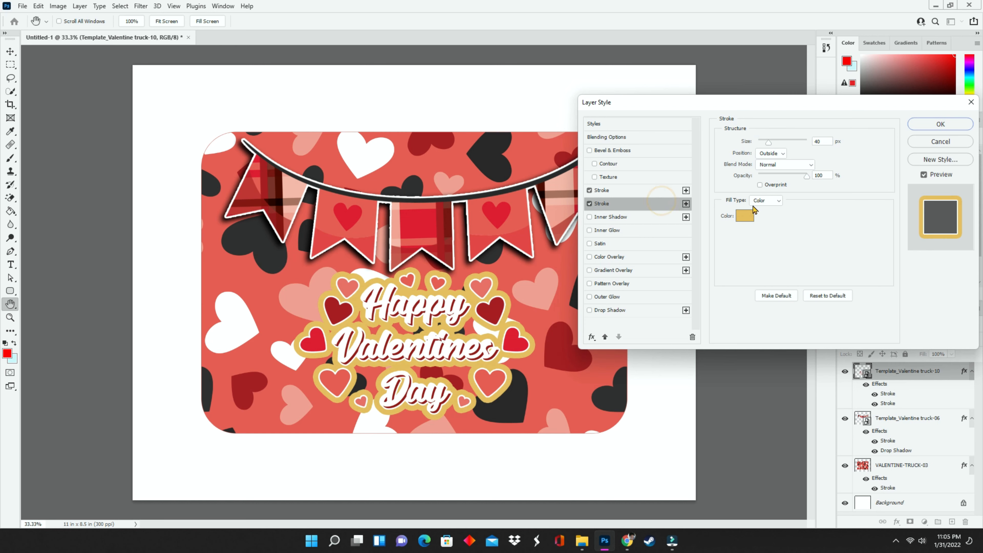
left_click(744, 215)
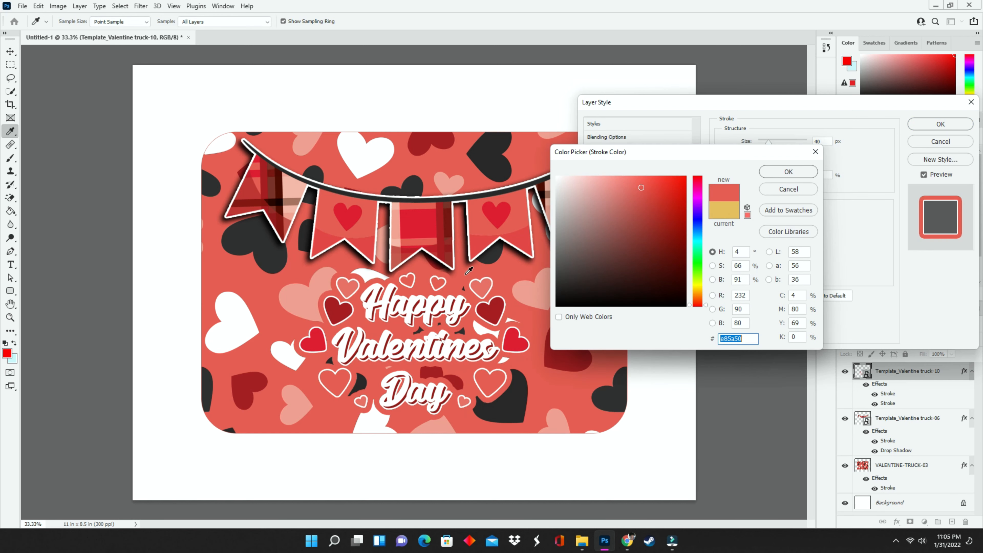
left_click(788, 171)
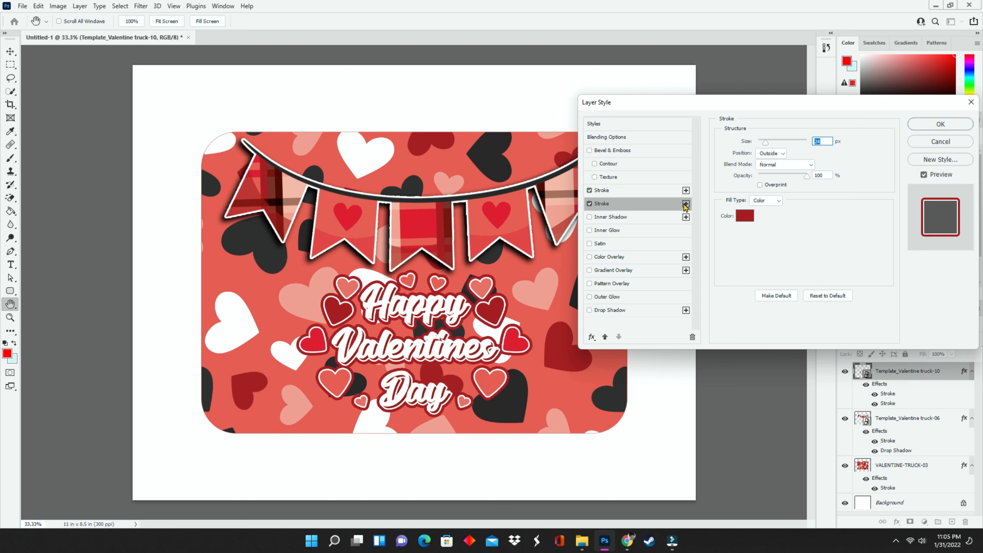
Try a wide coral third stroke, turn it off, add a drop shadow and commit the layer style
left_click(745, 215)
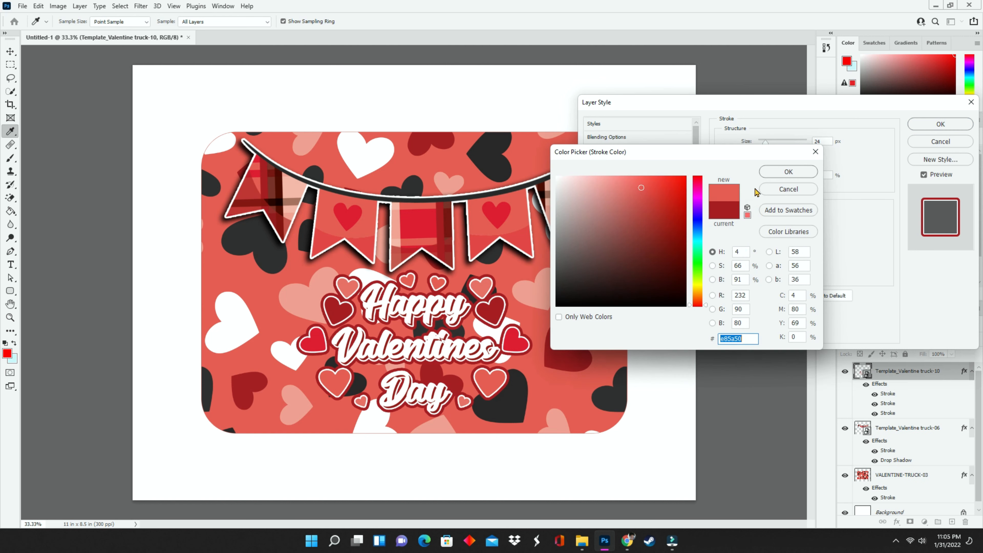
left_click(788, 171)
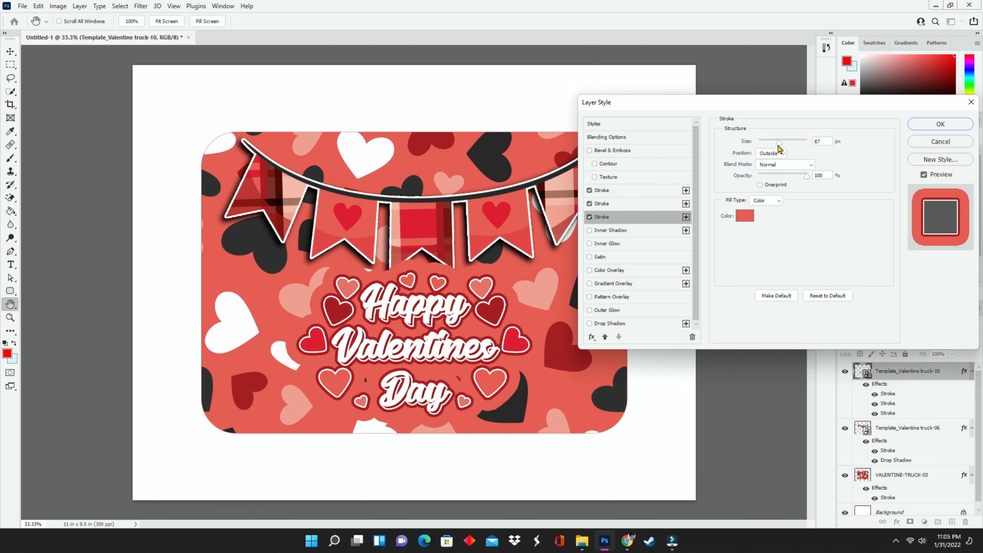
left_click_drag(779, 141, 783, 142)
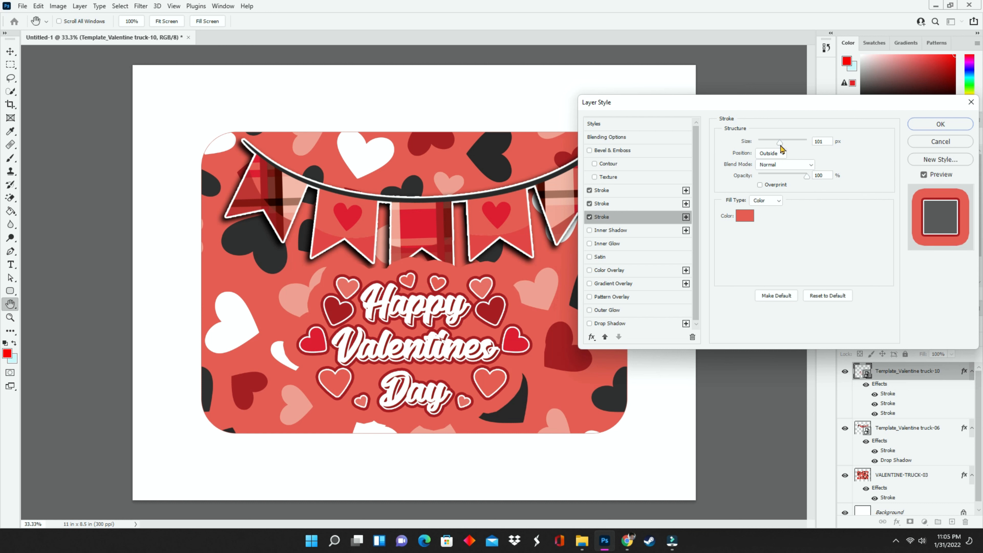
left_click_drag(781, 141, 768, 141)
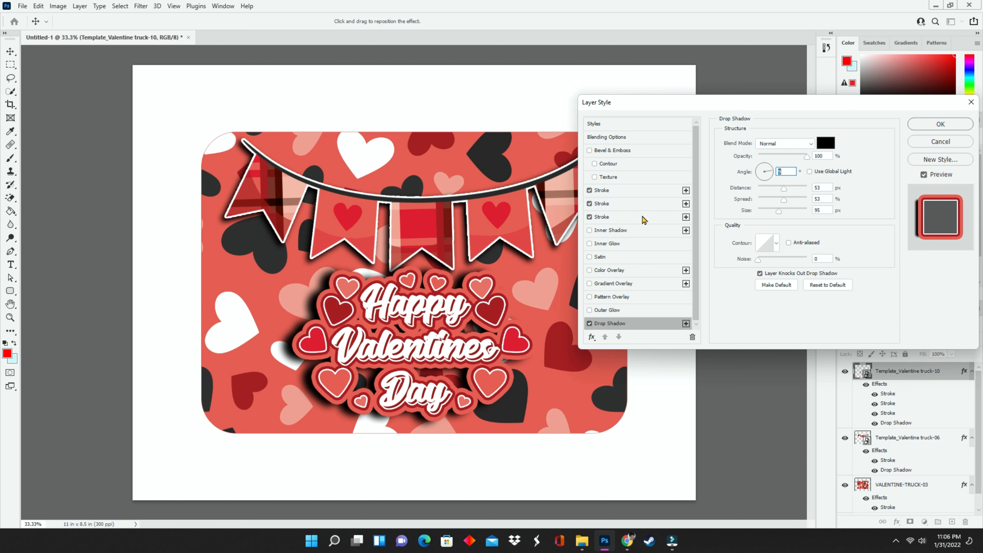
left_click(600, 216)
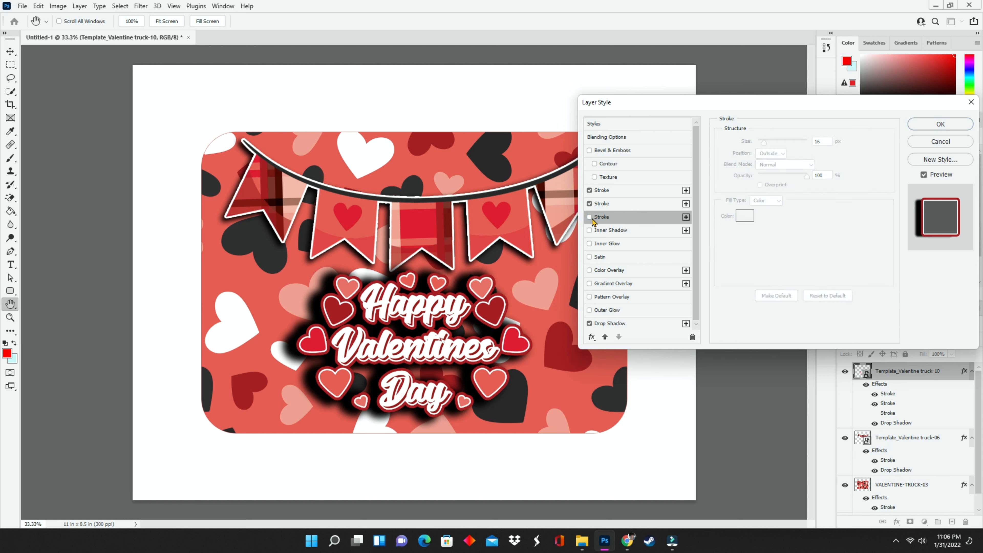
left_click(609, 323)
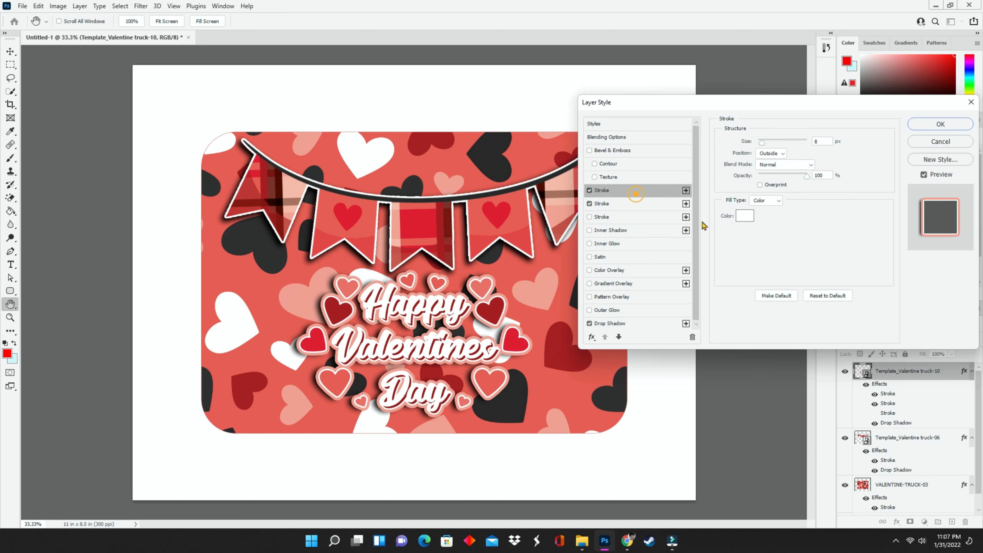
left_click(745, 215)
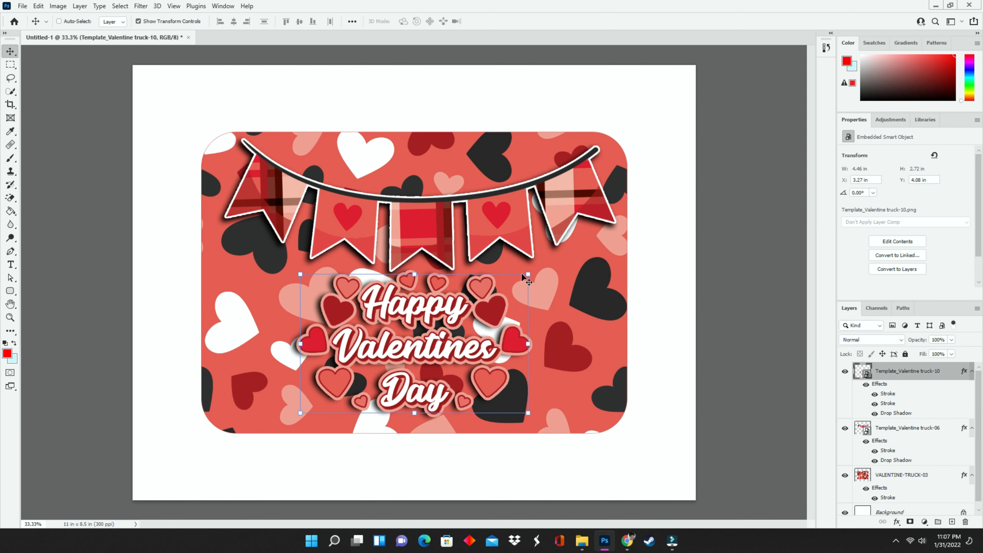
Review the banner's stroke effect settings and close them unchanged
double_click(888, 449)
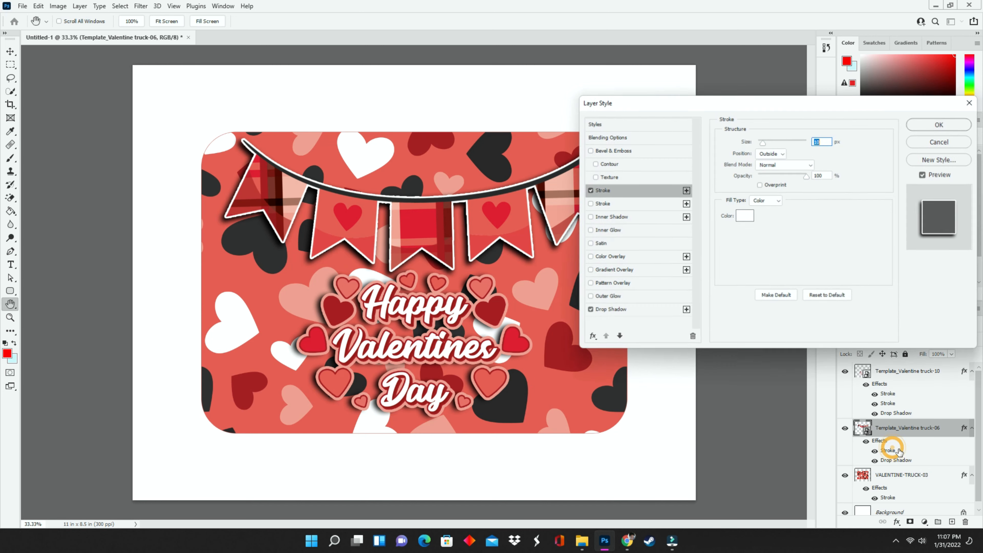
left_click(745, 215)
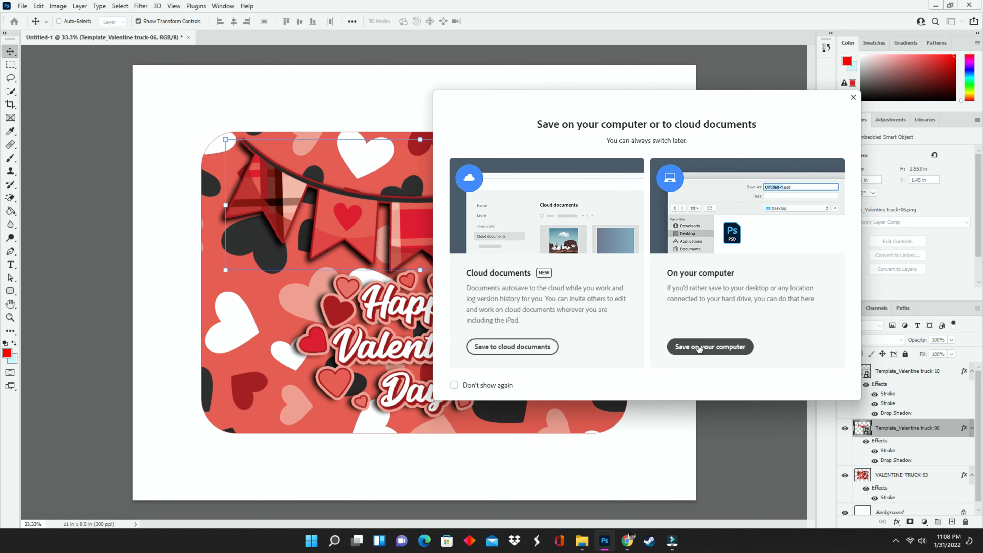
mouse_move(512, 347)
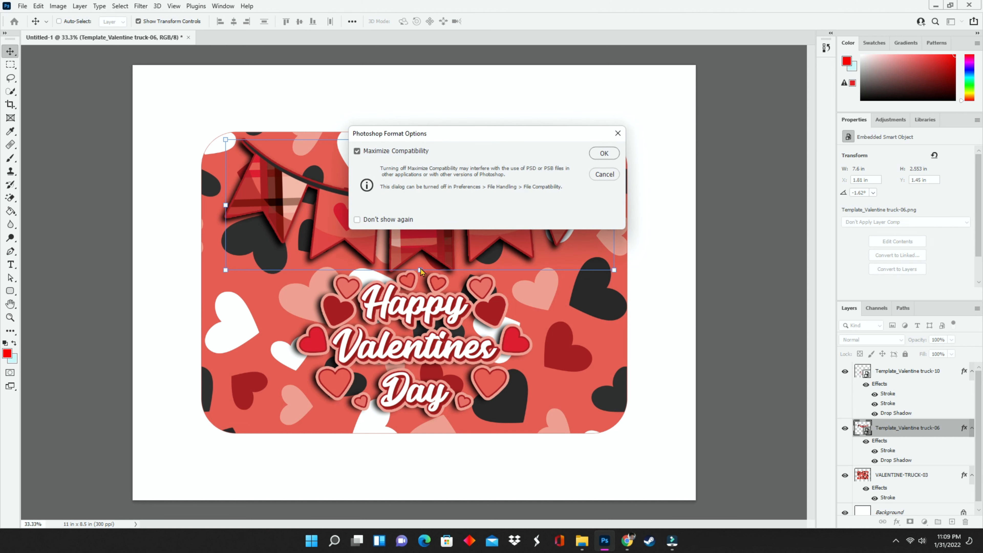
Save the design as Food Tray Lid.psd and a High Quality Print PDF copy
left_click(603, 153)
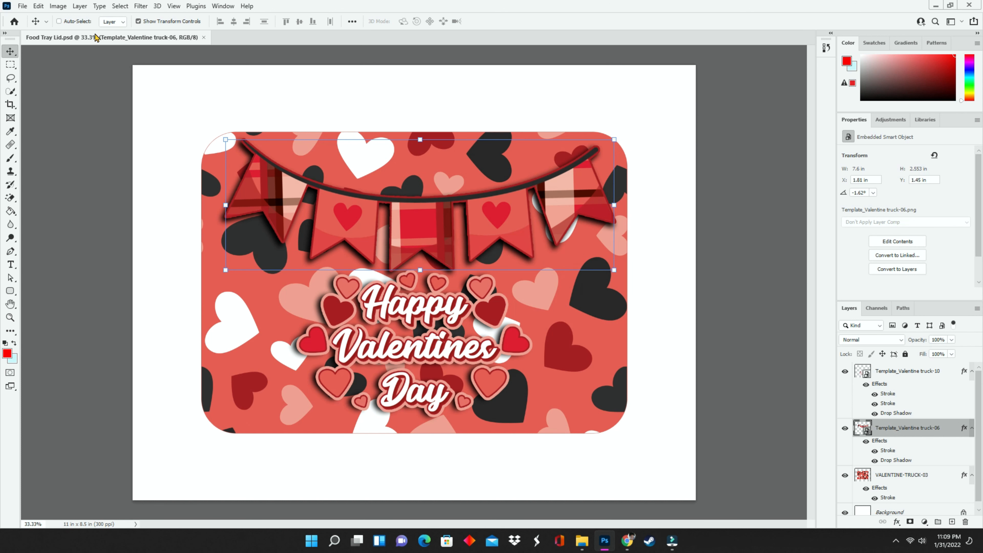
mouse_move(461, 235)
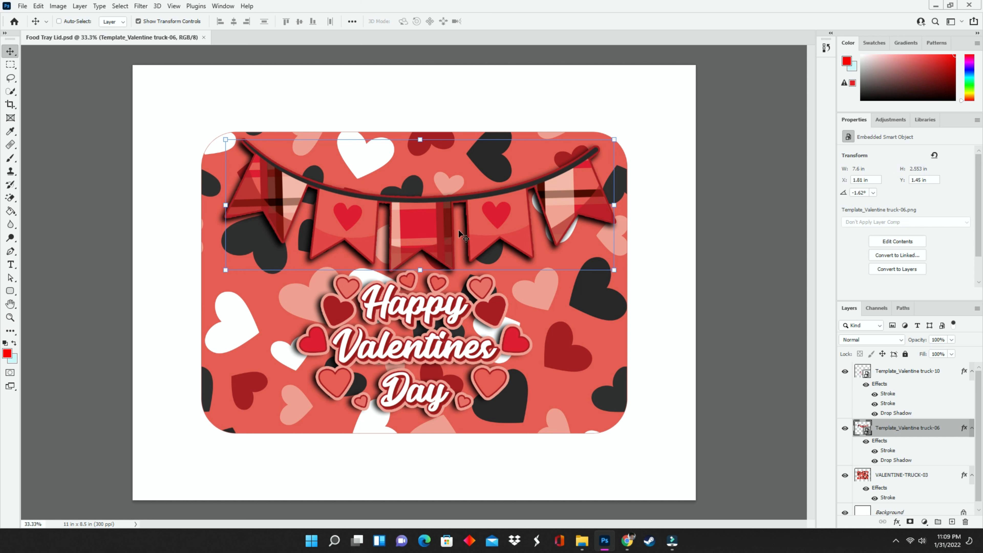
mouse_move(231, 519)
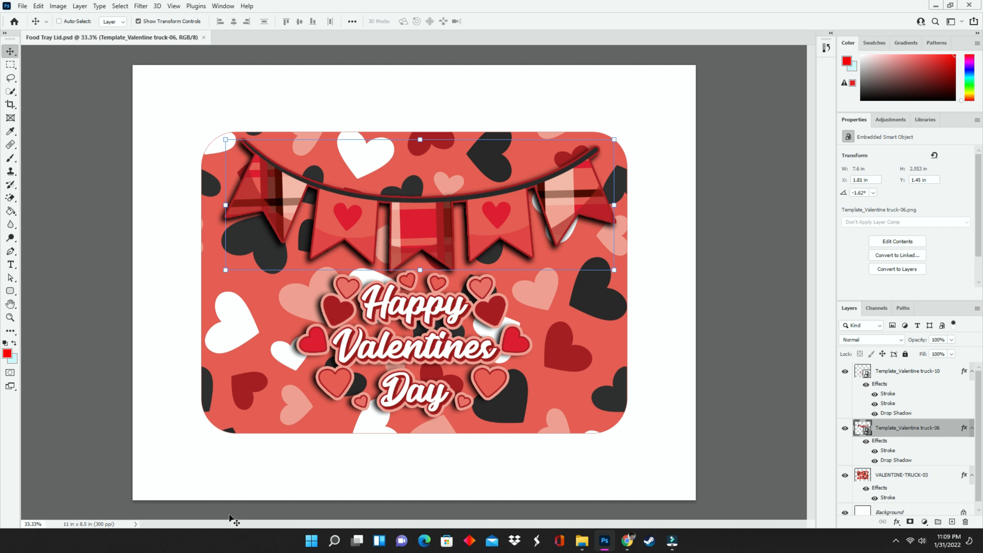
left_click(22, 6)
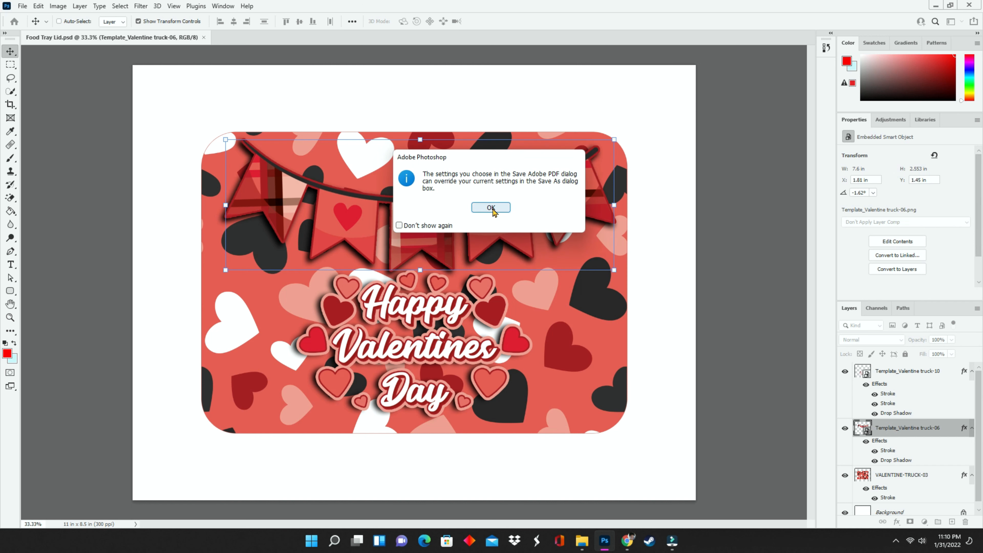
left_click(491, 208)
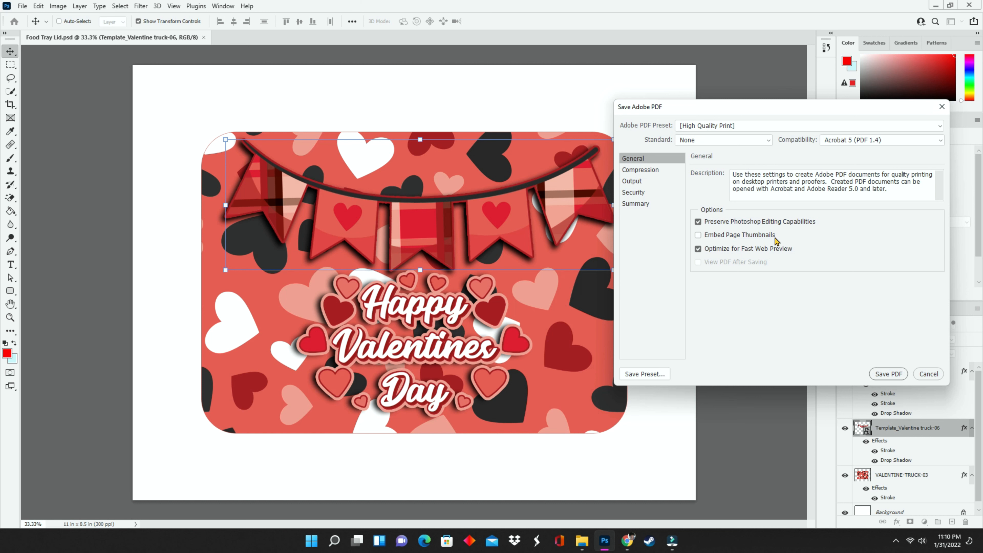
mouse_move(799, 225)
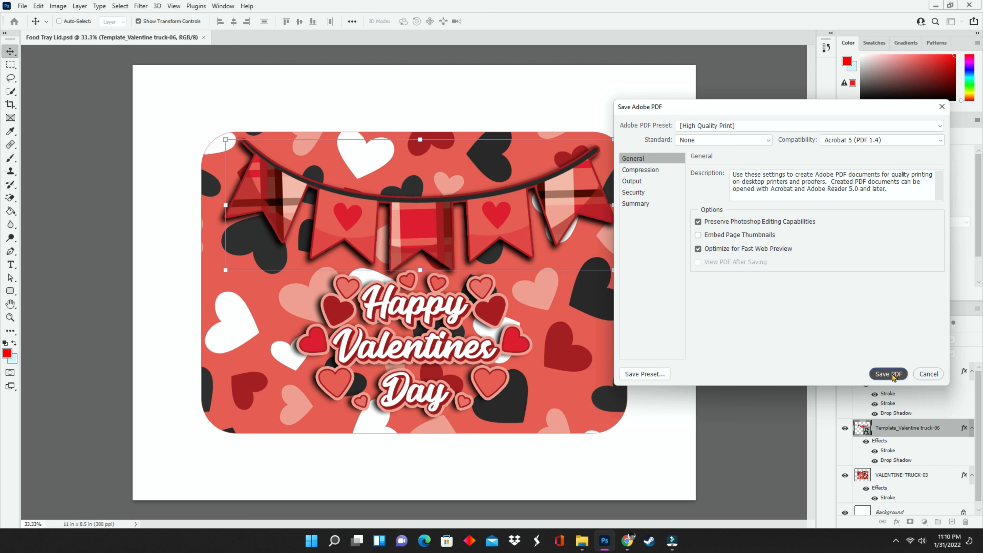
left_click(888, 373)
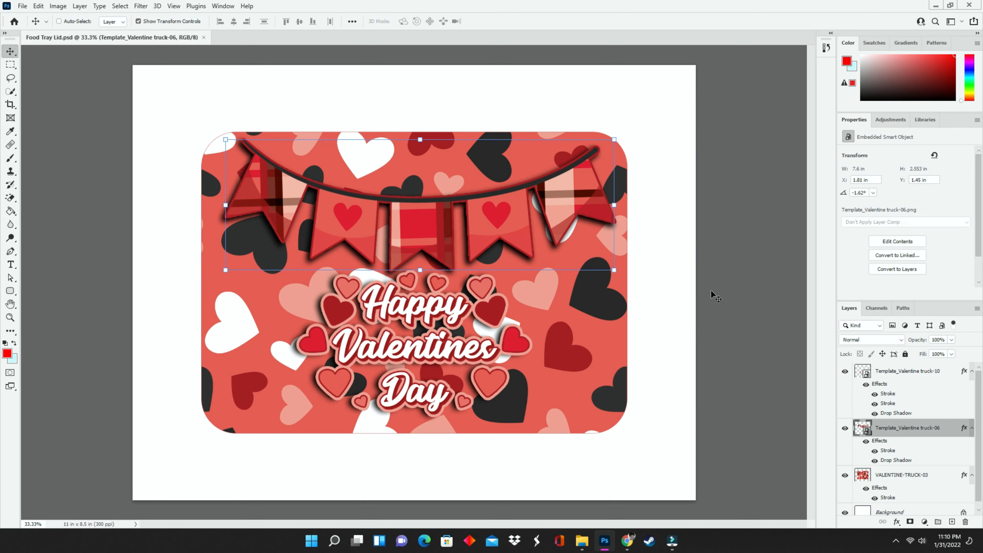
mouse_move(872, 42)
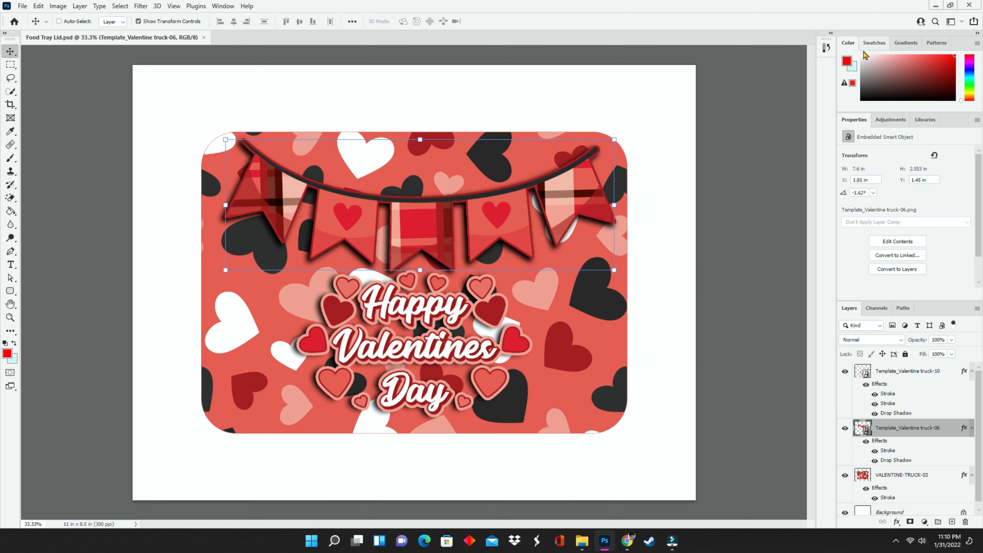